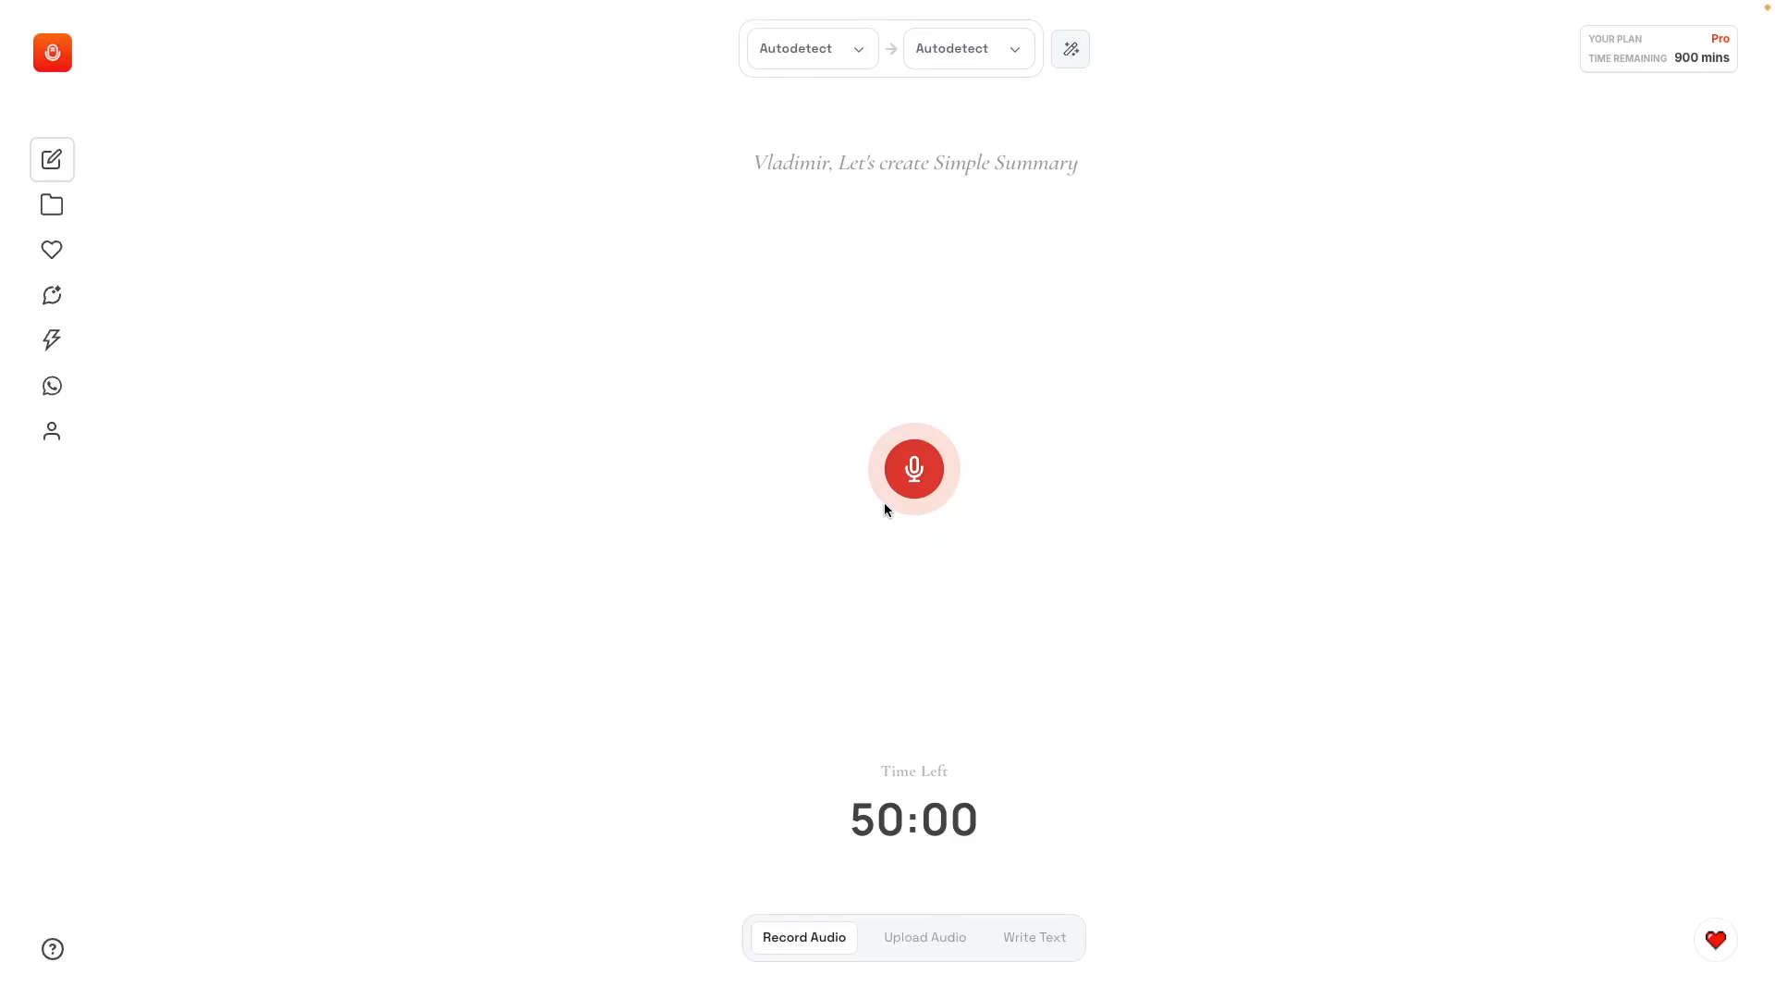
# Record a voice note about Audio Notes and let it transcribe into a new note.
pyautogui.click(913, 468)
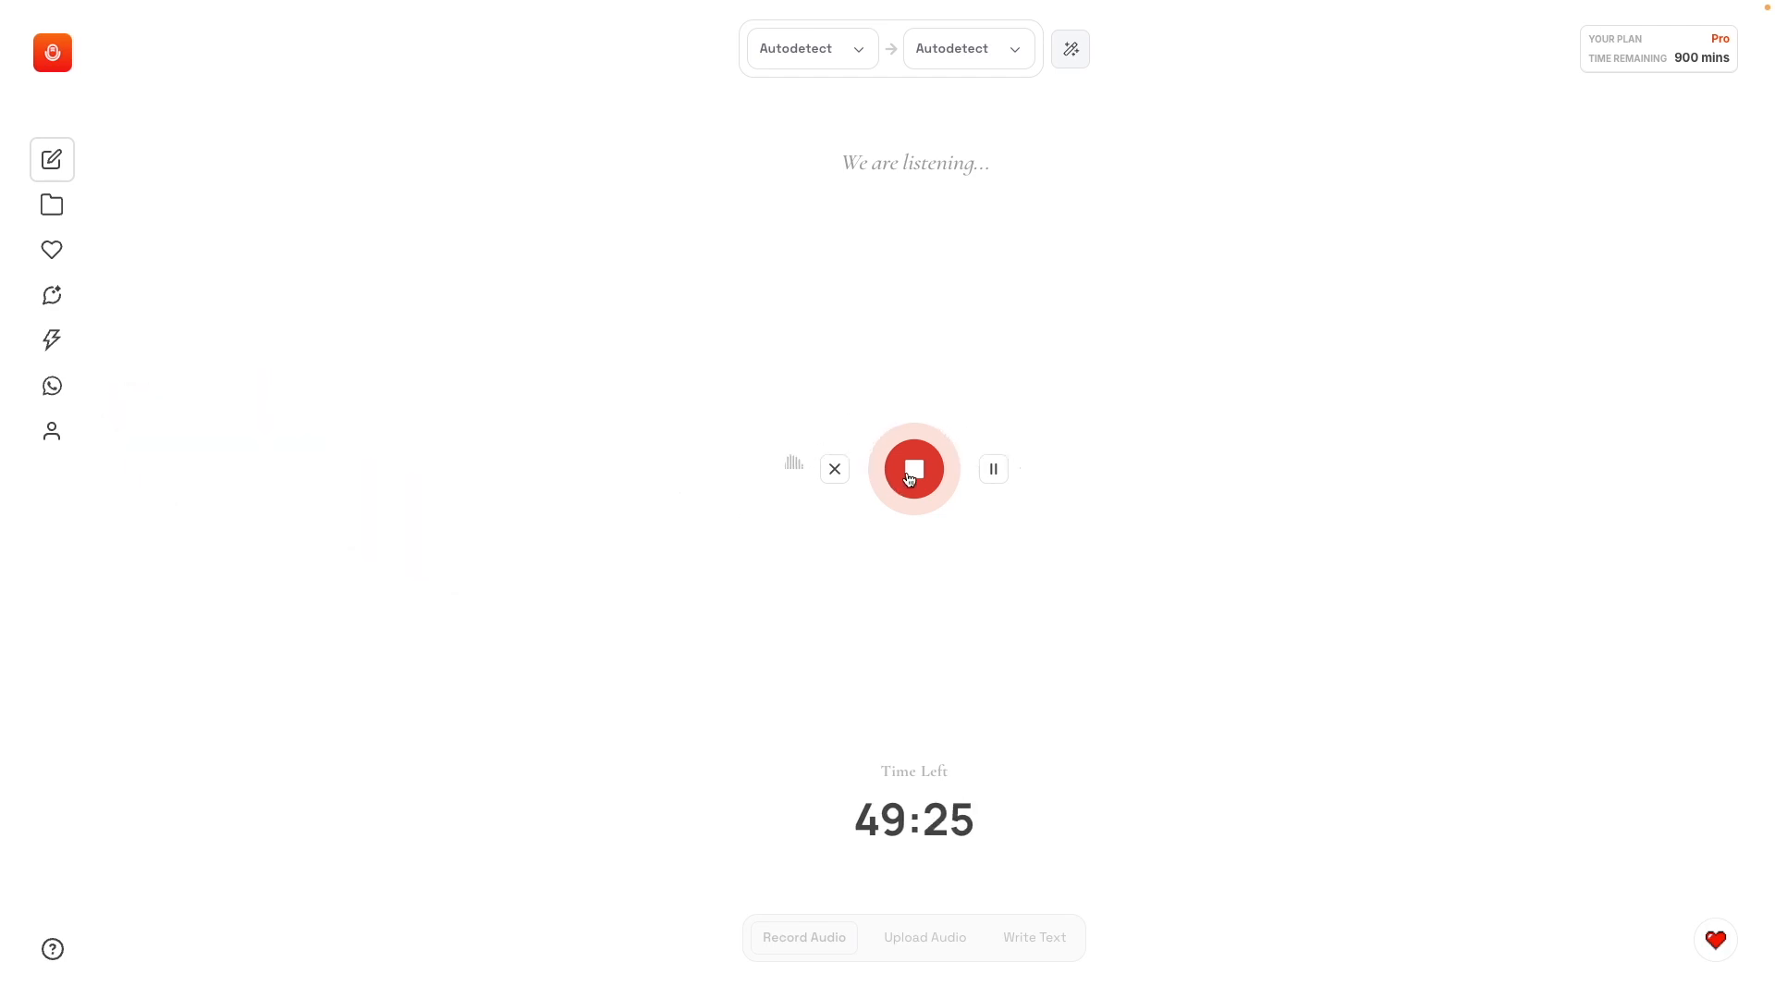
pyautogui.click(913, 468)
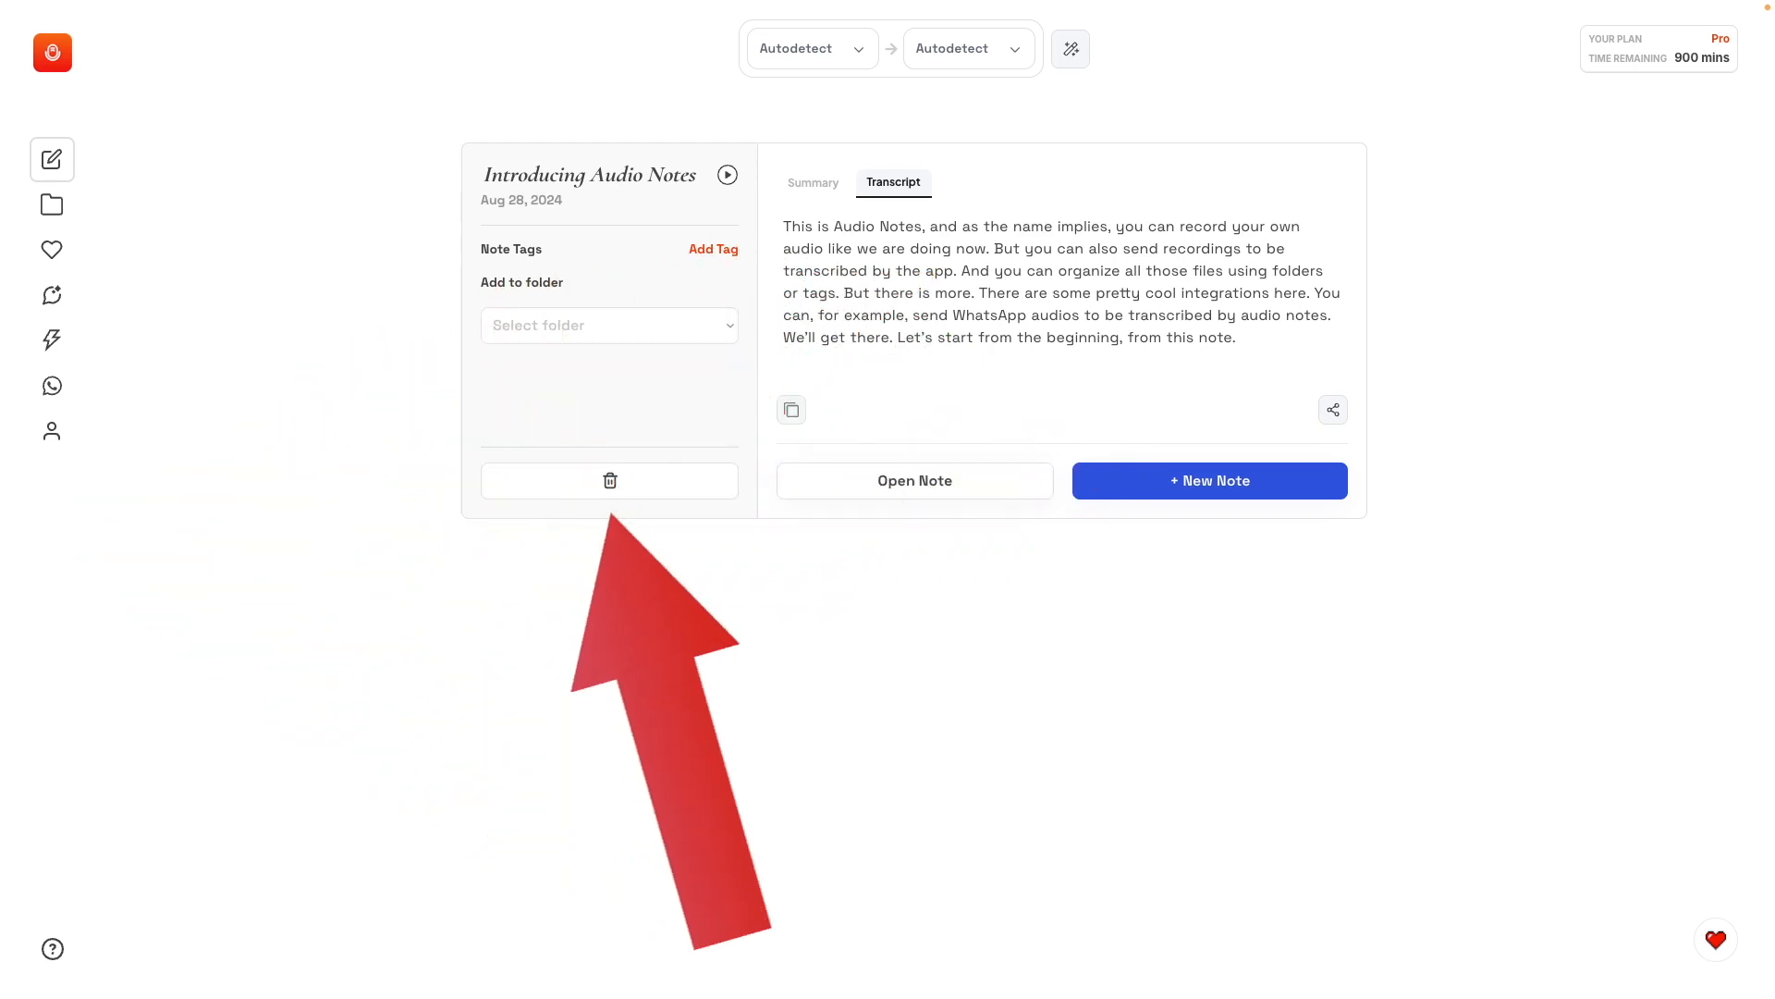
# In the notes library, add the AI tag to the Introducing Audio Notes Features note.
pyautogui.click(52, 205)
pyautogui.write('AI')
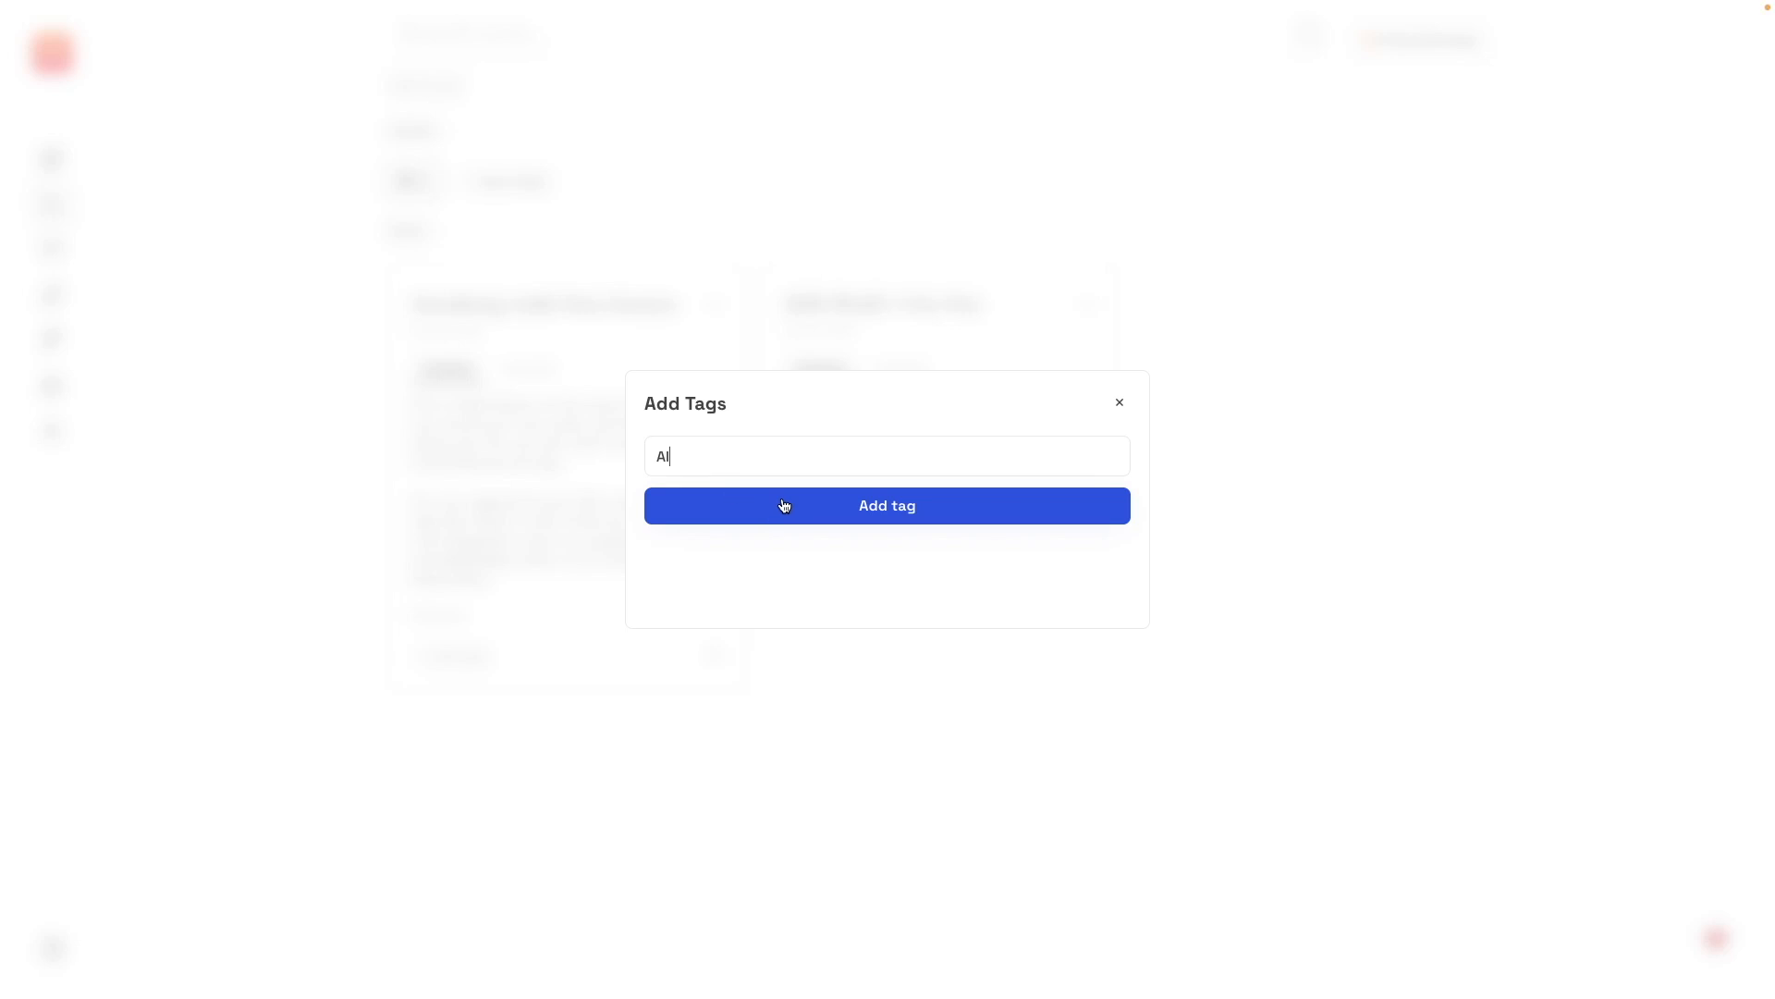
pyautogui.click(886, 505)
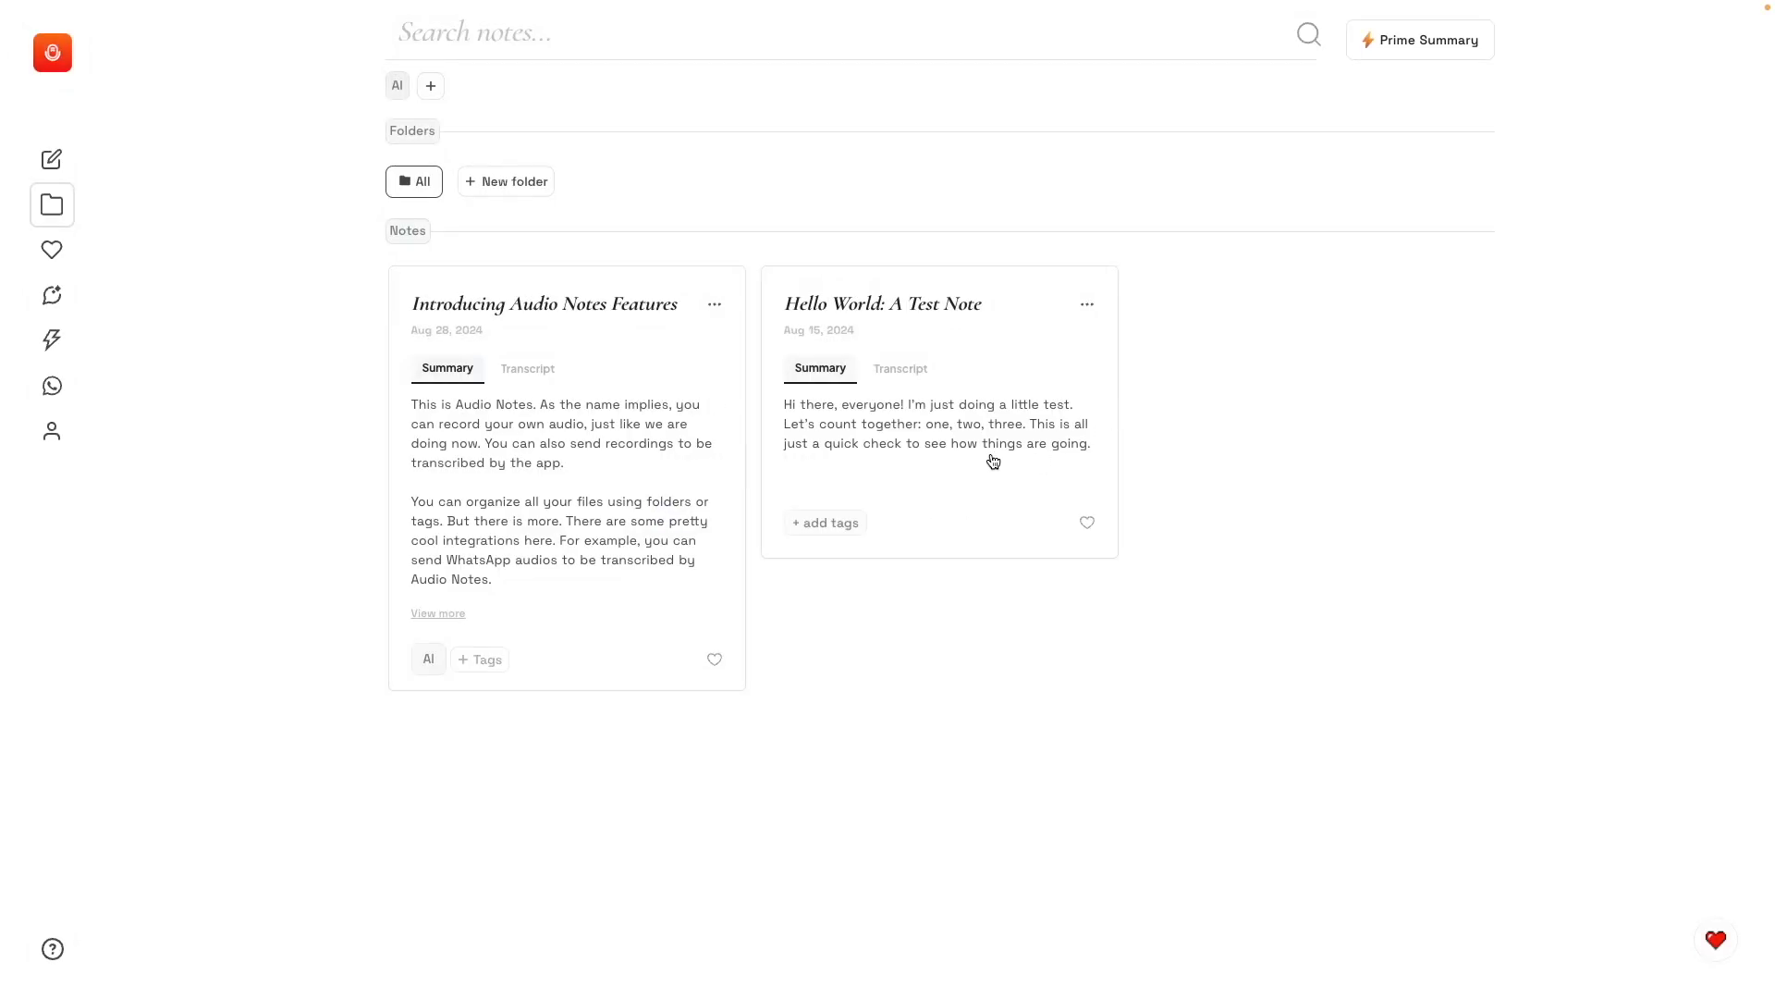
# Create a red folder named YouTube, then return to notes from all folders.
pyautogui.click(507, 181)
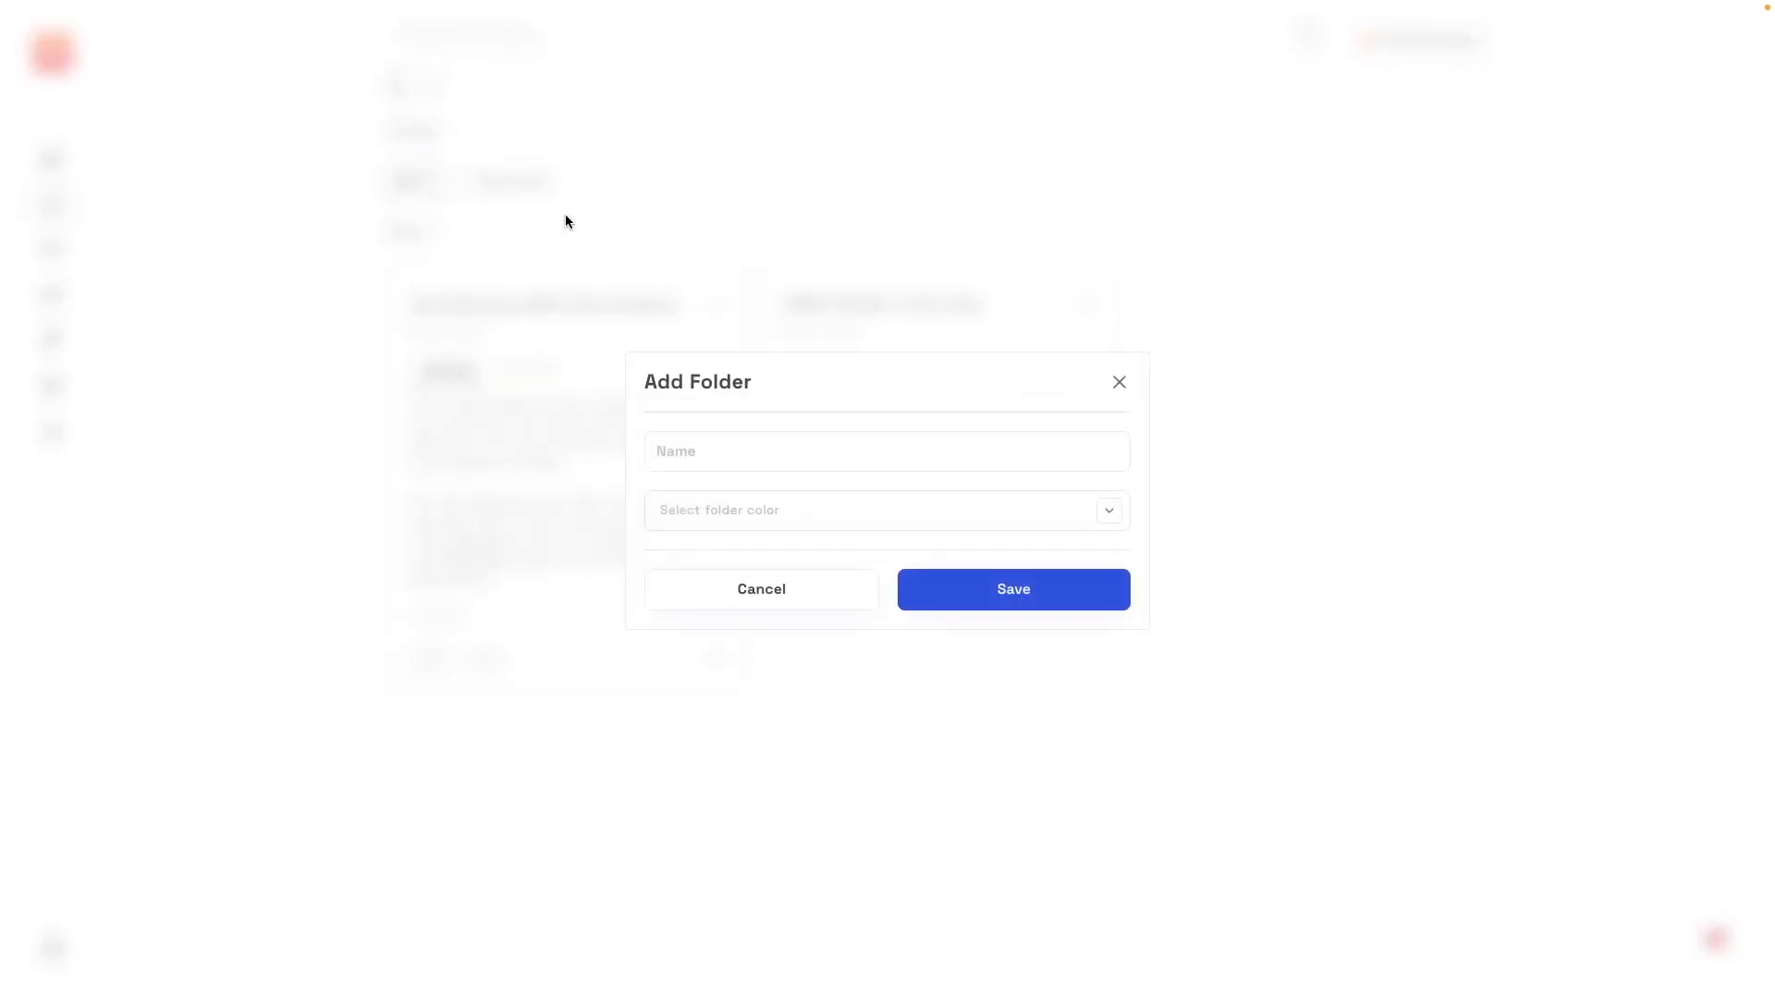
pyautogui.click(886, 452)
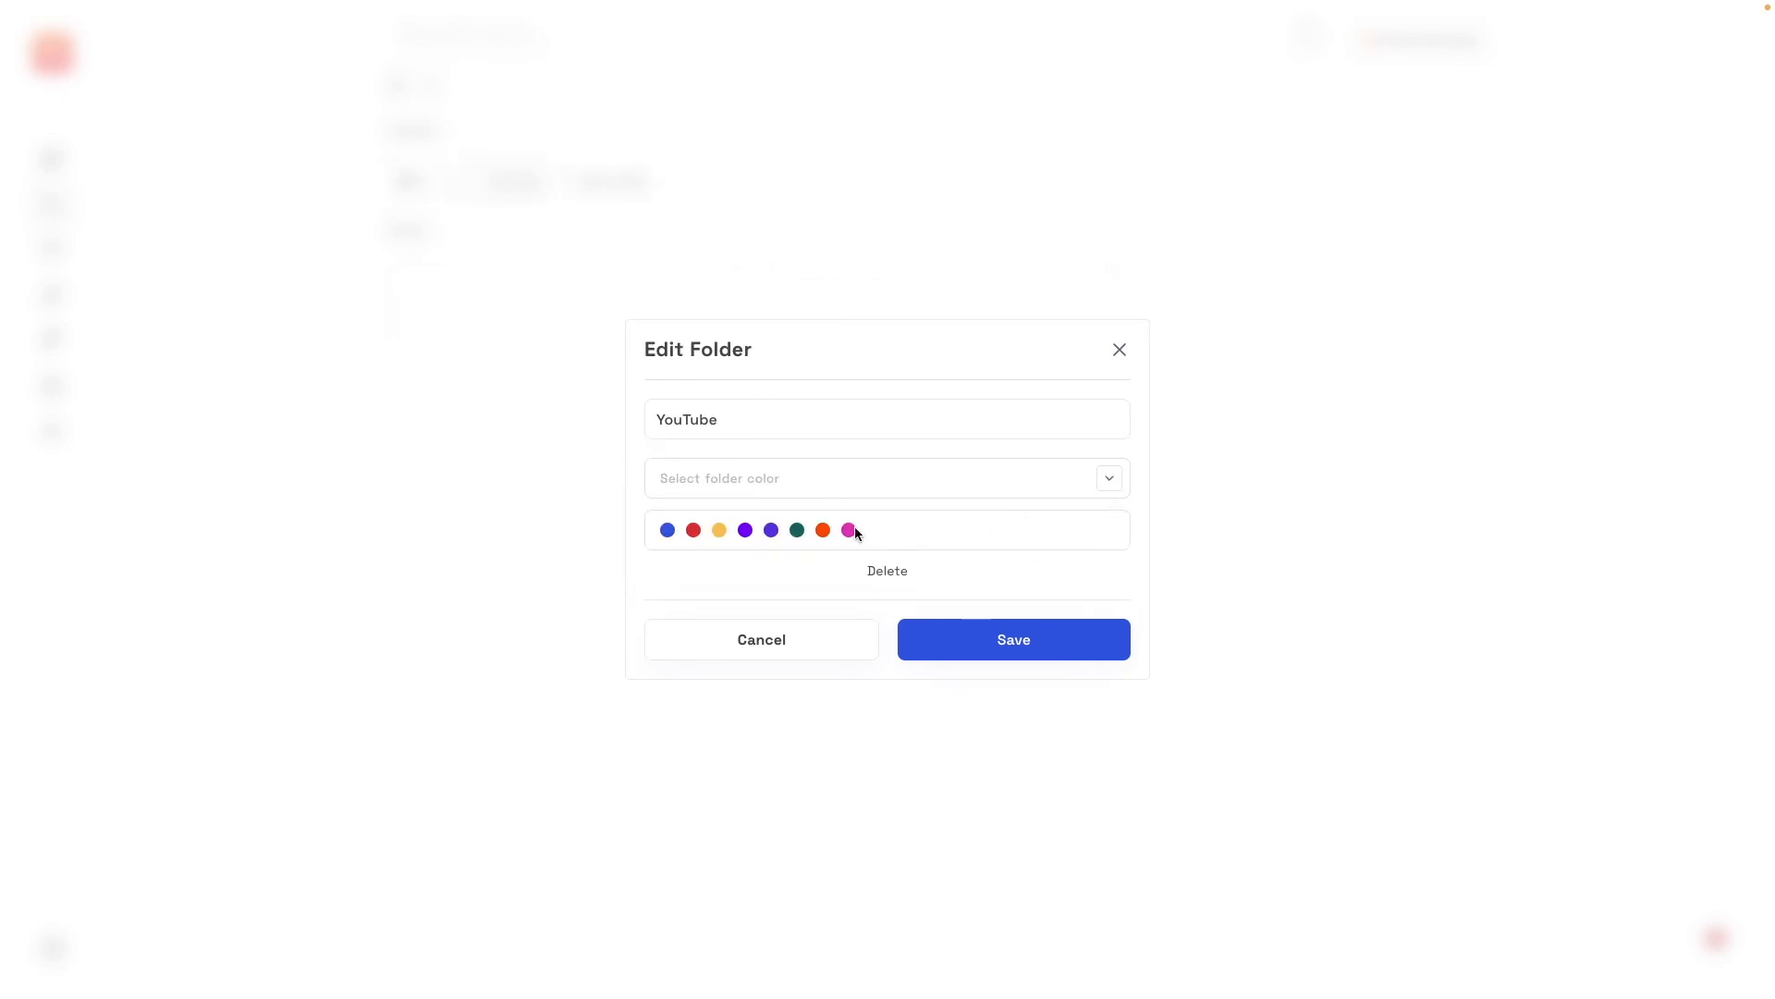
pyautogui.click(1012, 638)
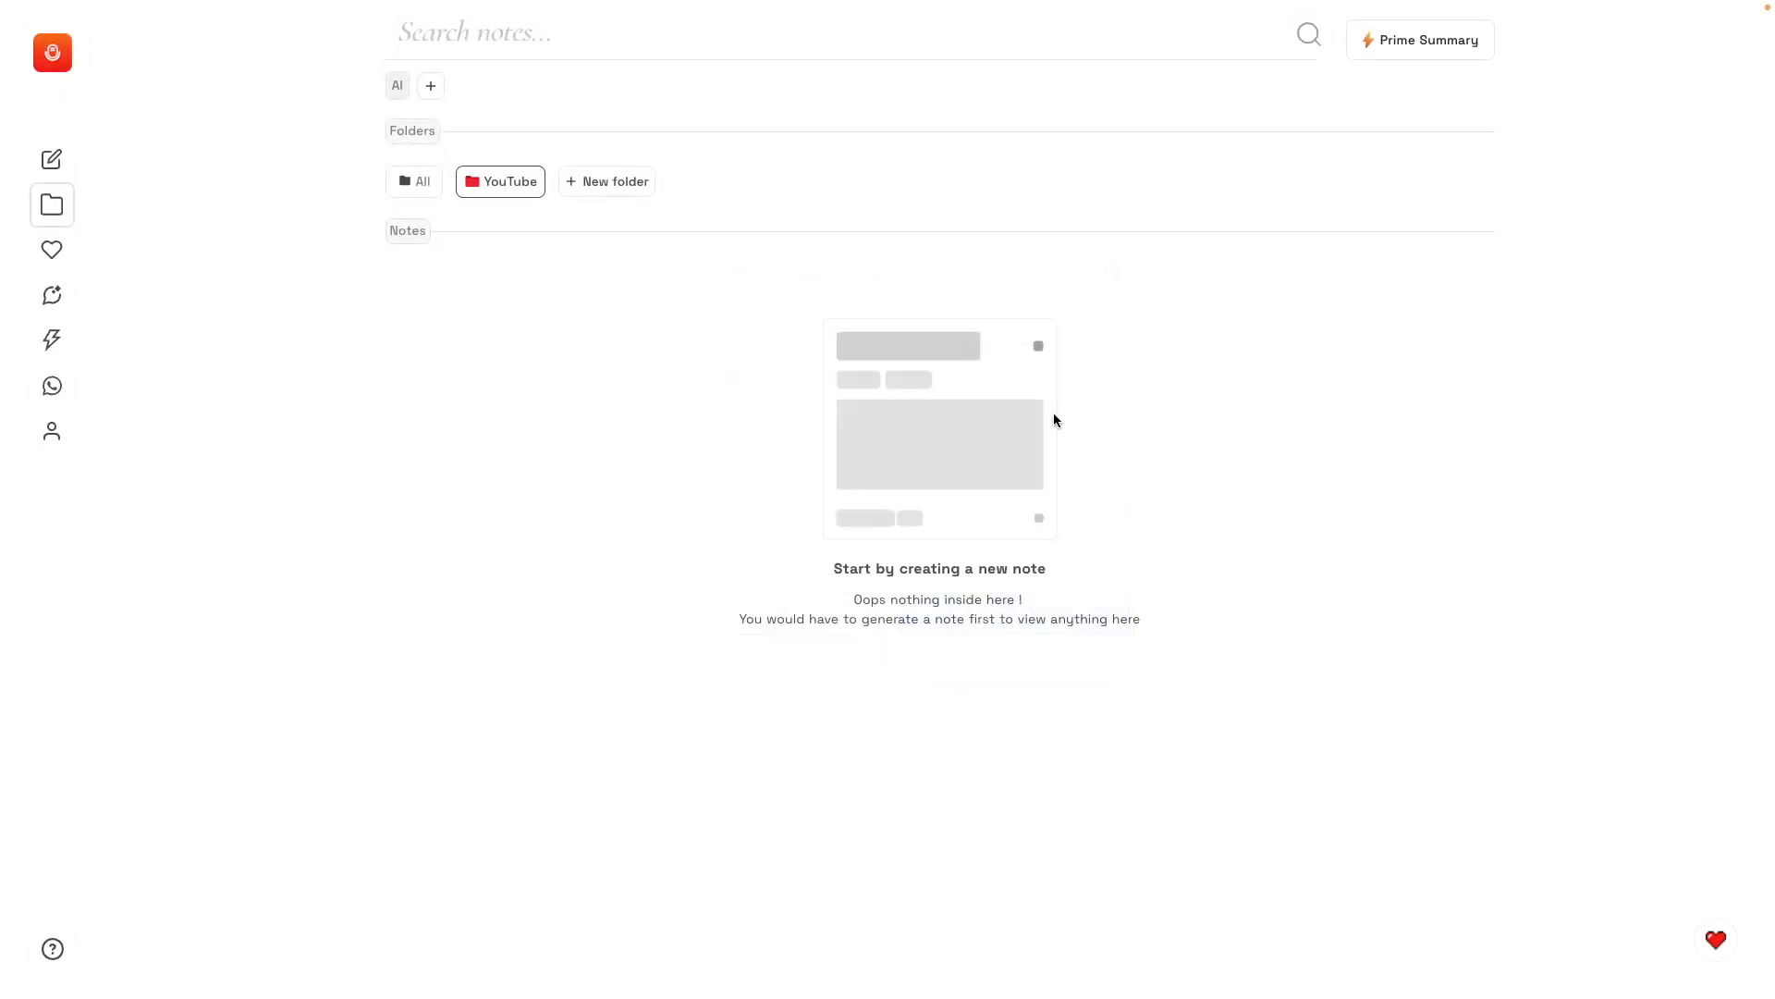
pyautogui.click(414, 181)
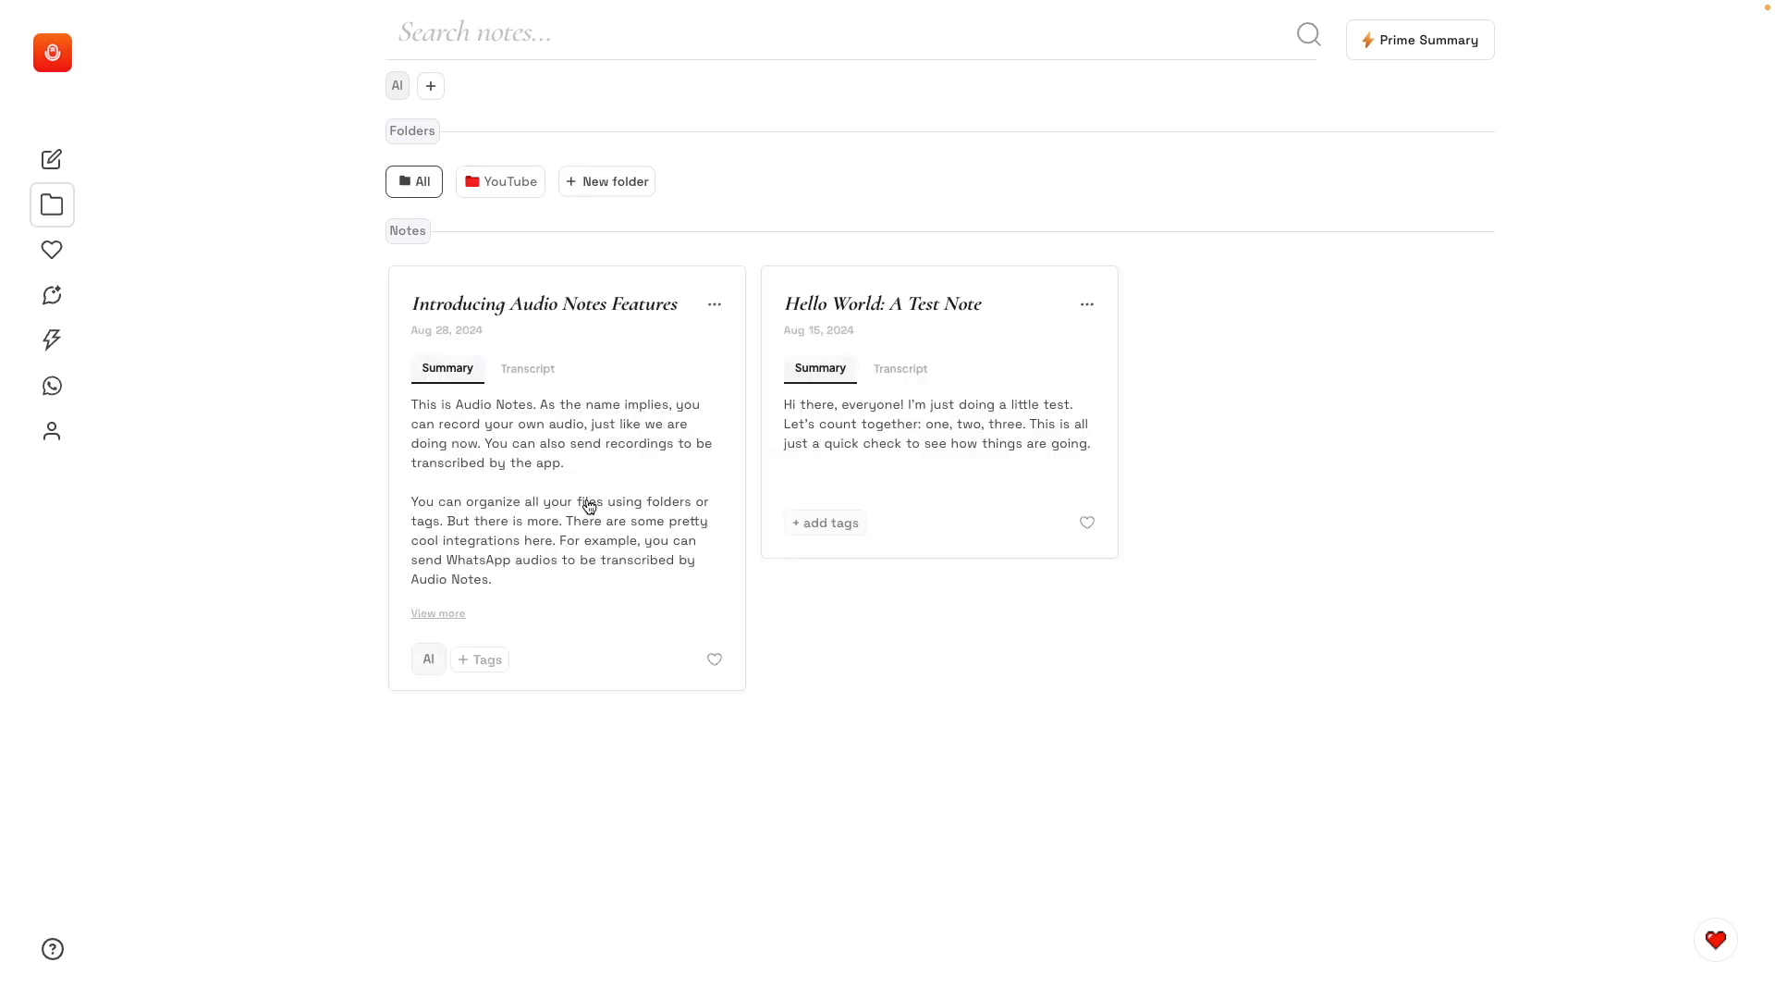
pyautogui.click(714, 306)
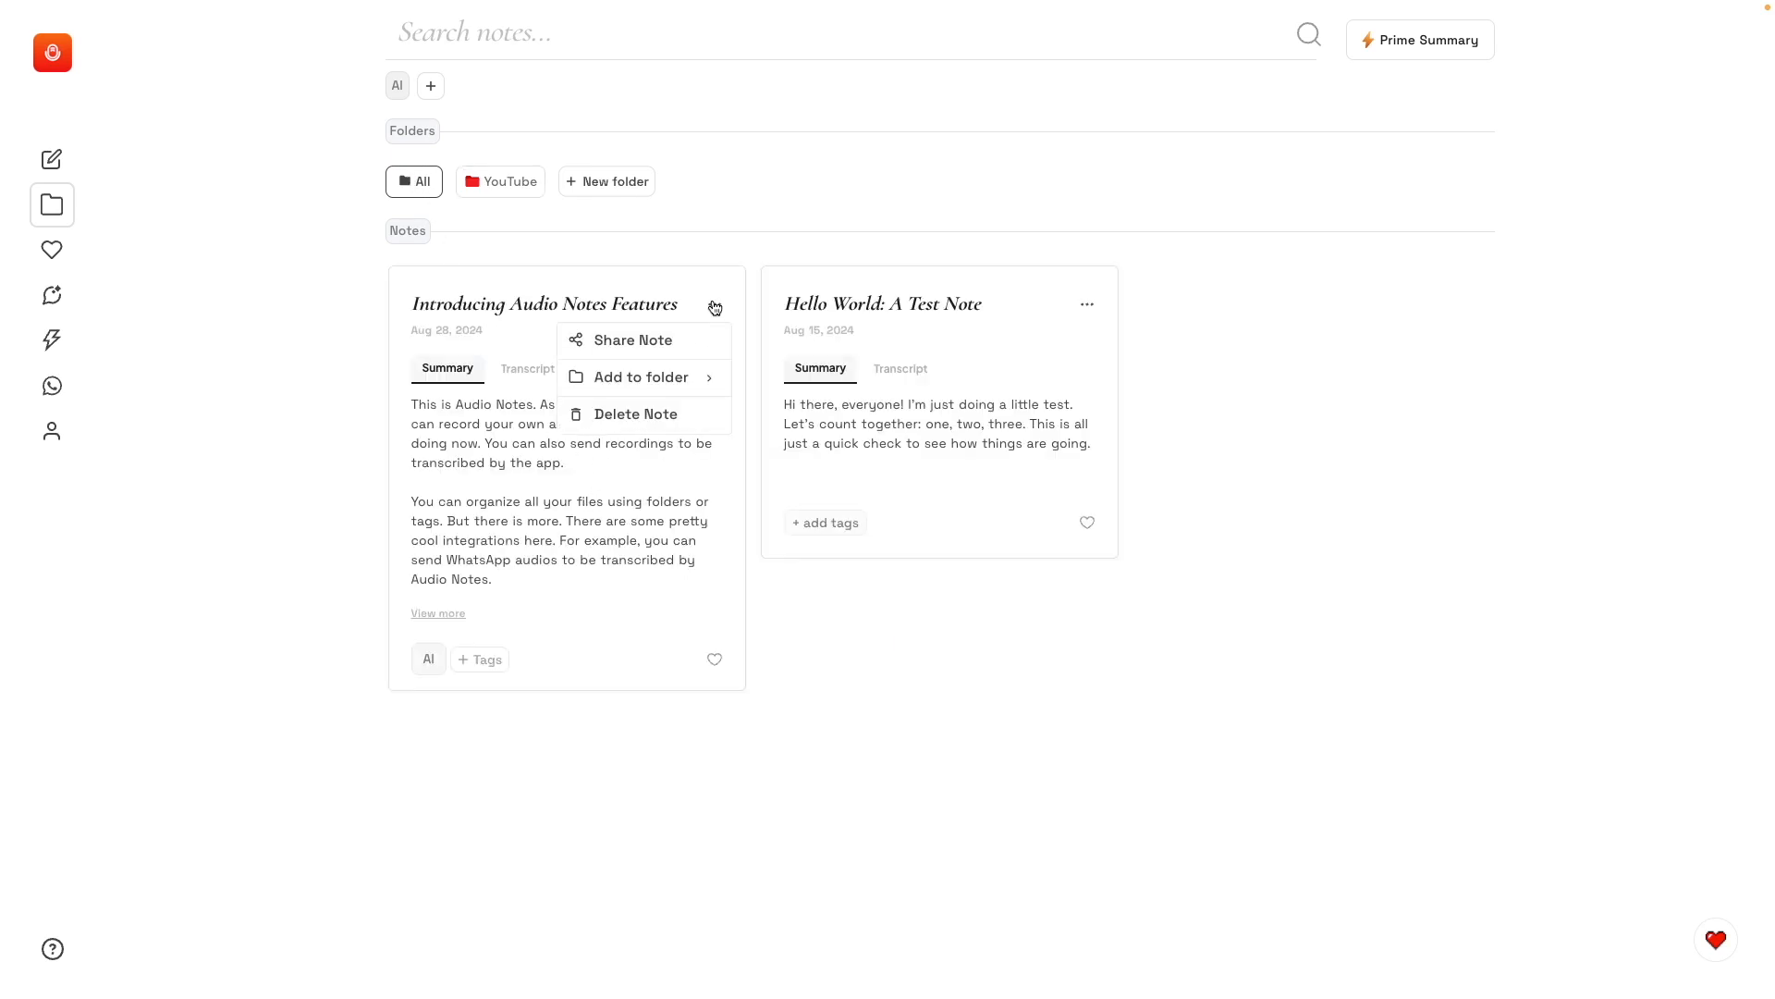
# View the note's summary, full transcript and still-empty content section.
pyautogui.click(642, 377)
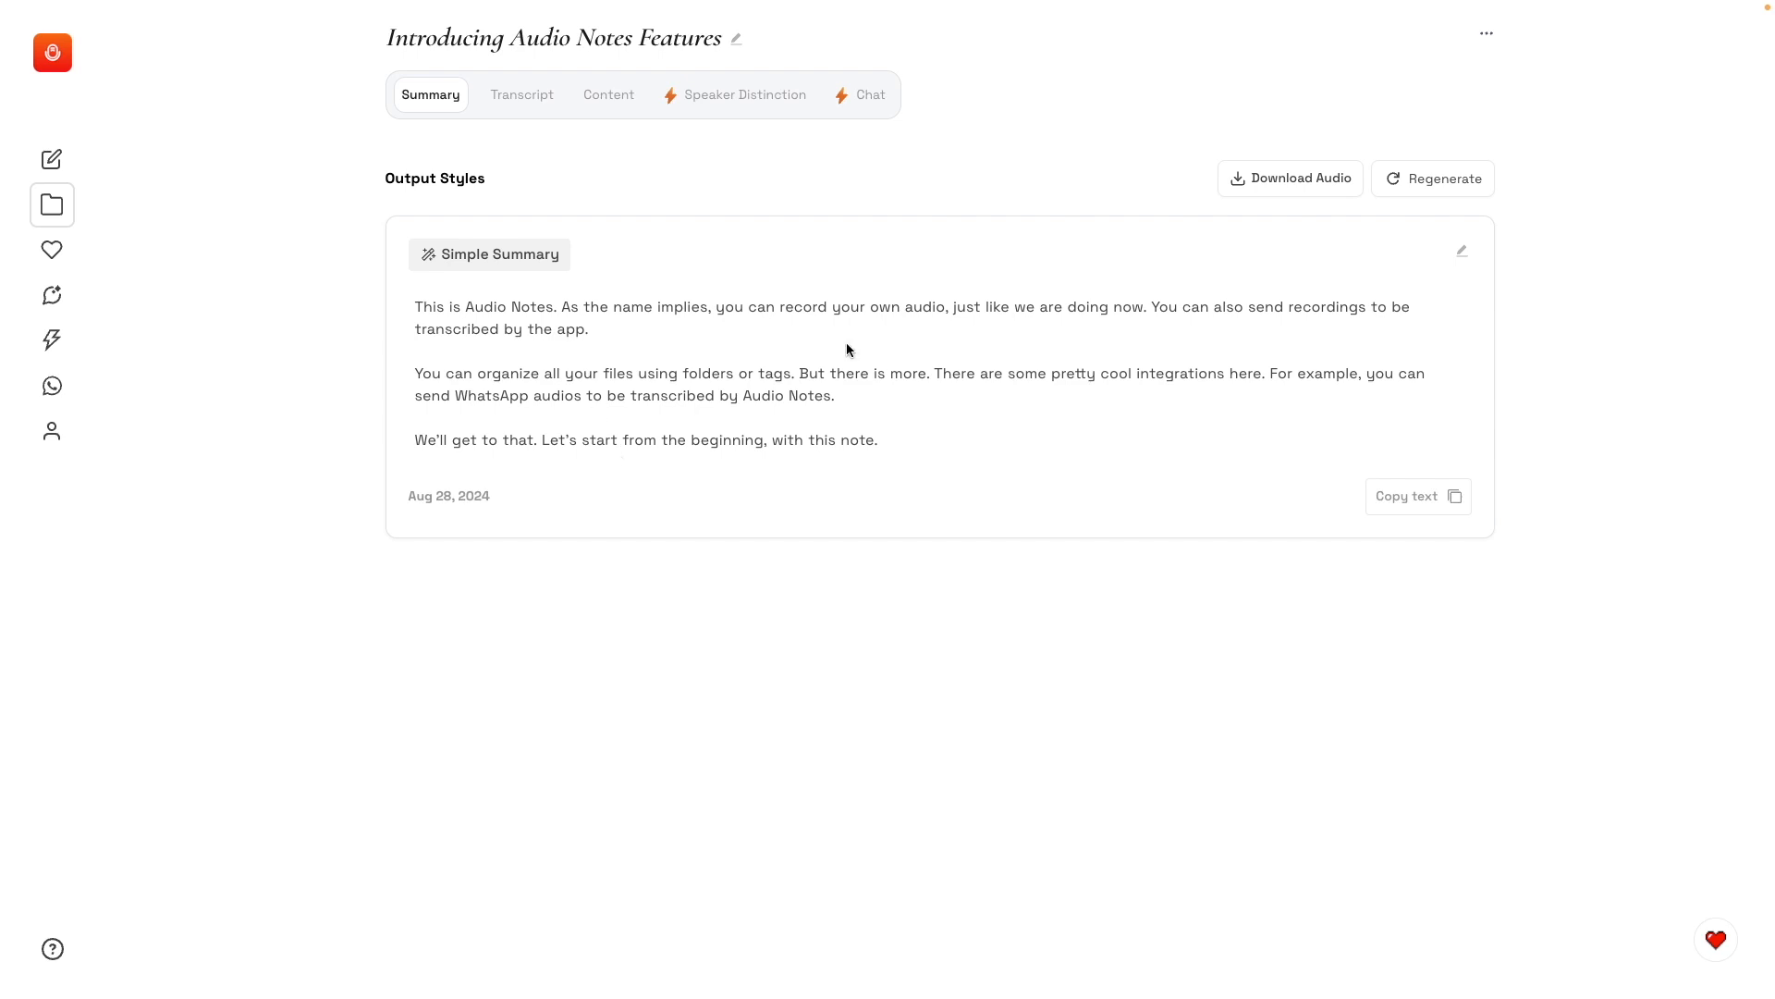
pyautogui.moveTo(1450, 188)
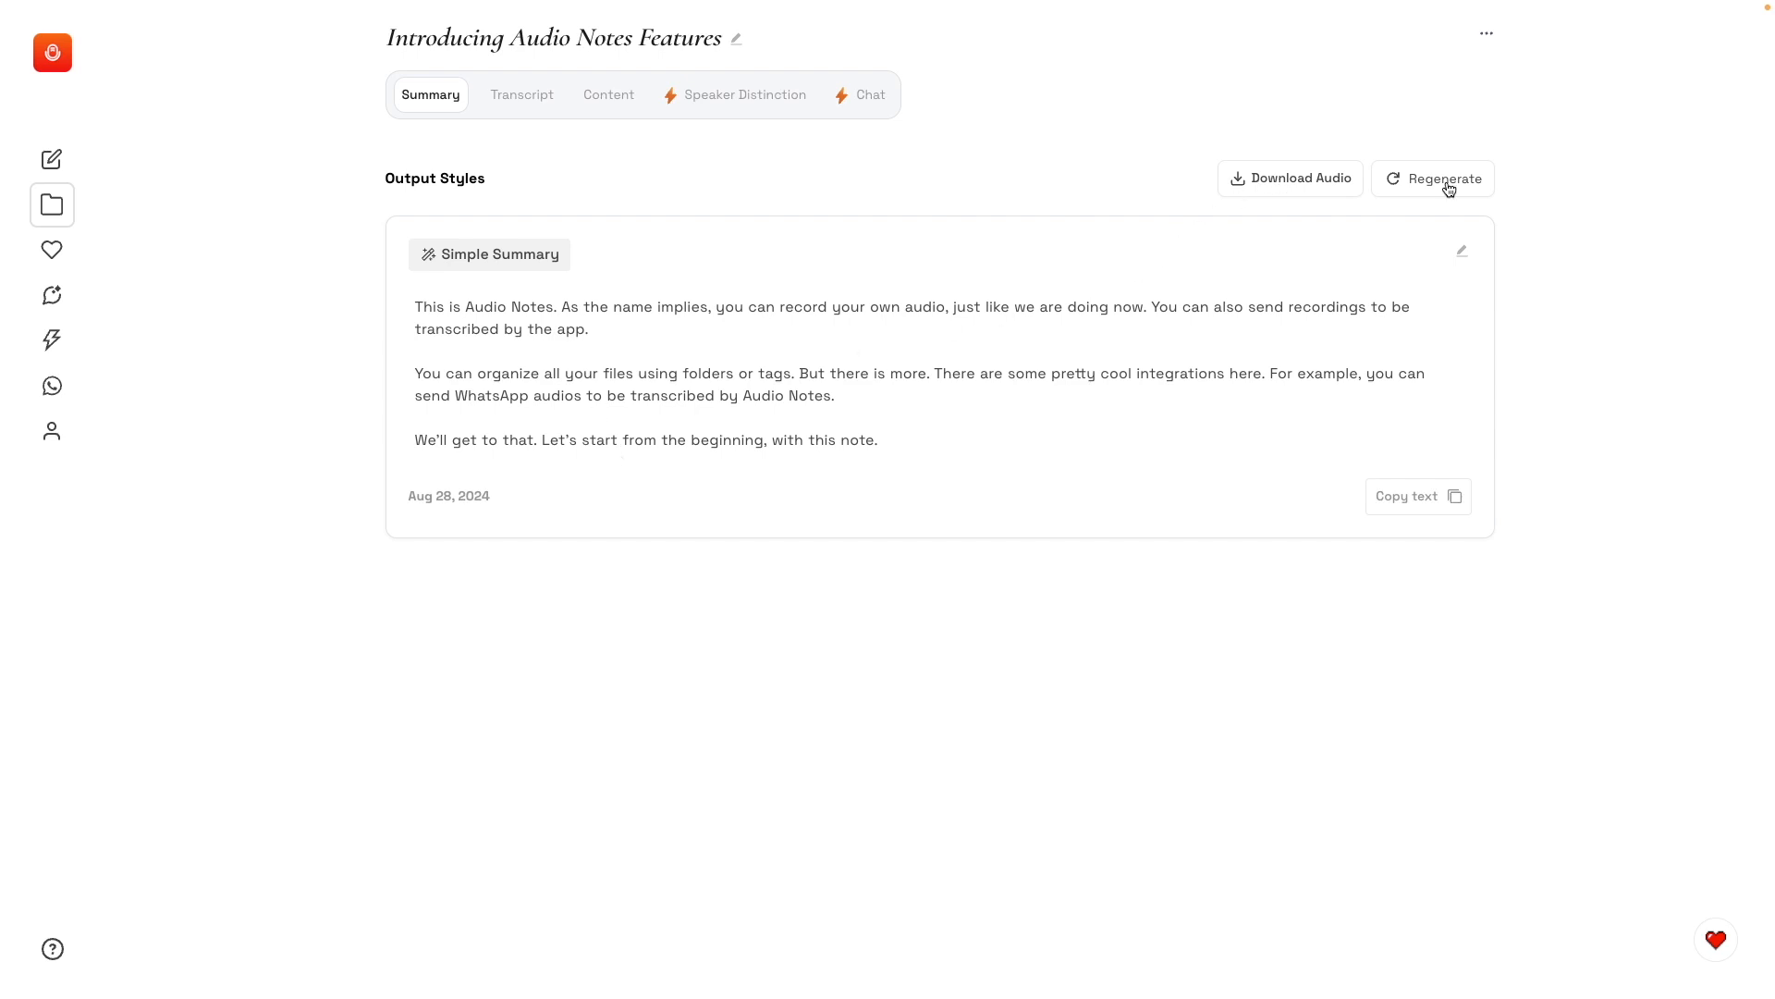
pyautogui.moveTo(1465, 257)
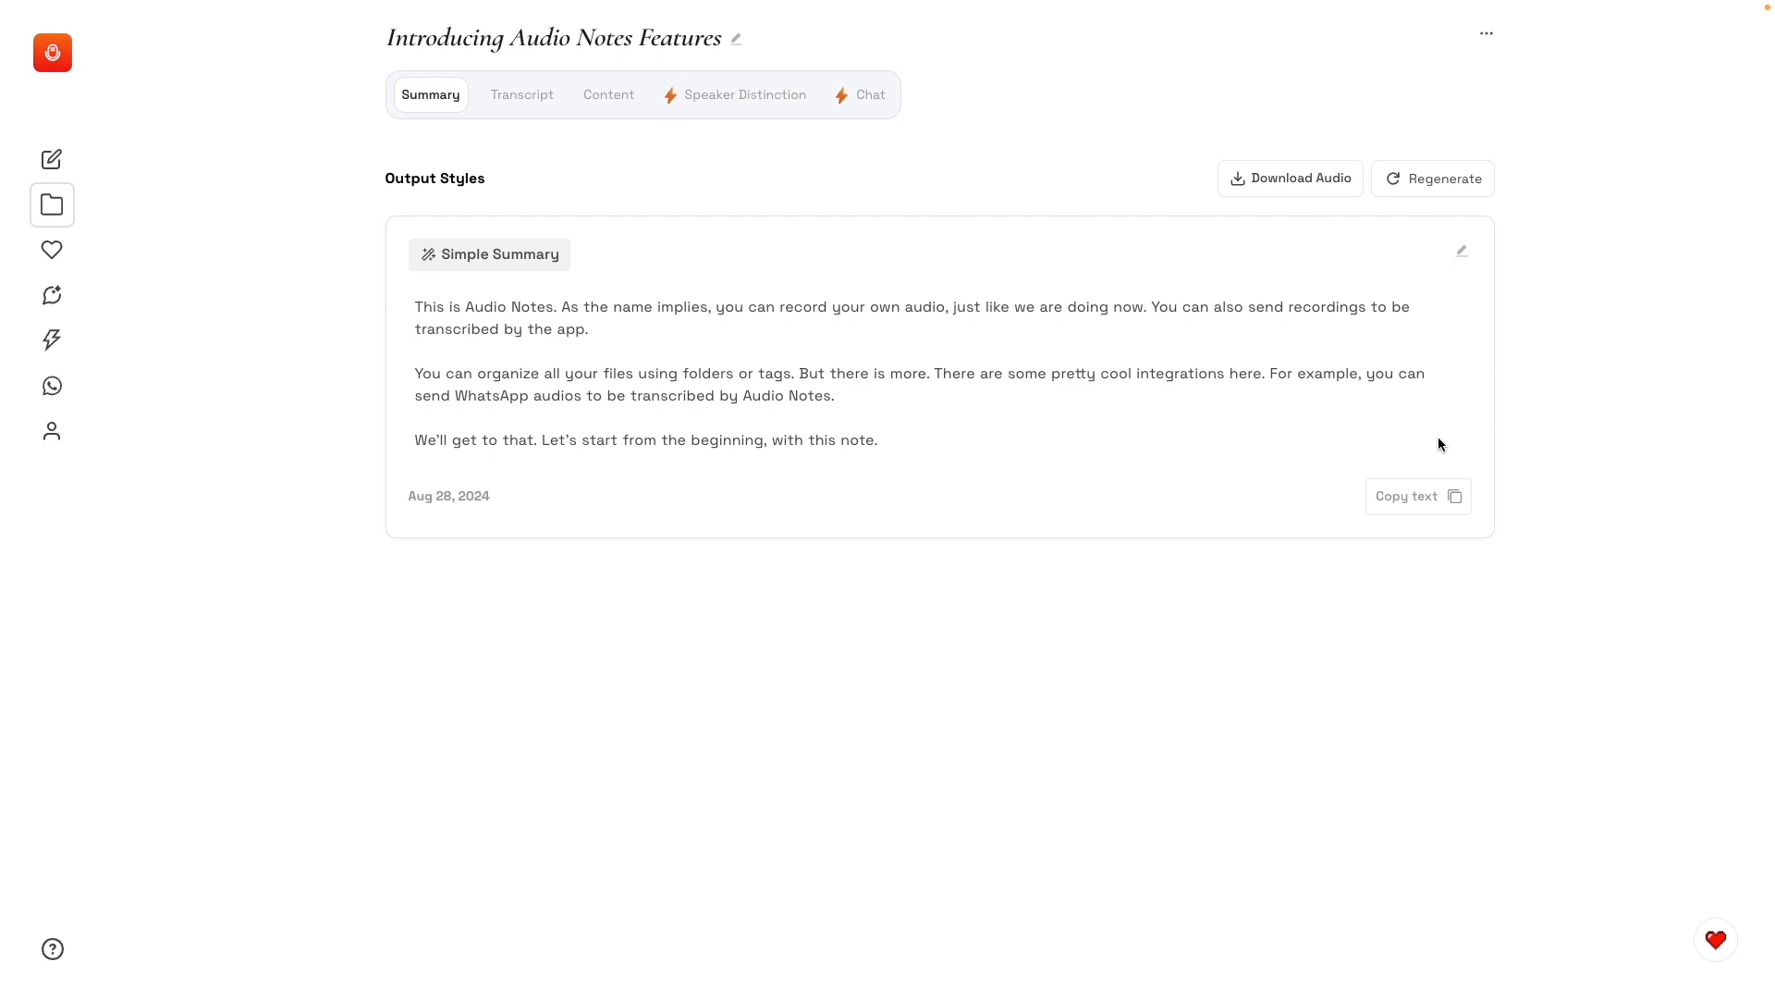
pyautogui.click(521, 94)
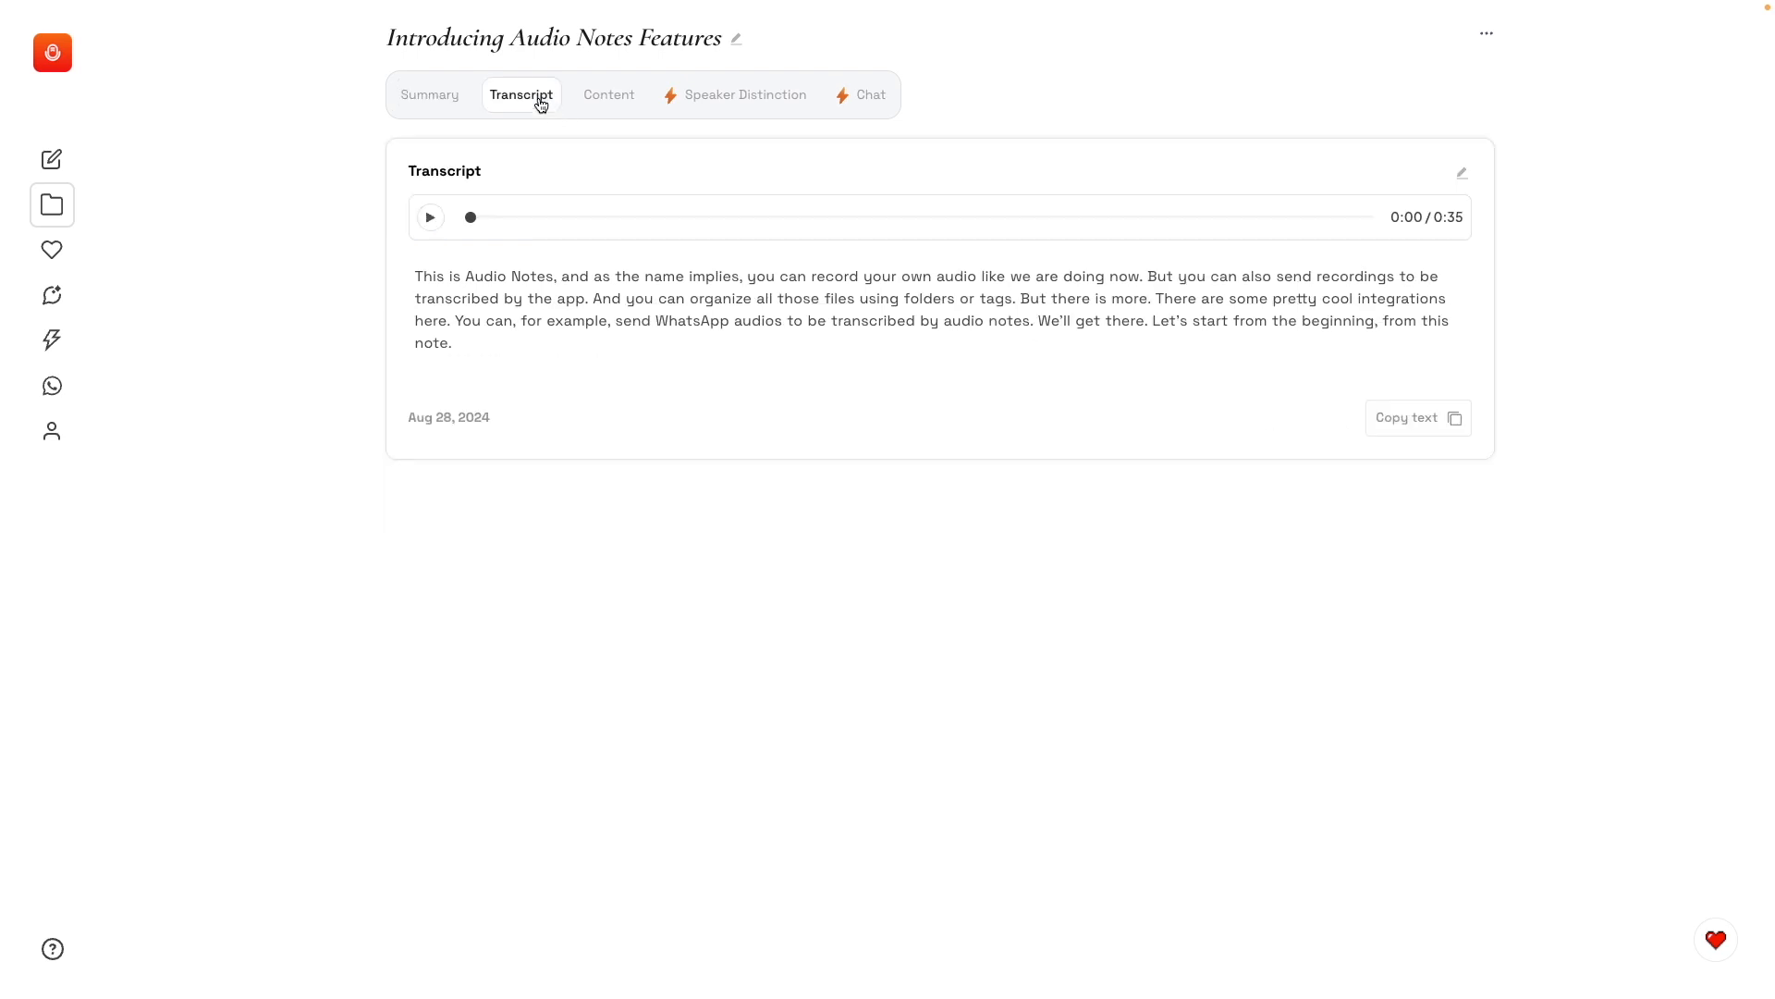
pyautogui.click(606, 95)
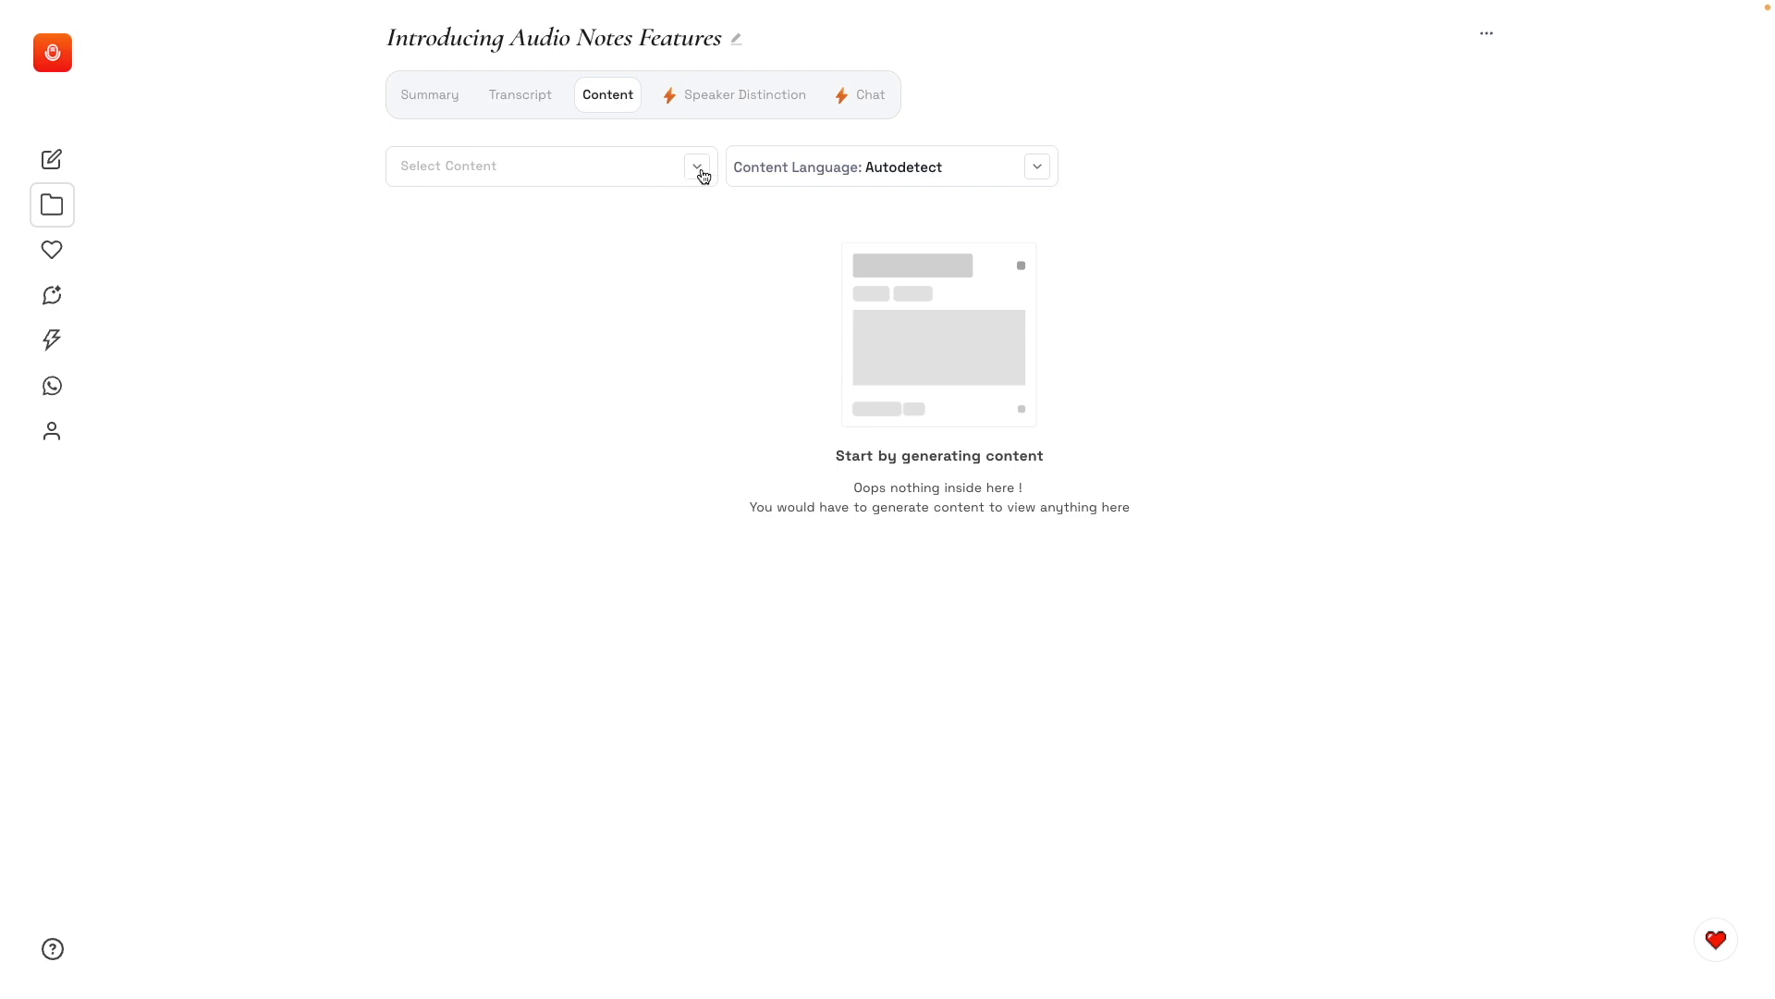
# Generate Tweet content from the note, then view its speaker distinction.
pyautogui.click(695, 166)
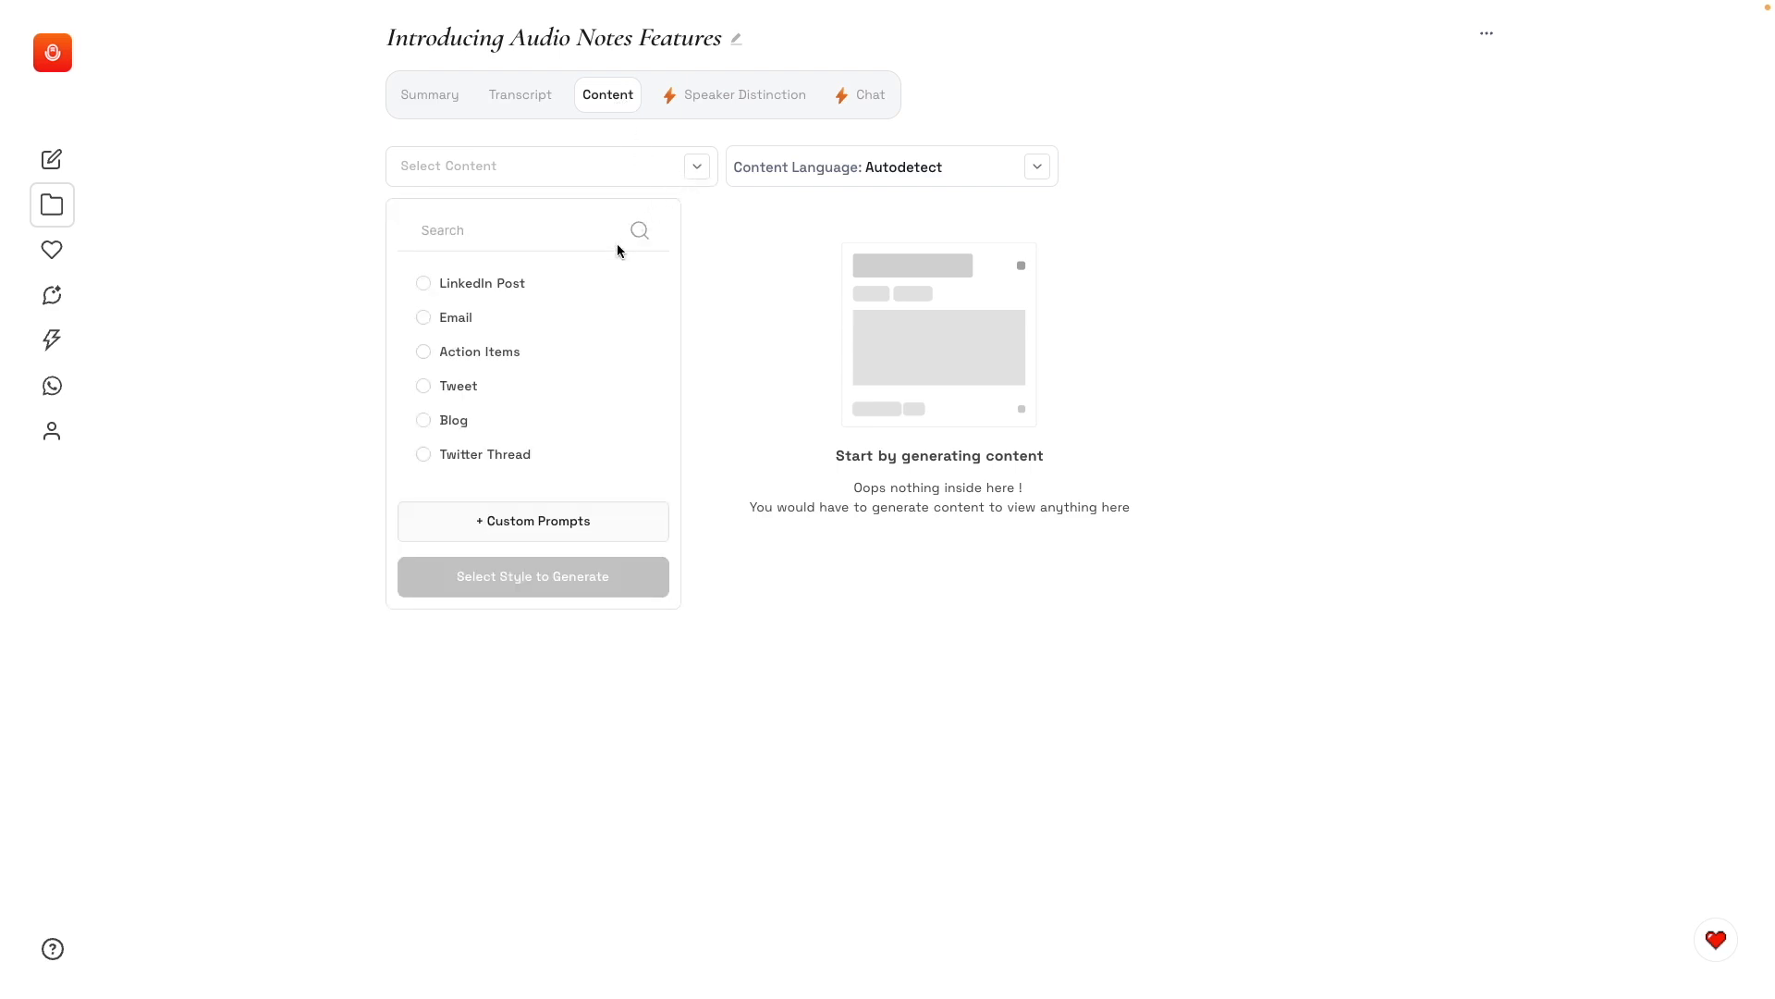
pyautogui.click(423, 385)
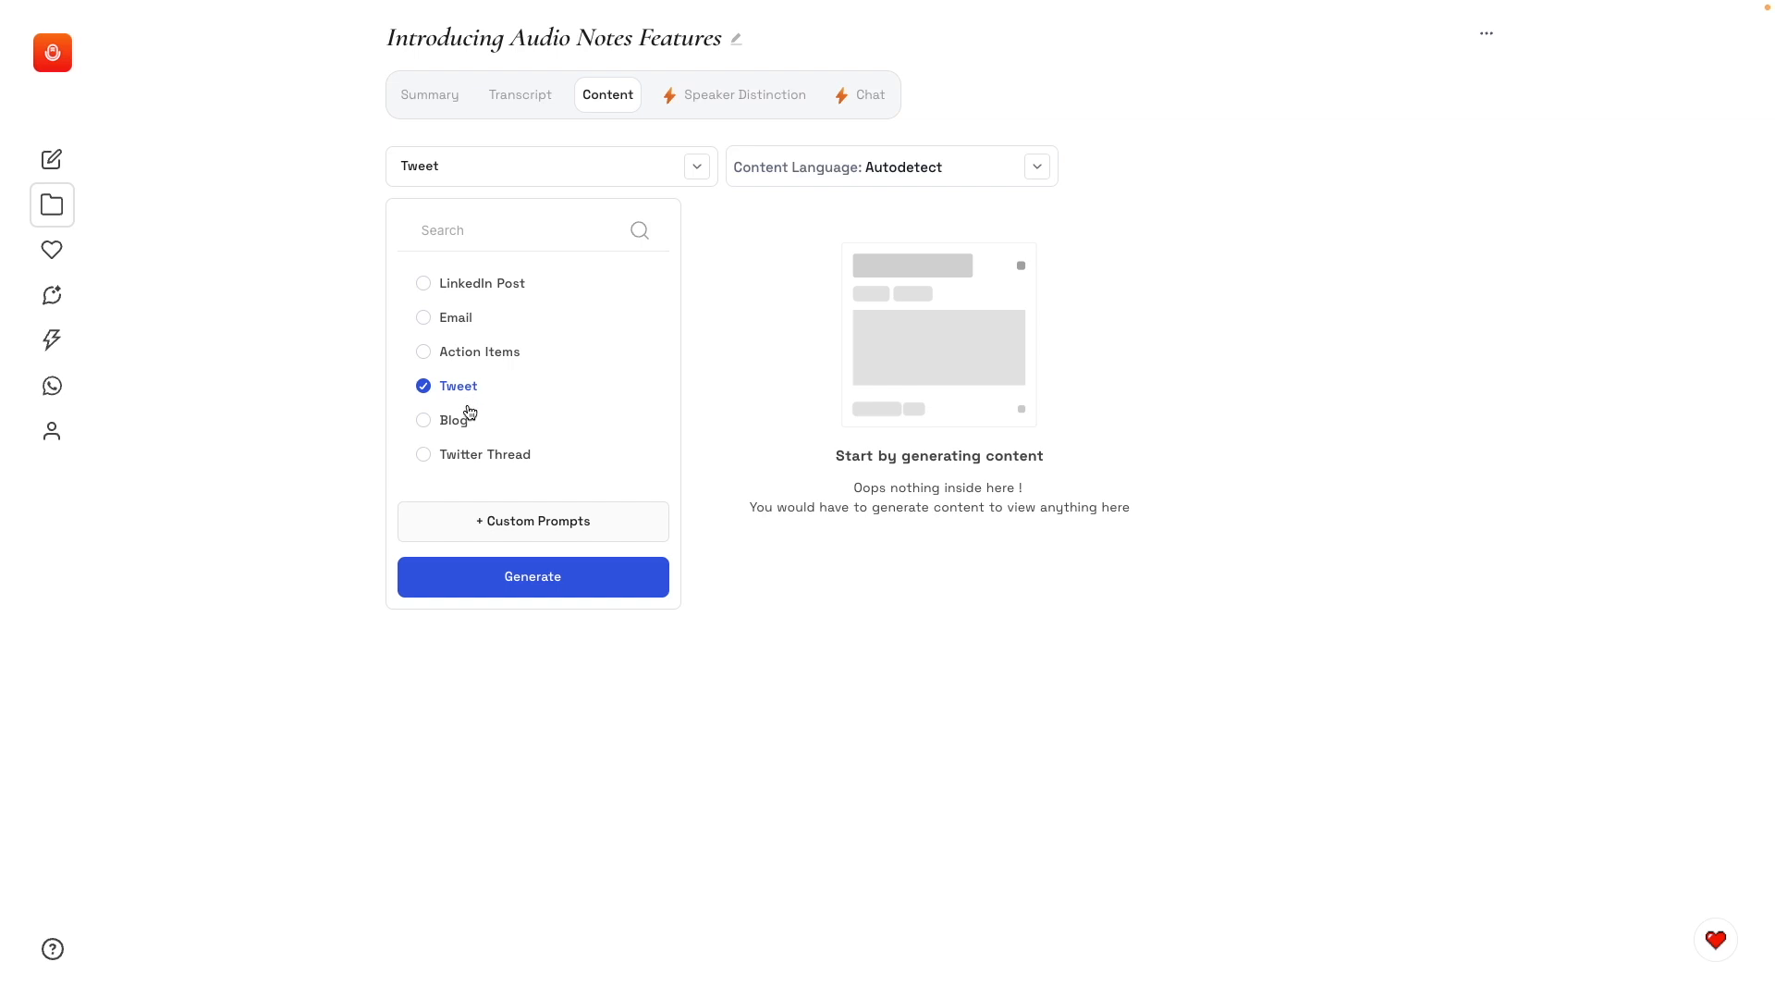
pyautogui.click(532, 577)
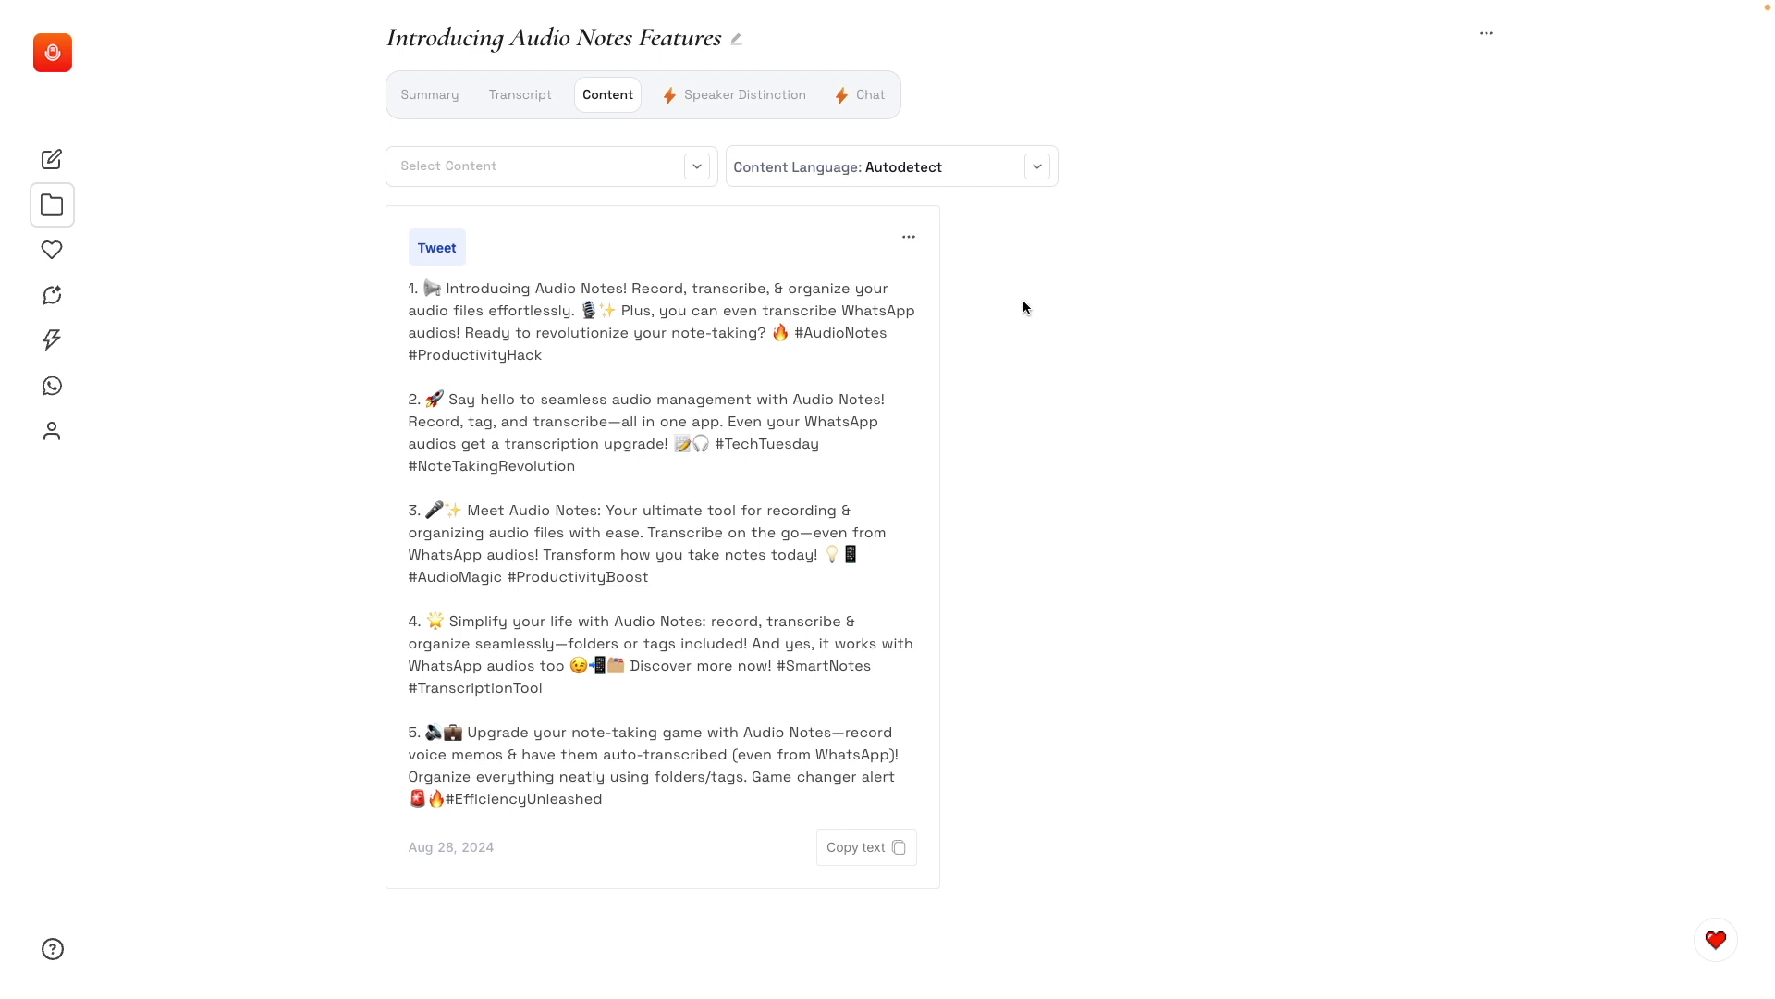
pyautogui.click(734, 94)
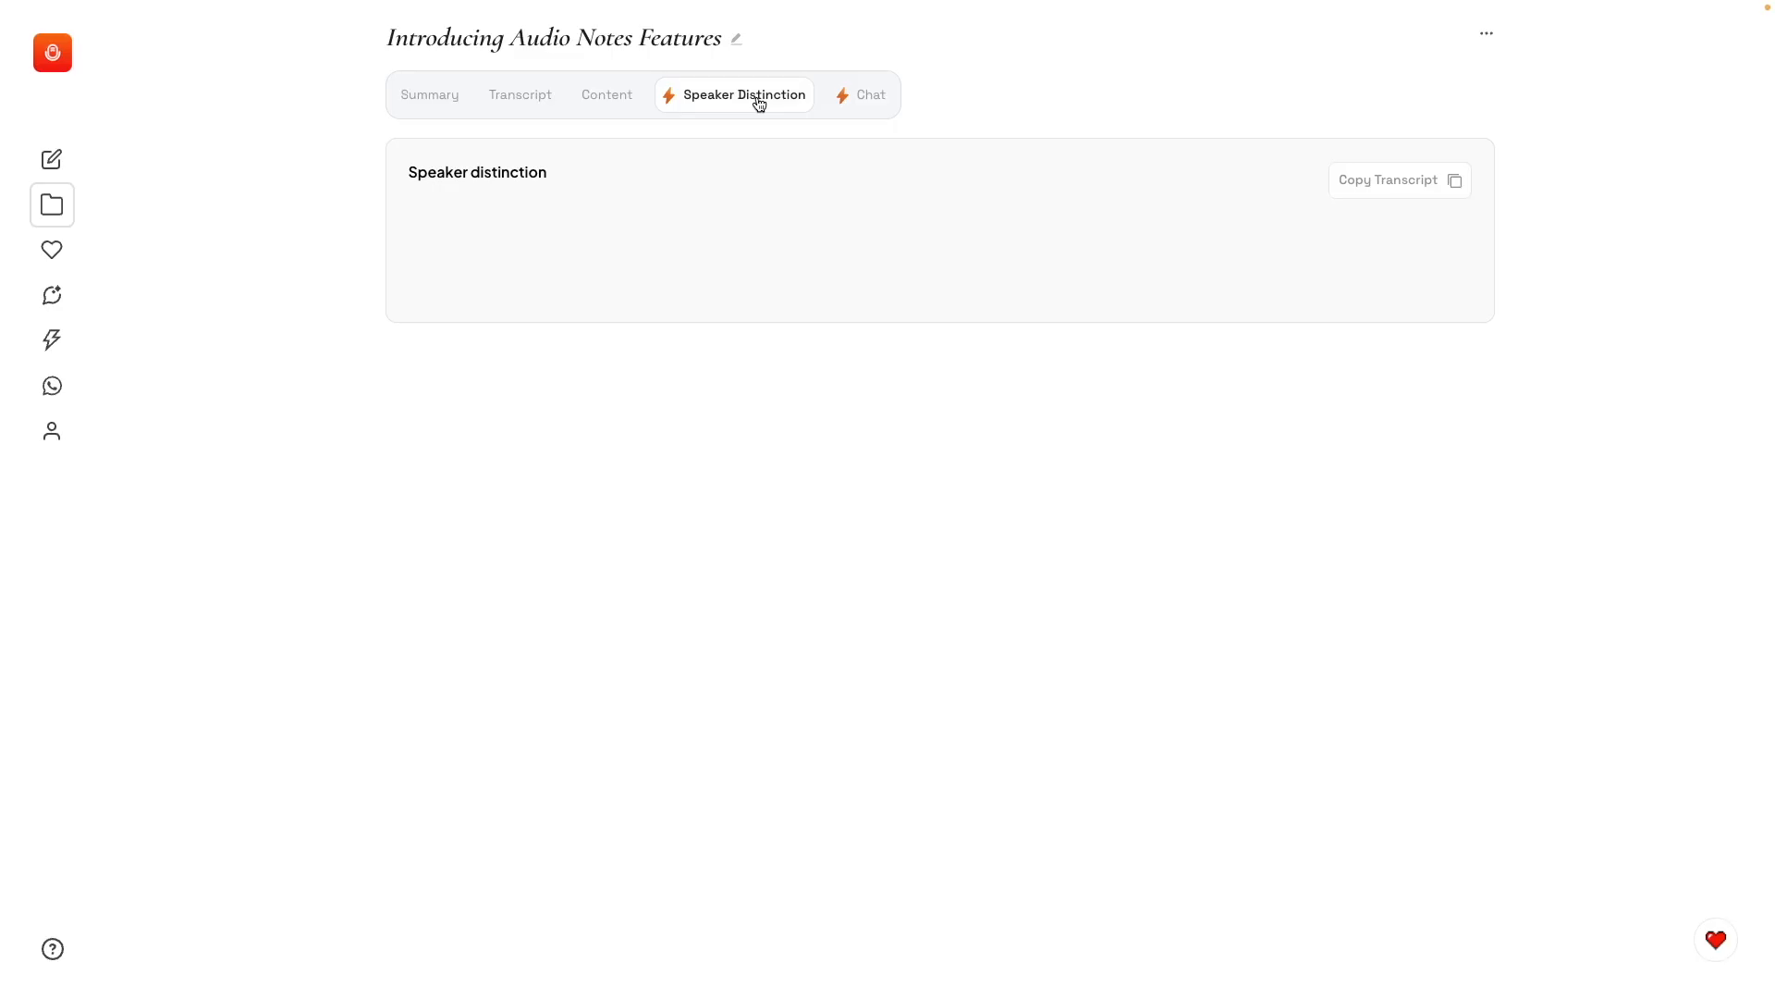
pyautogui.moveTo(866, 94)
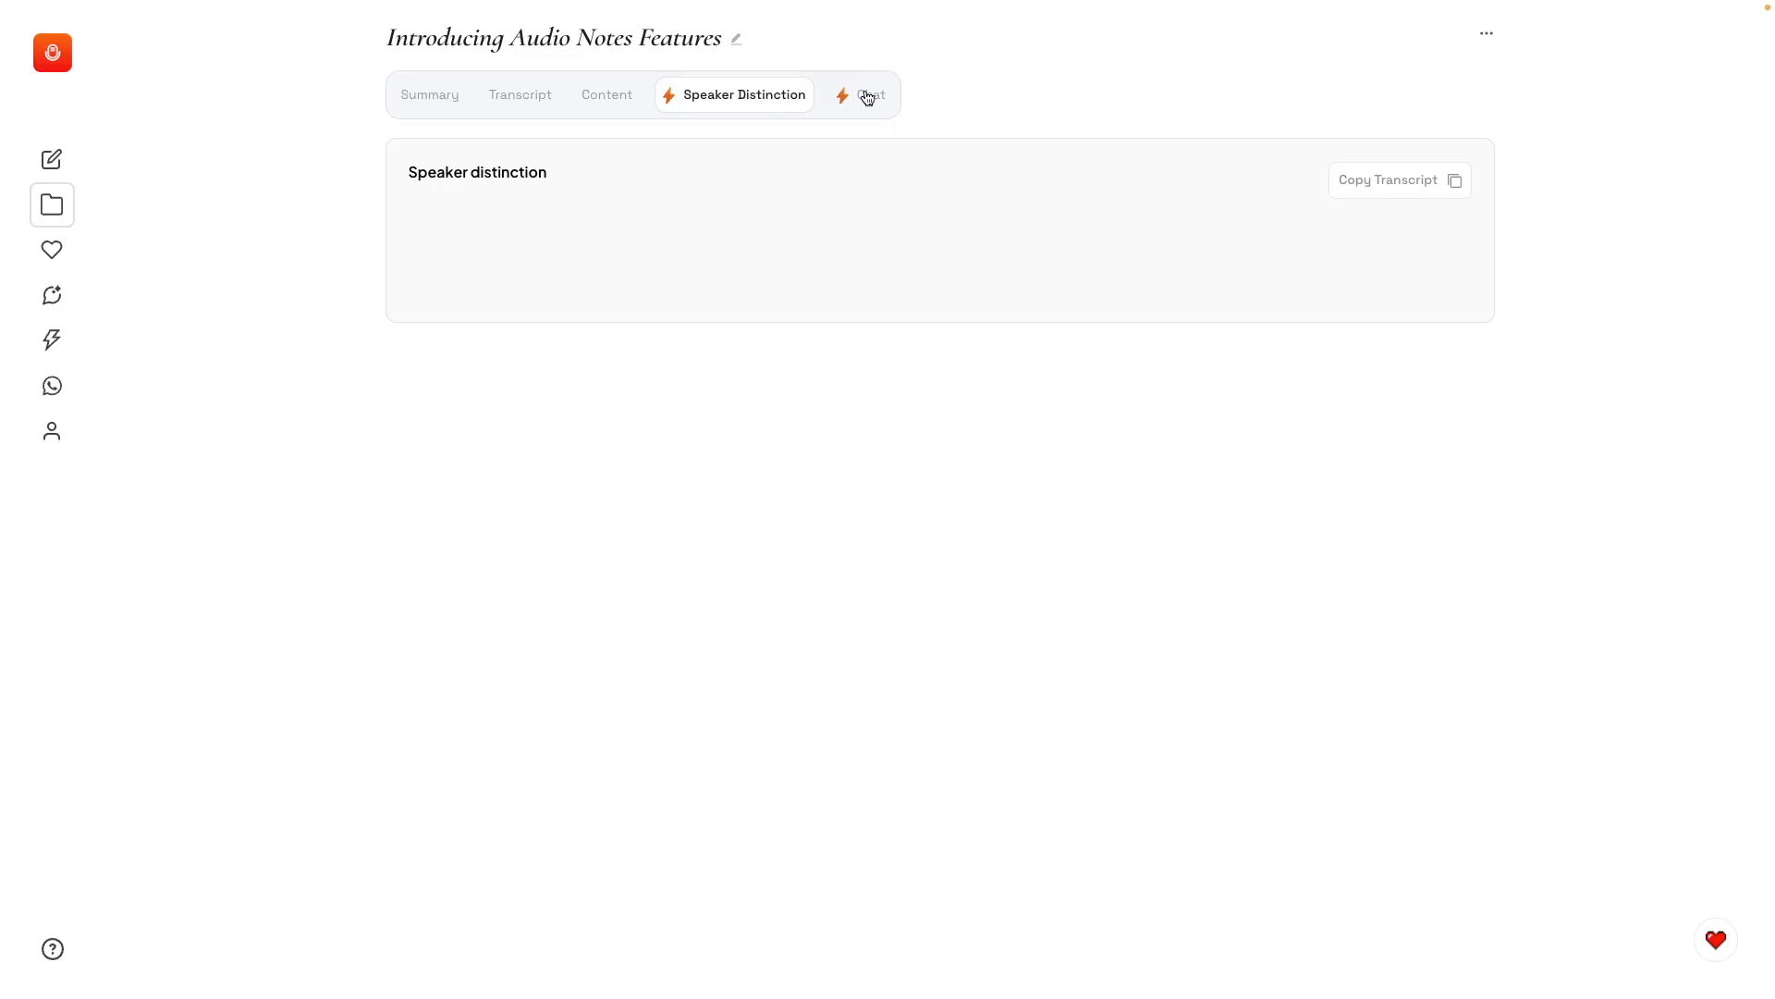
# Ask the note's chat what the note is about and 'How can I organize my notes?'.
pyautogui.click(870, 94)
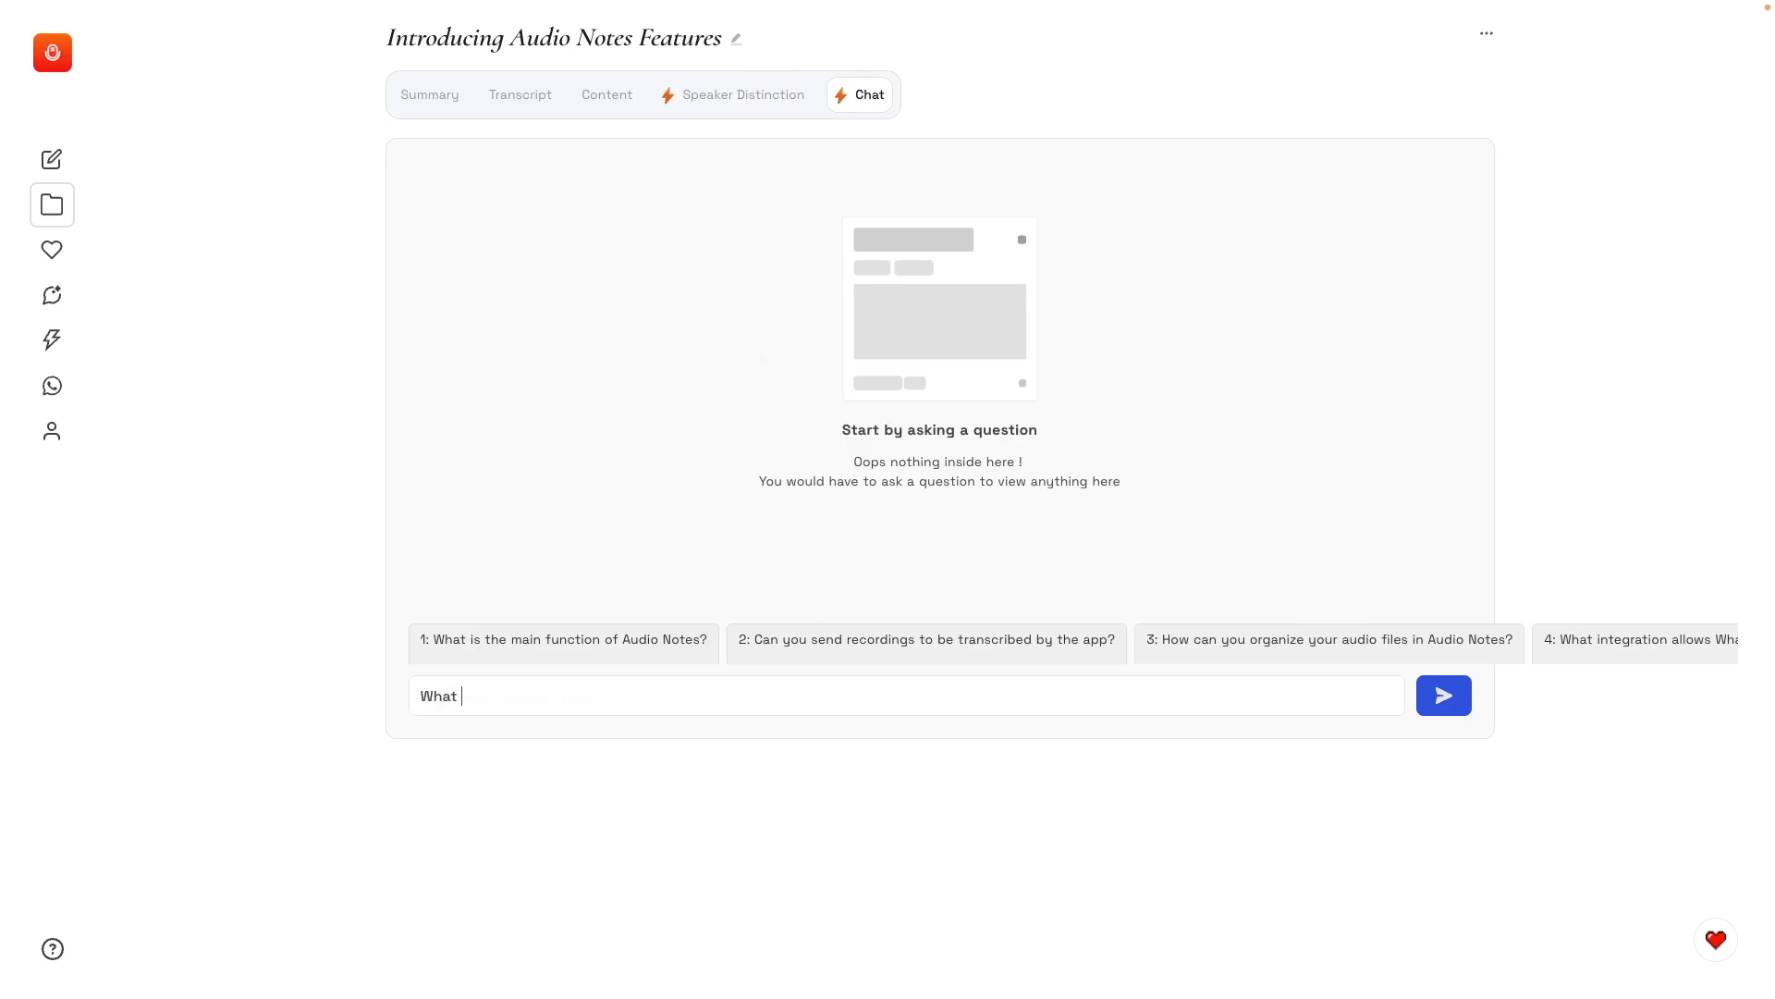
pyautogui.write('is this note a')
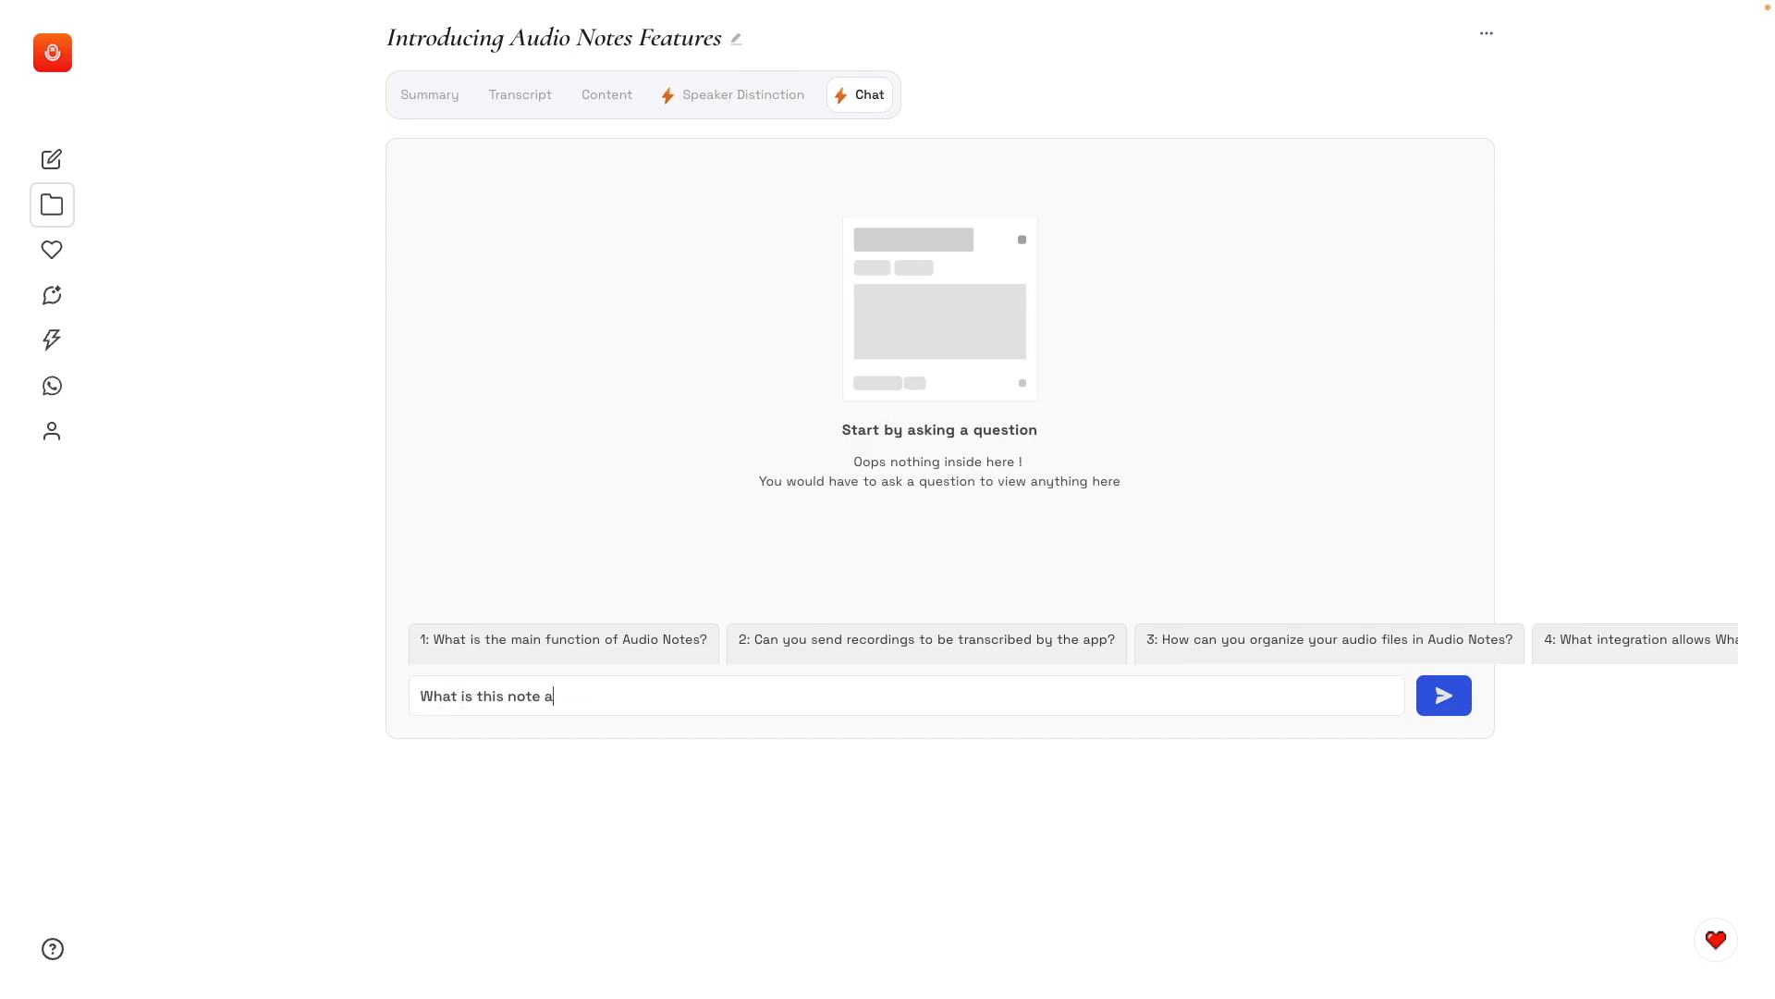
pyautogui.click(1443, 695)
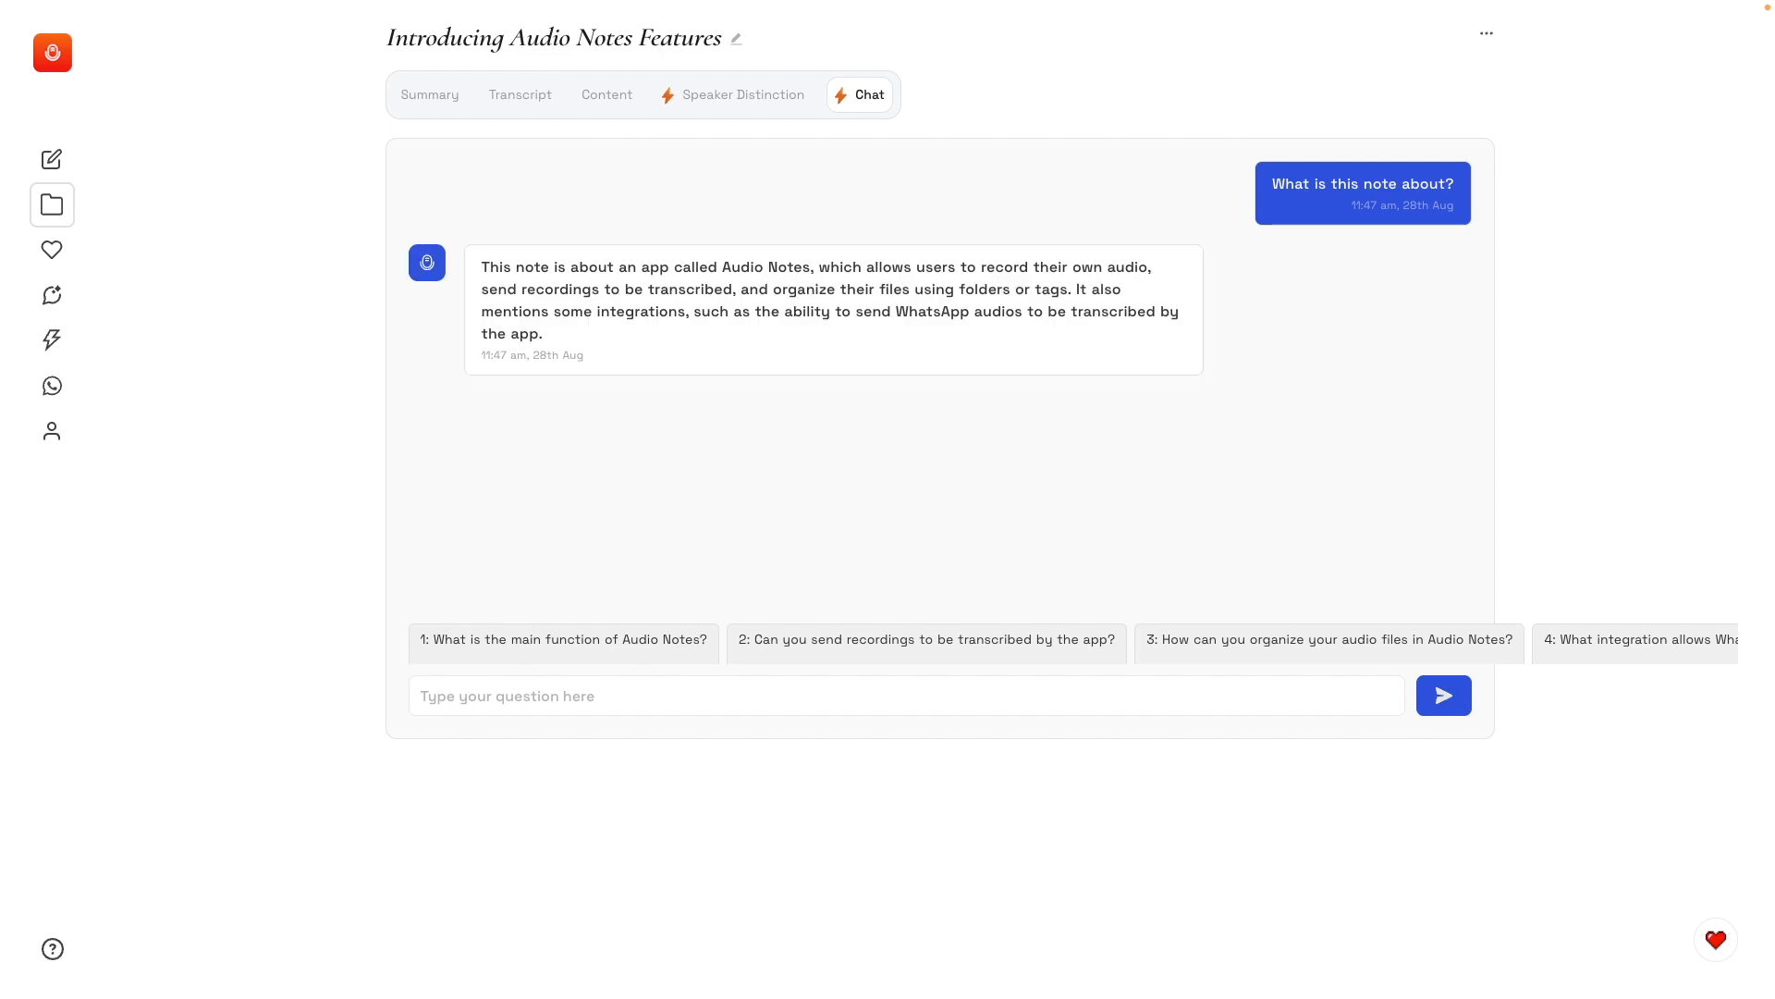
pyautogui.write('How can I organize my notes?')
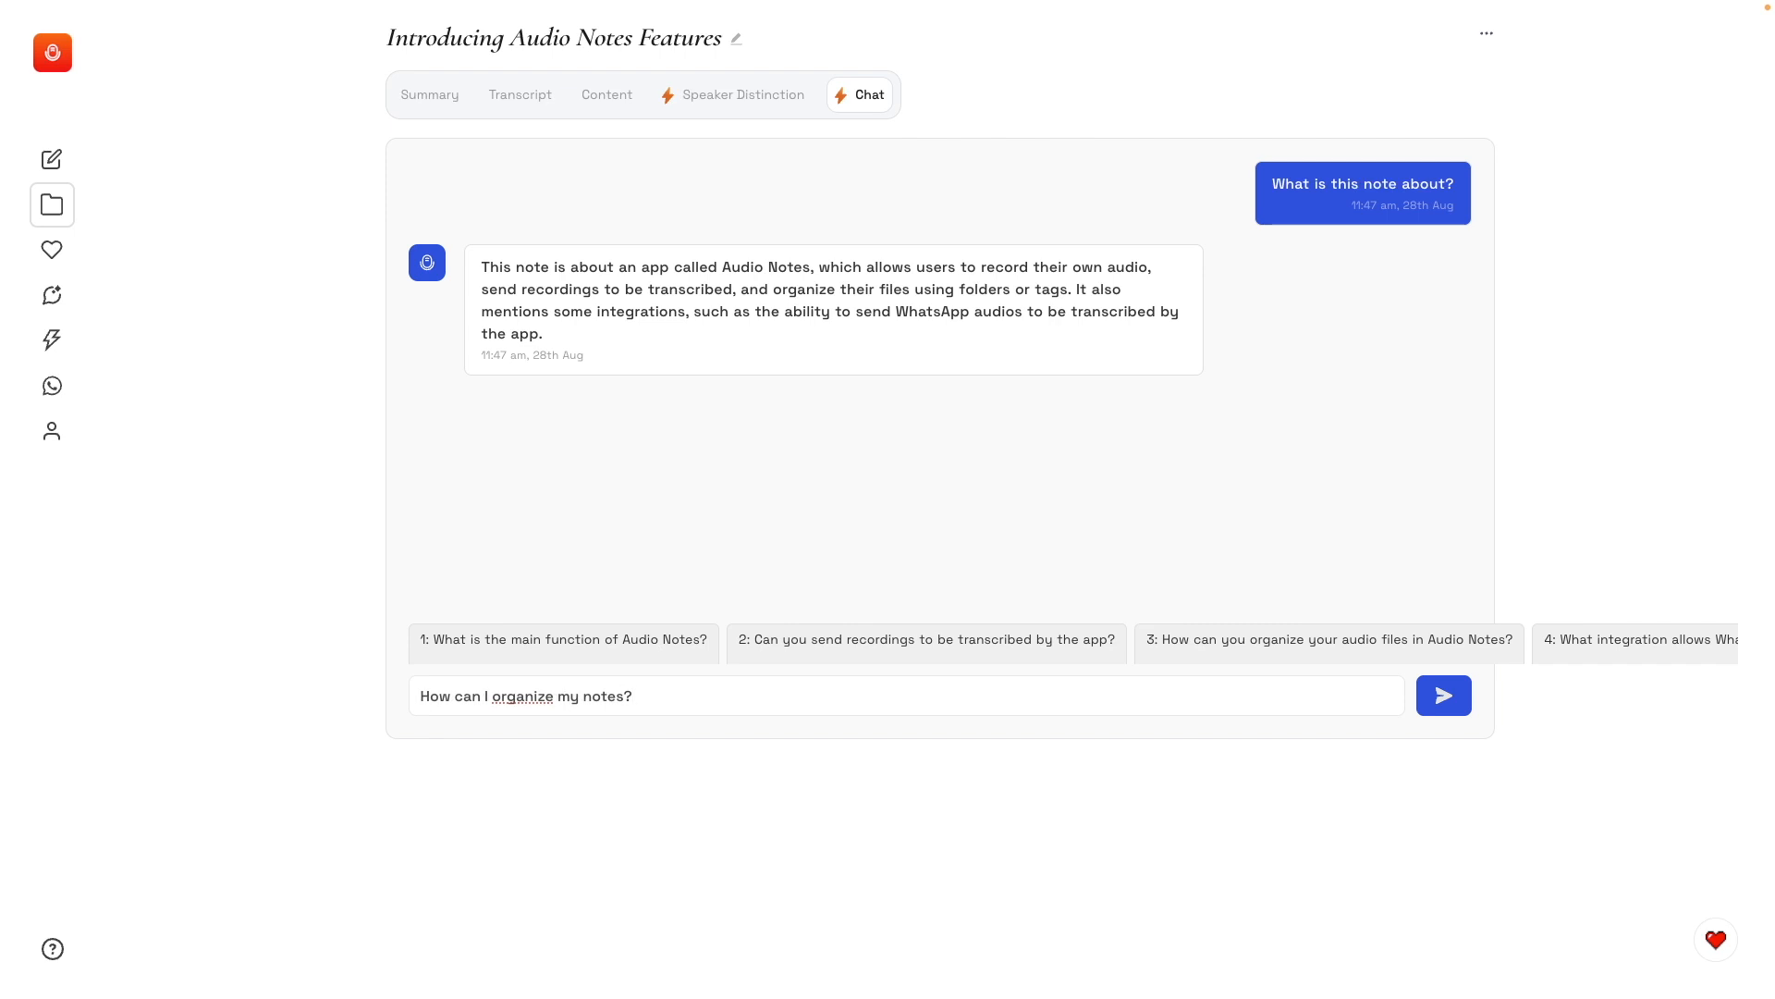
pyautogui.click(1444, 693)
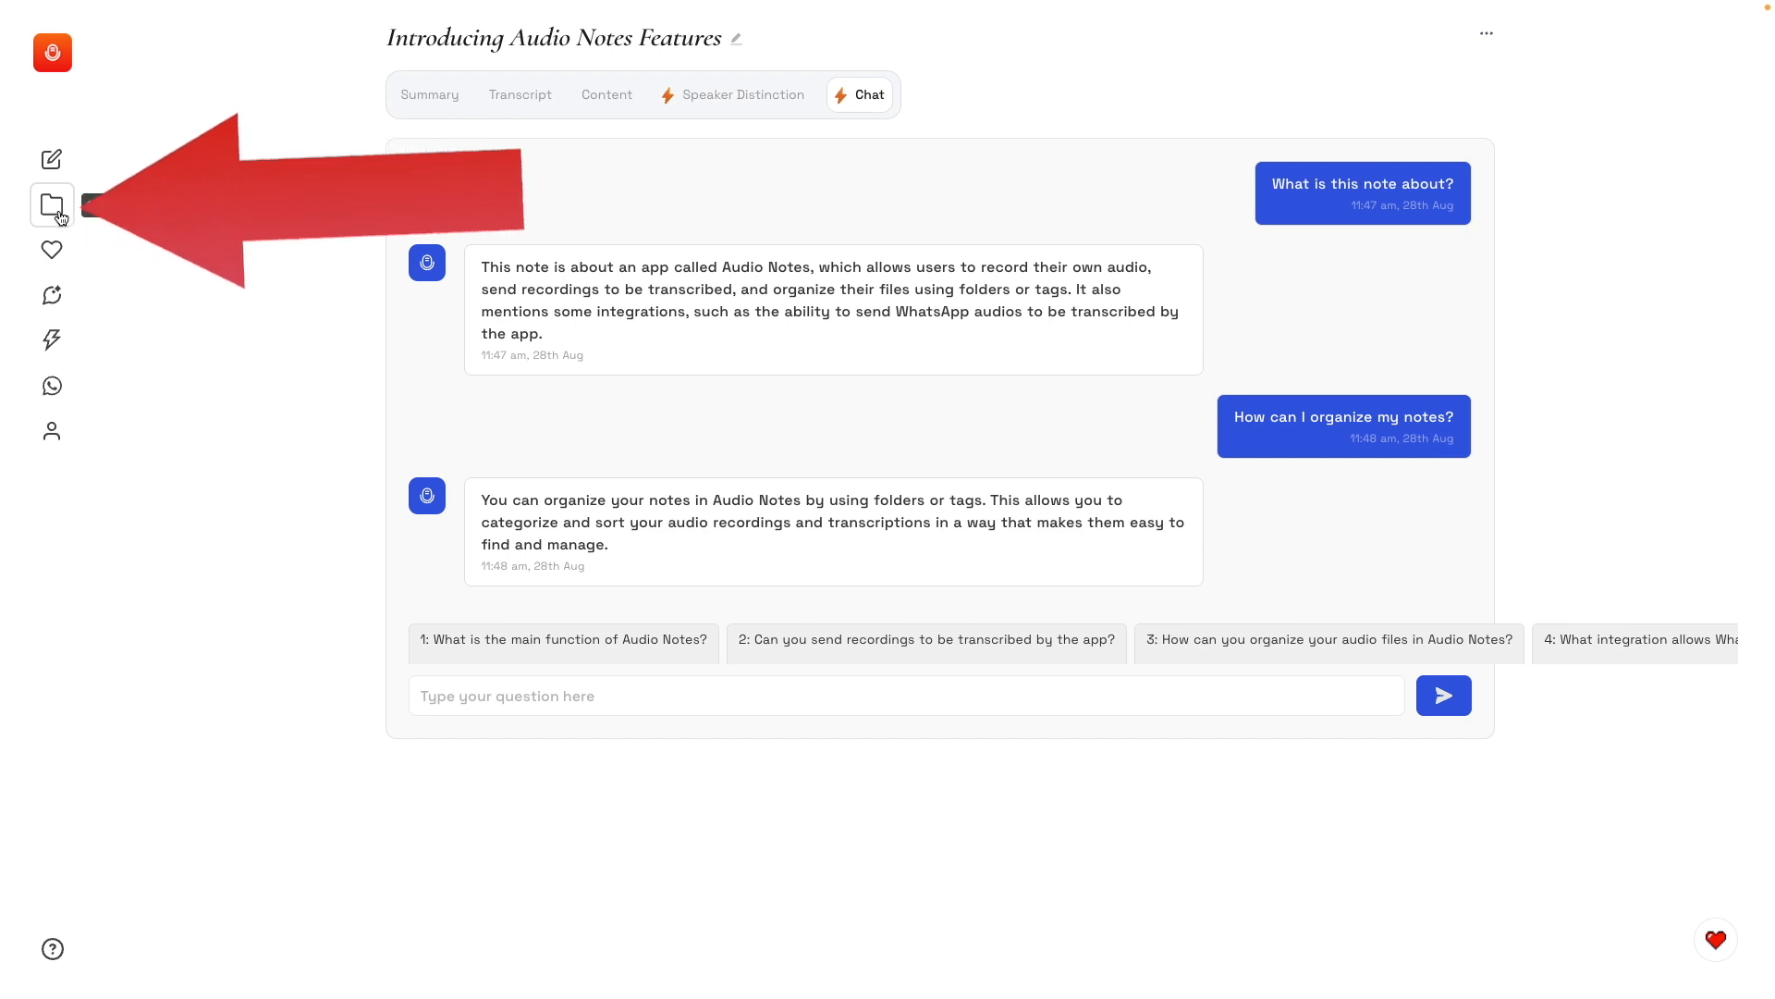
# Favourite the Hello World: A Test Note and show only favourite notes.
pyautogui.click(52, 205)
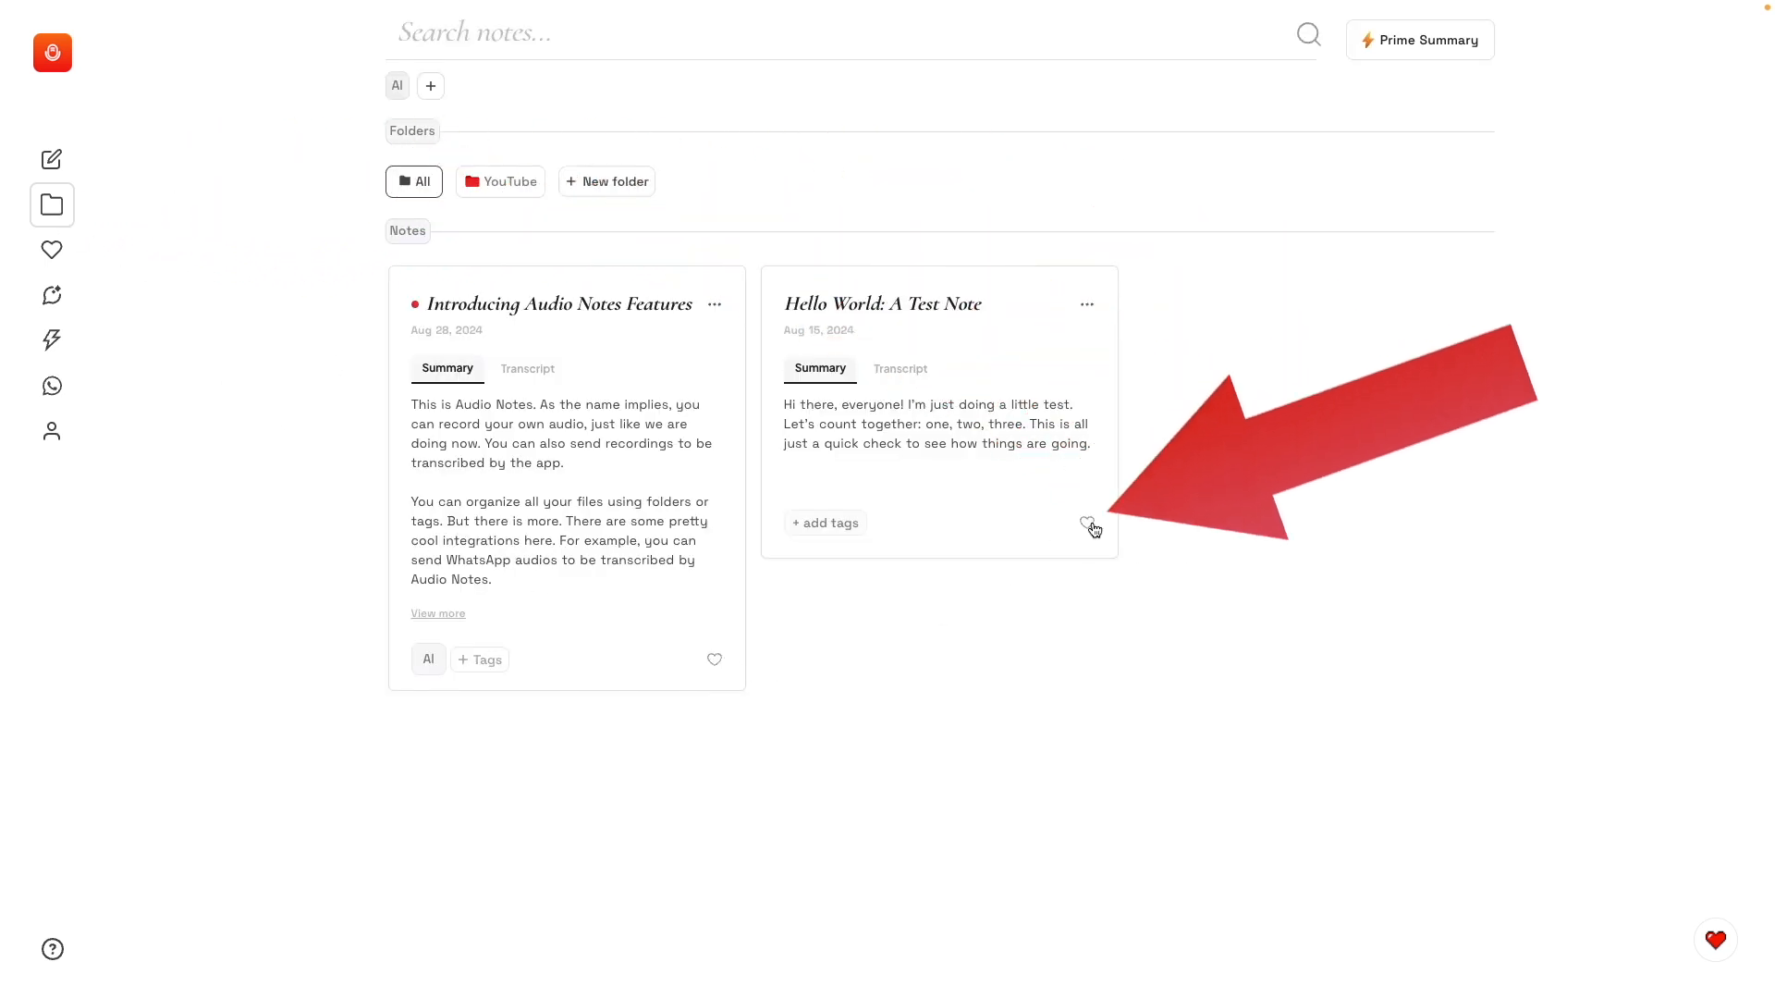
pyautogui.click(1085, 521)
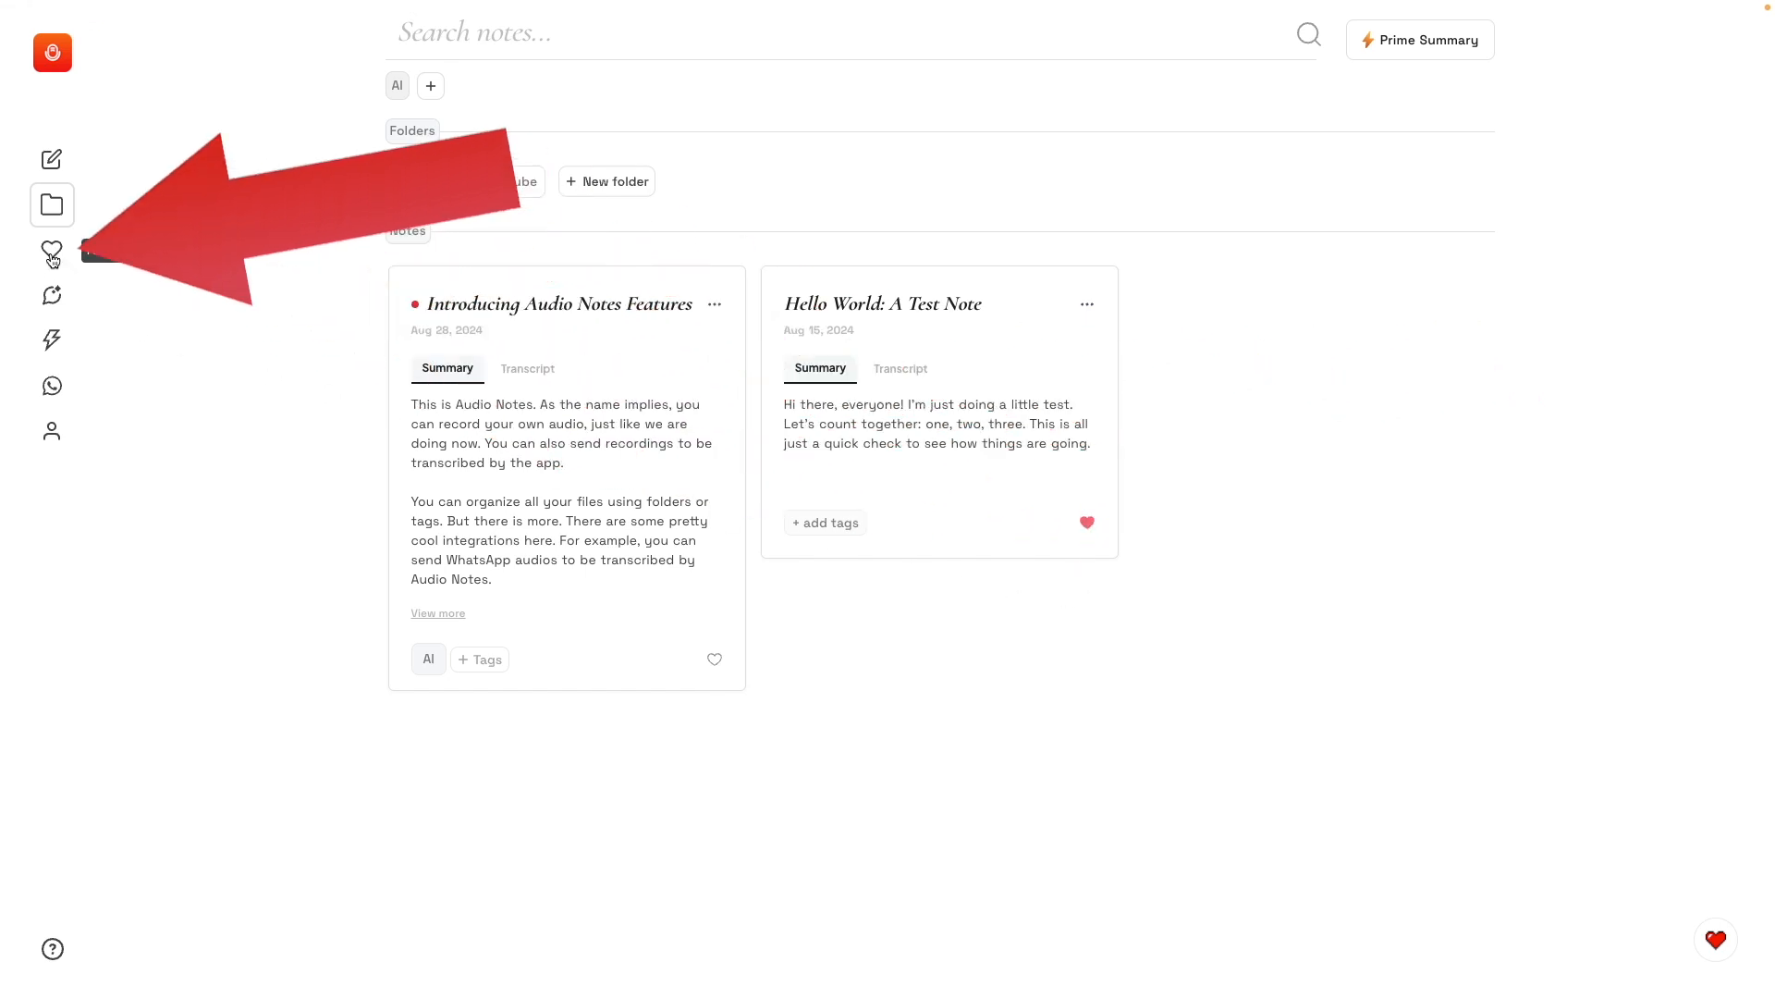
pyautogui.click(52, 250)
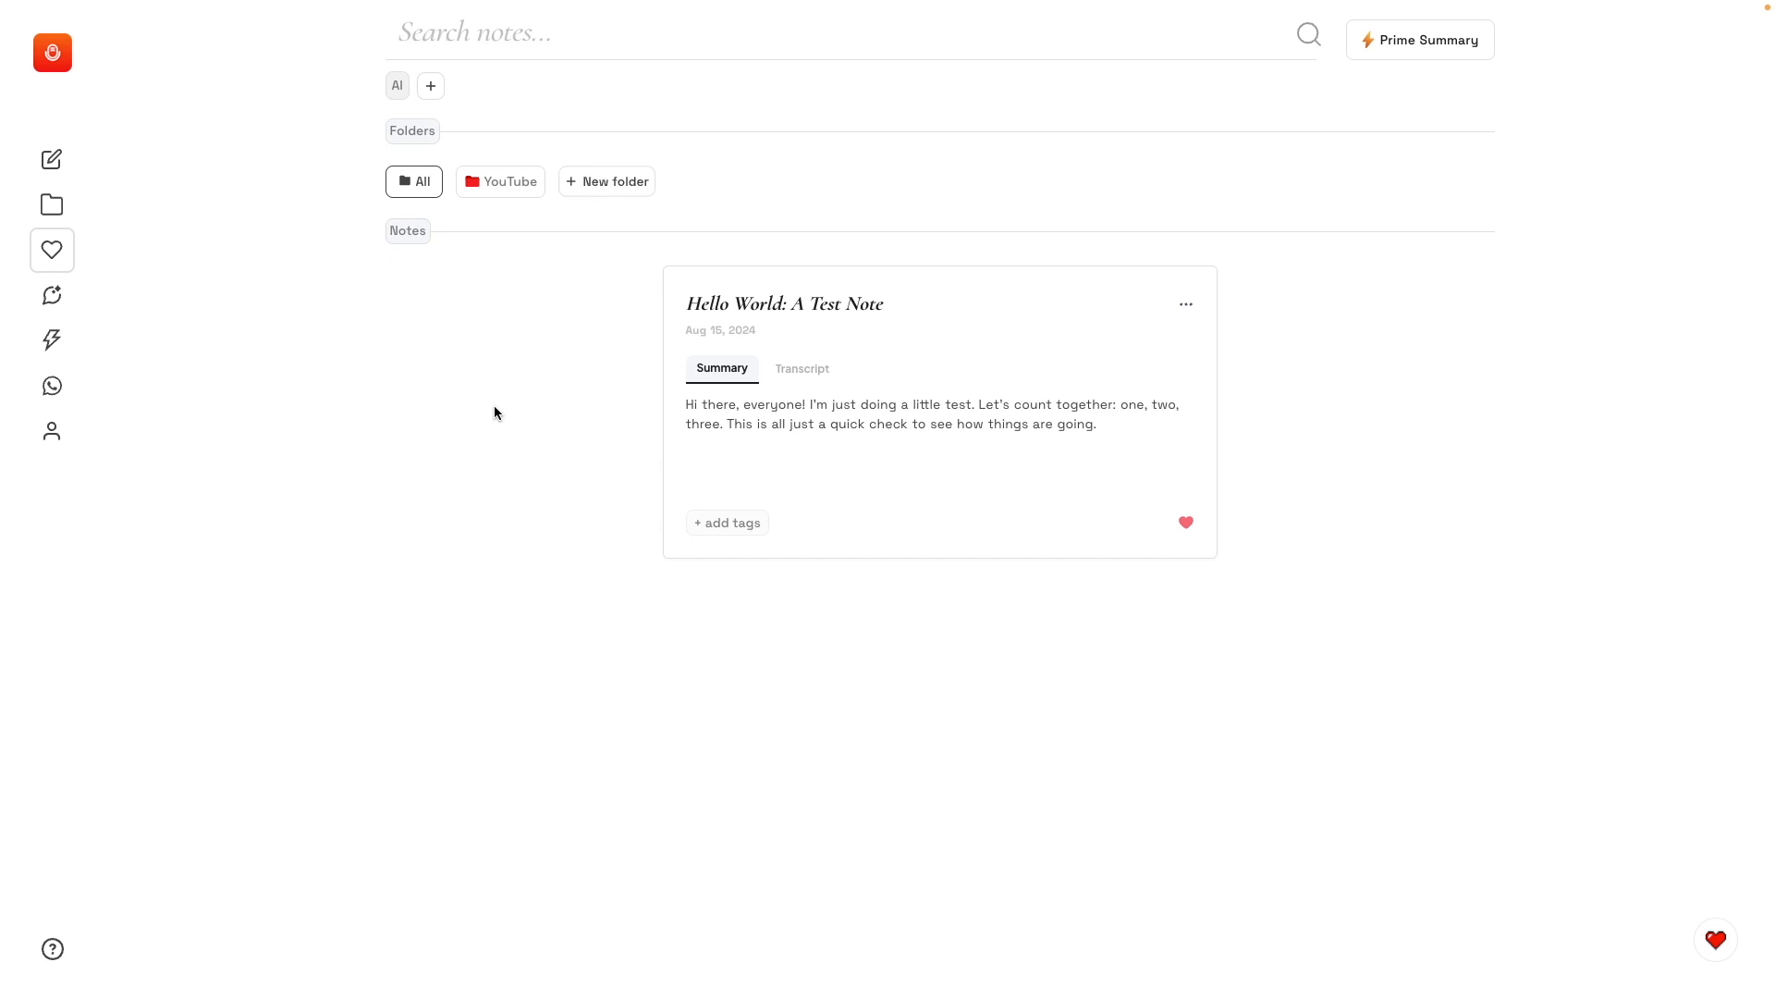
pyautogui.moveTo(179, 366)
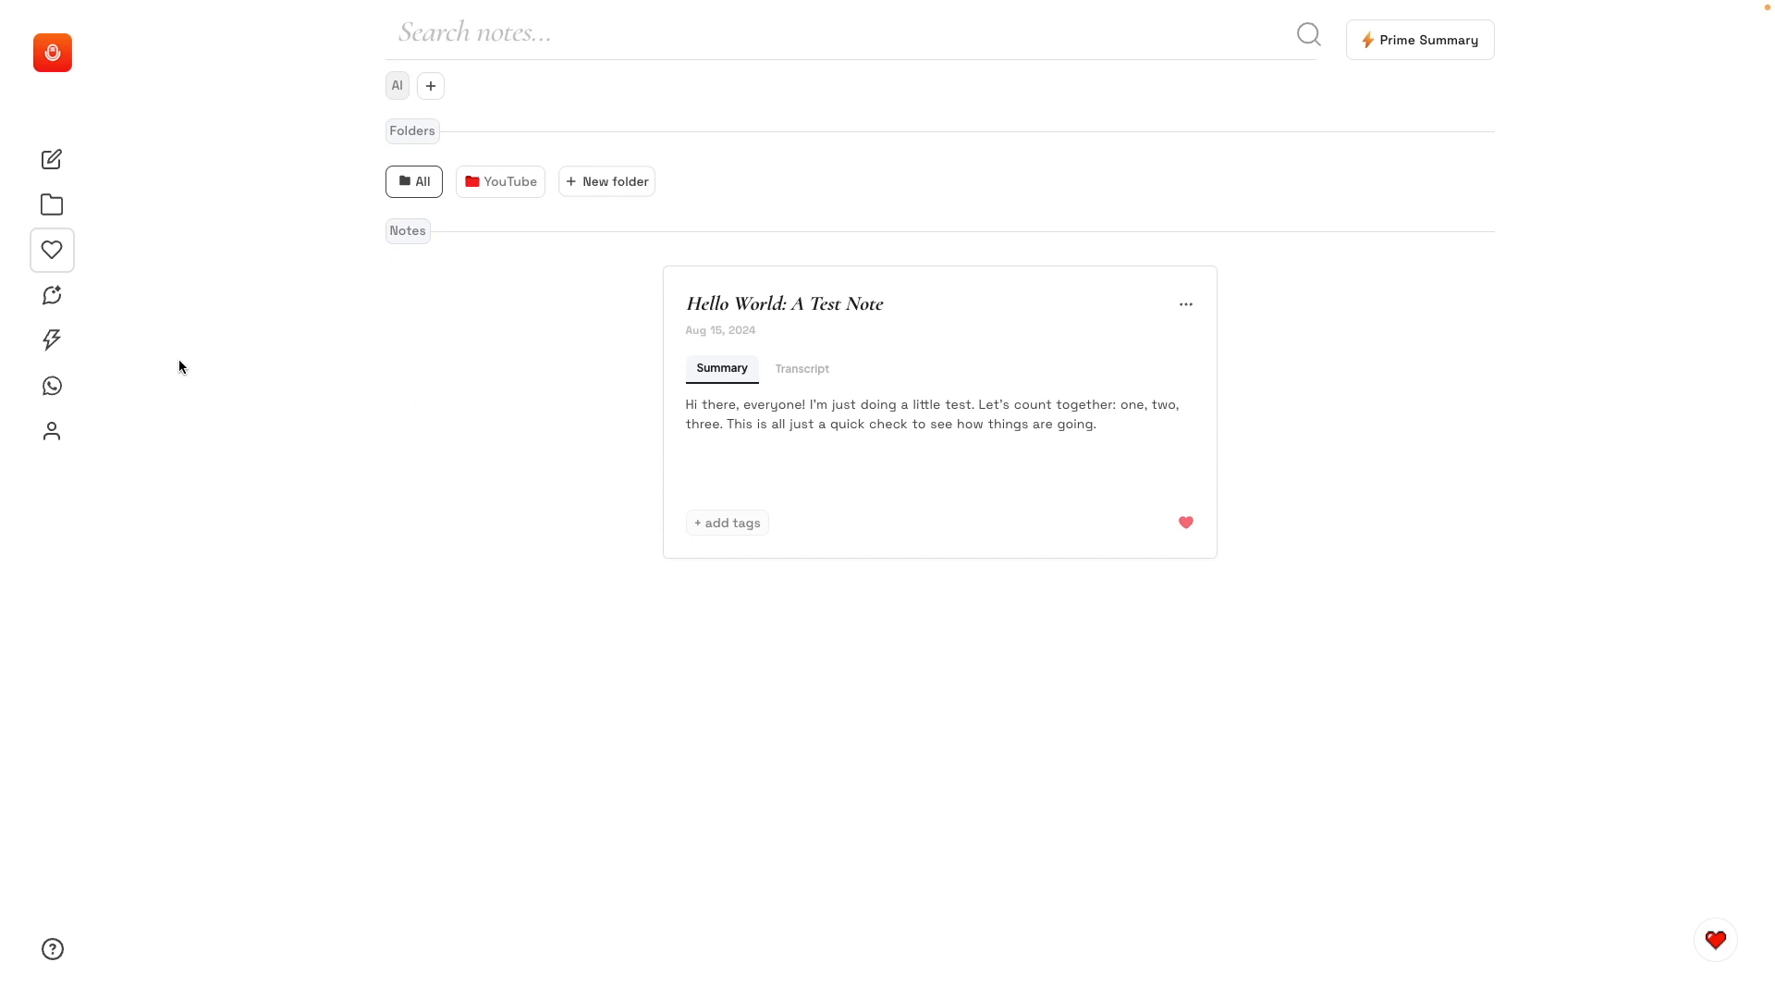
# View the integrations page listing Notion, Whatsapp, Zapier and Webhook.
pyautogui.click(52, 340)
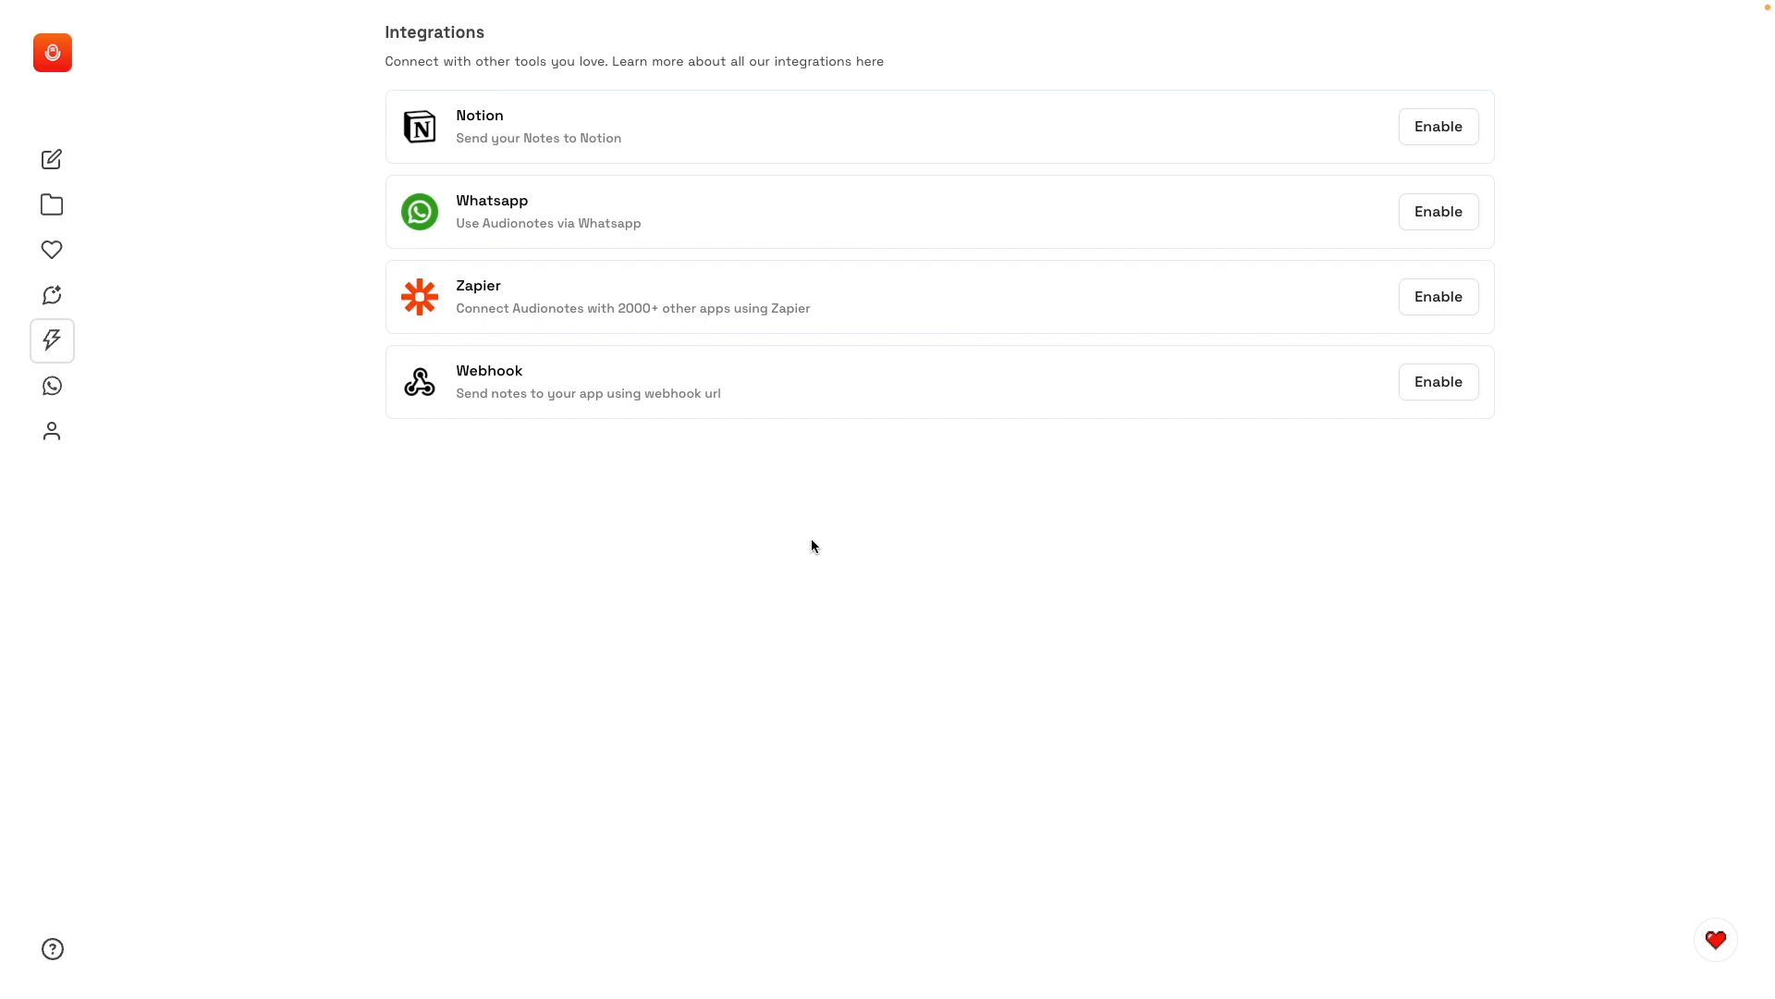
pyautogui.moveTo(786, 539)
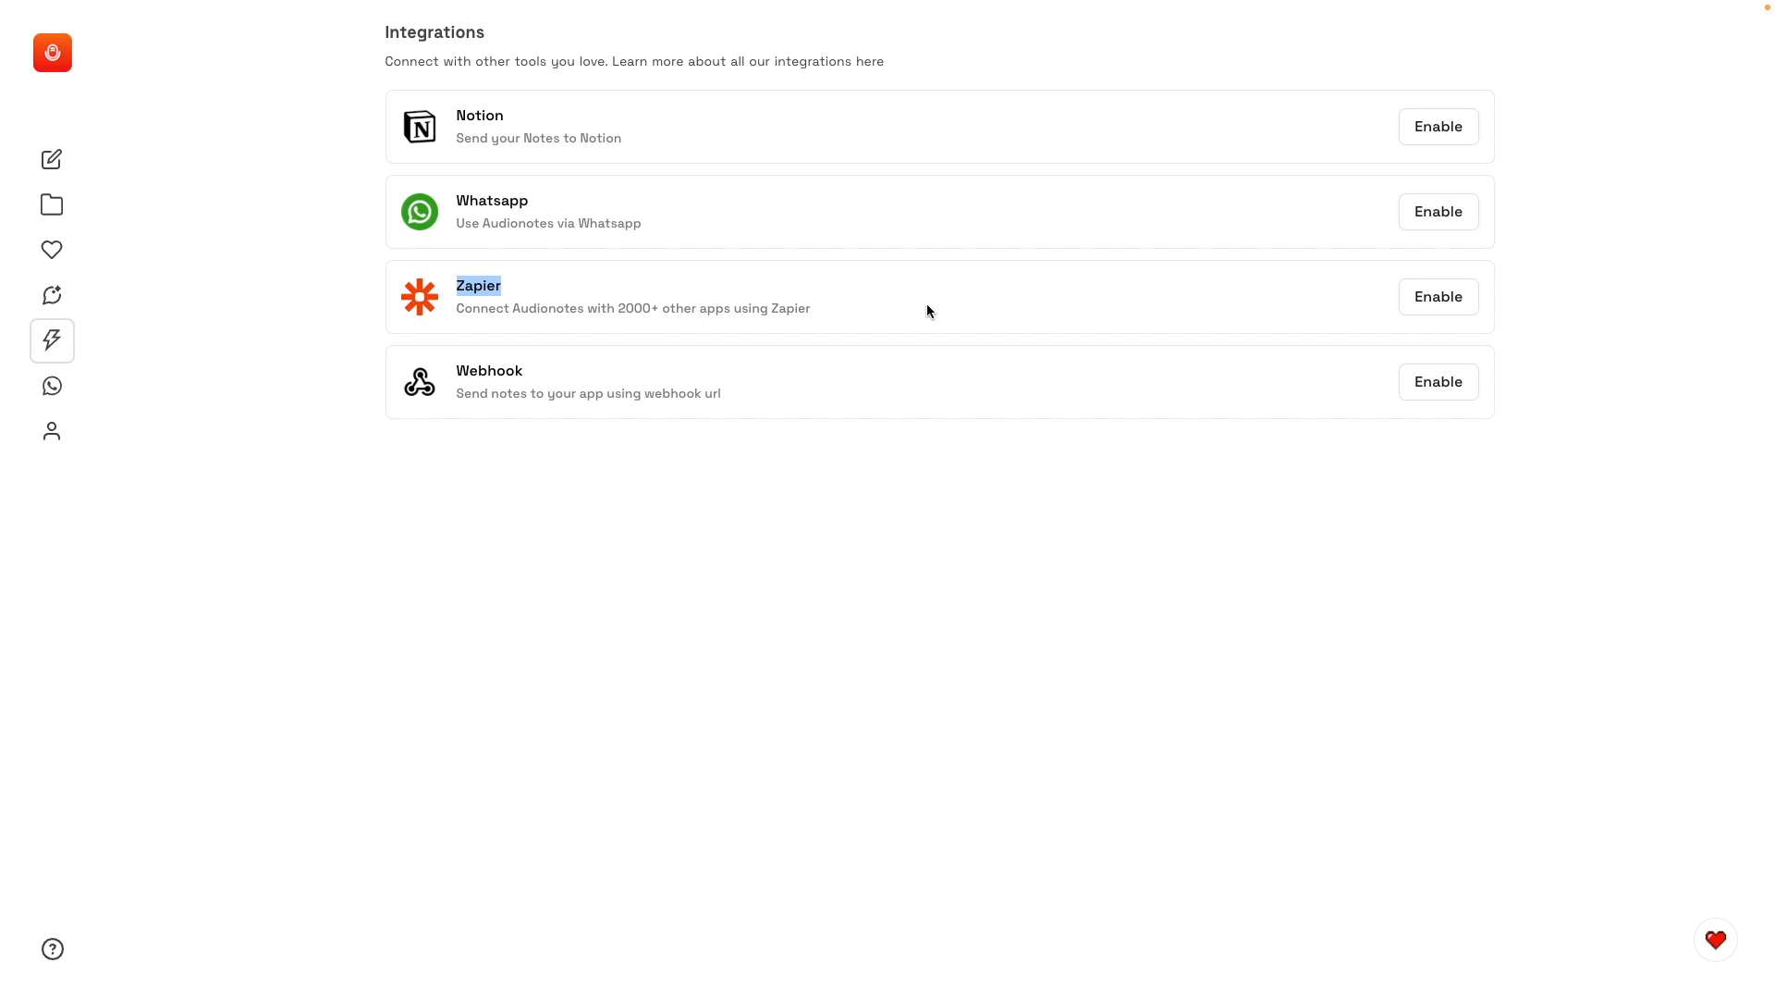
pyautogui.moveTo(889, 231)
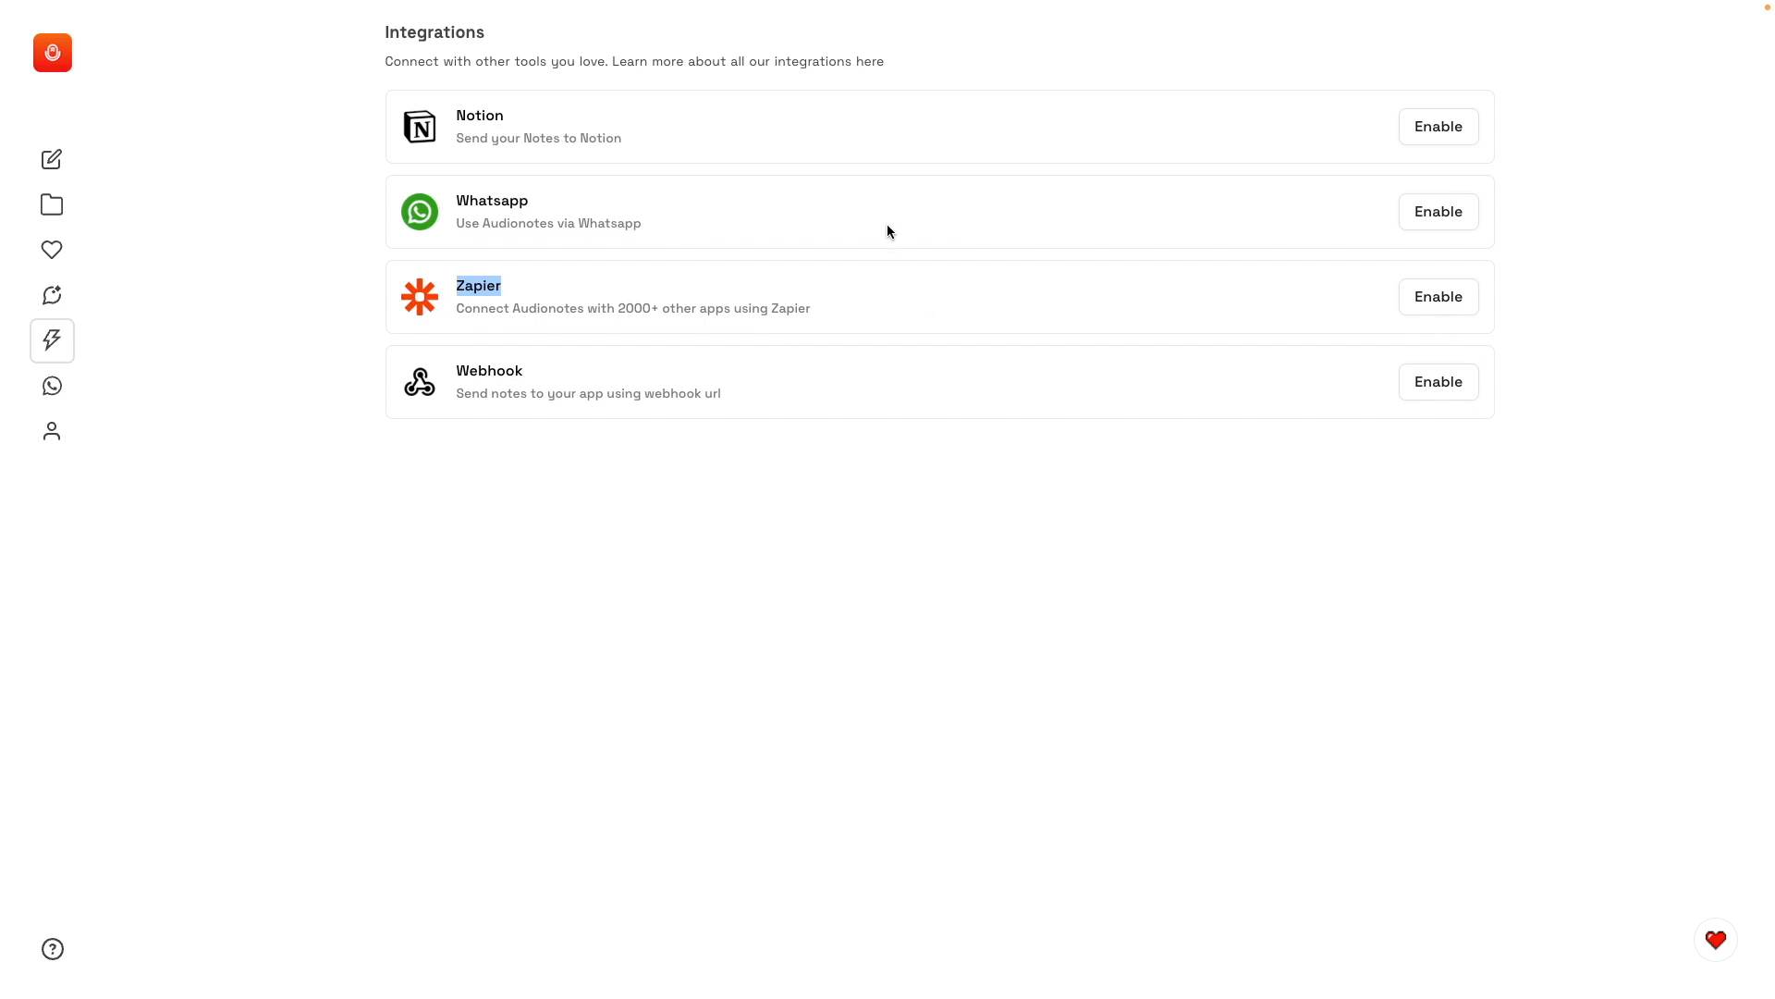
pyautogui.moveTo(860, 191)
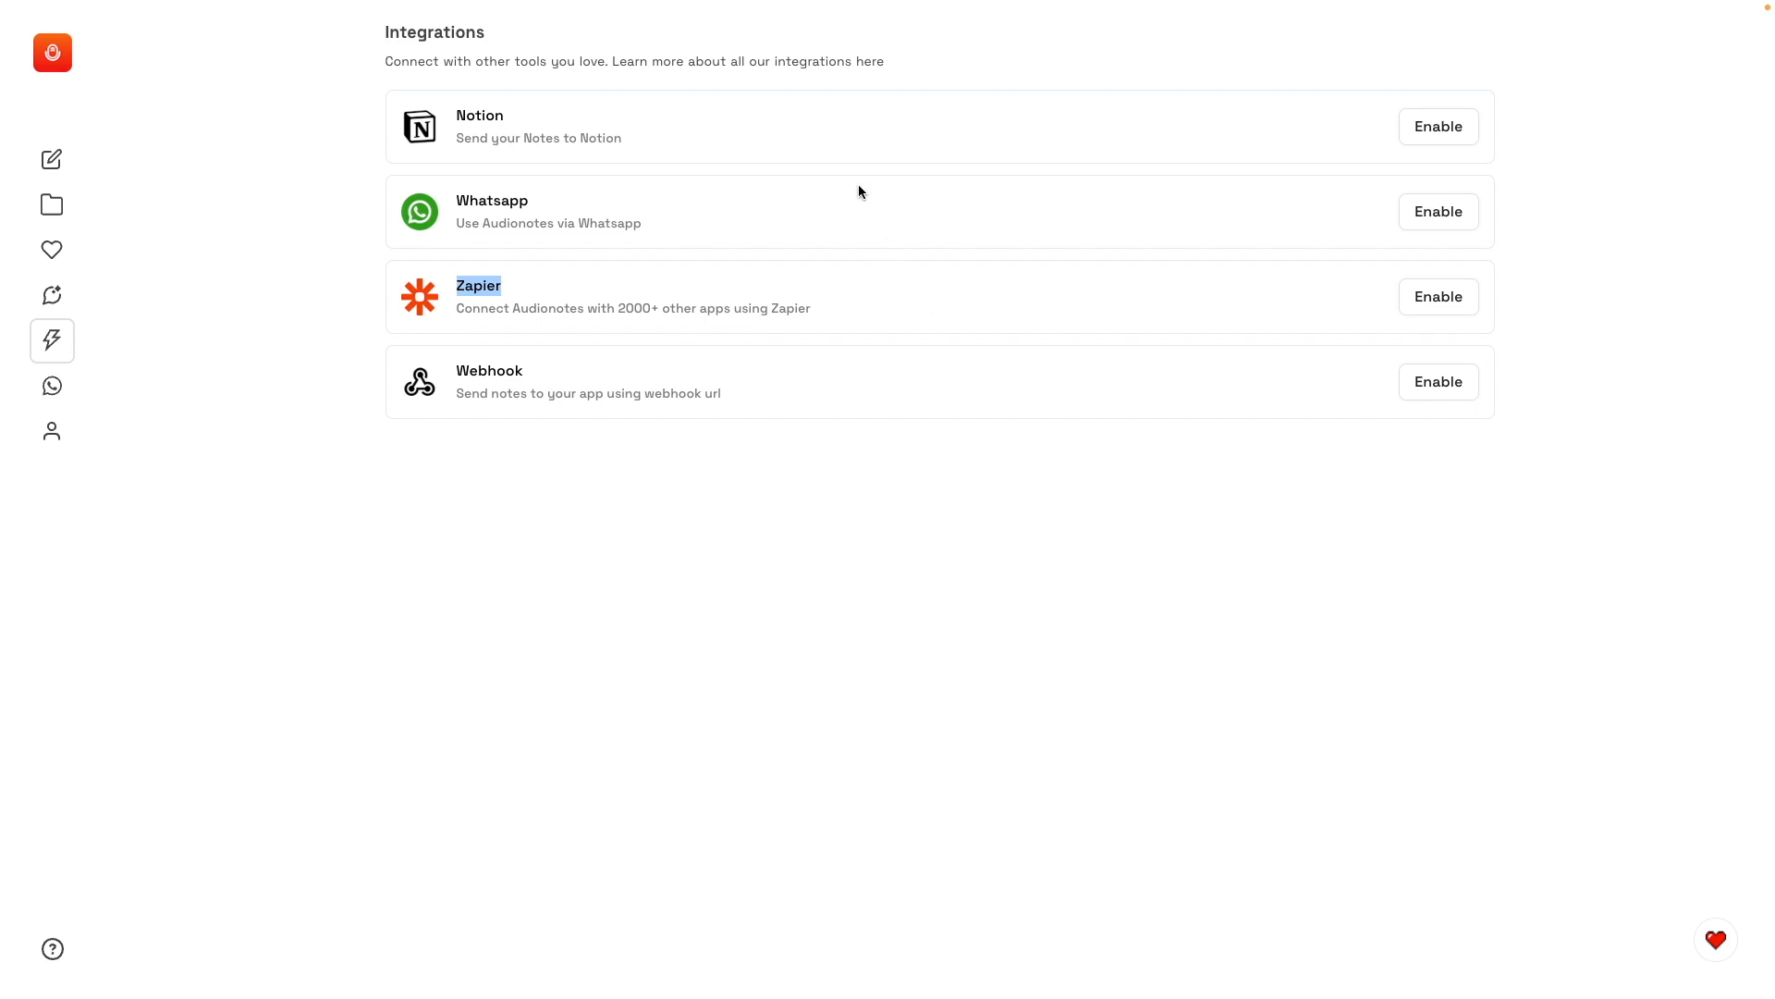
pyautogui.moveTo(825, 144)
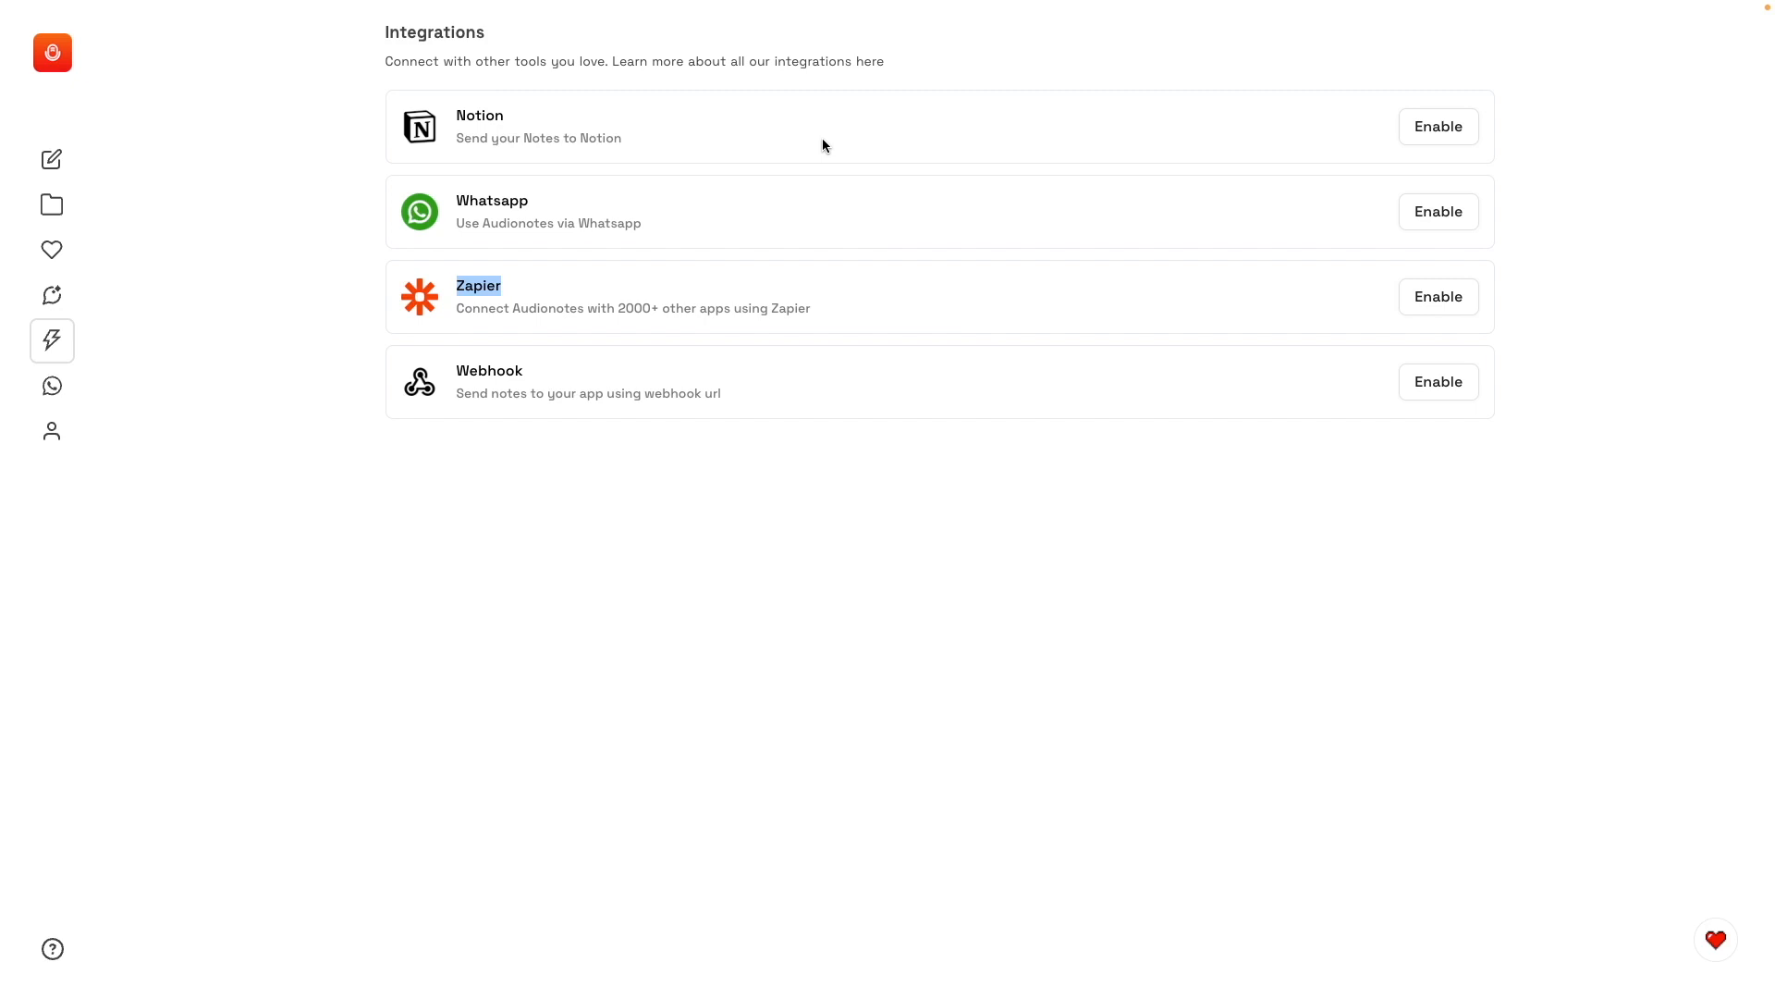
pyautogui.click(1437, 126)
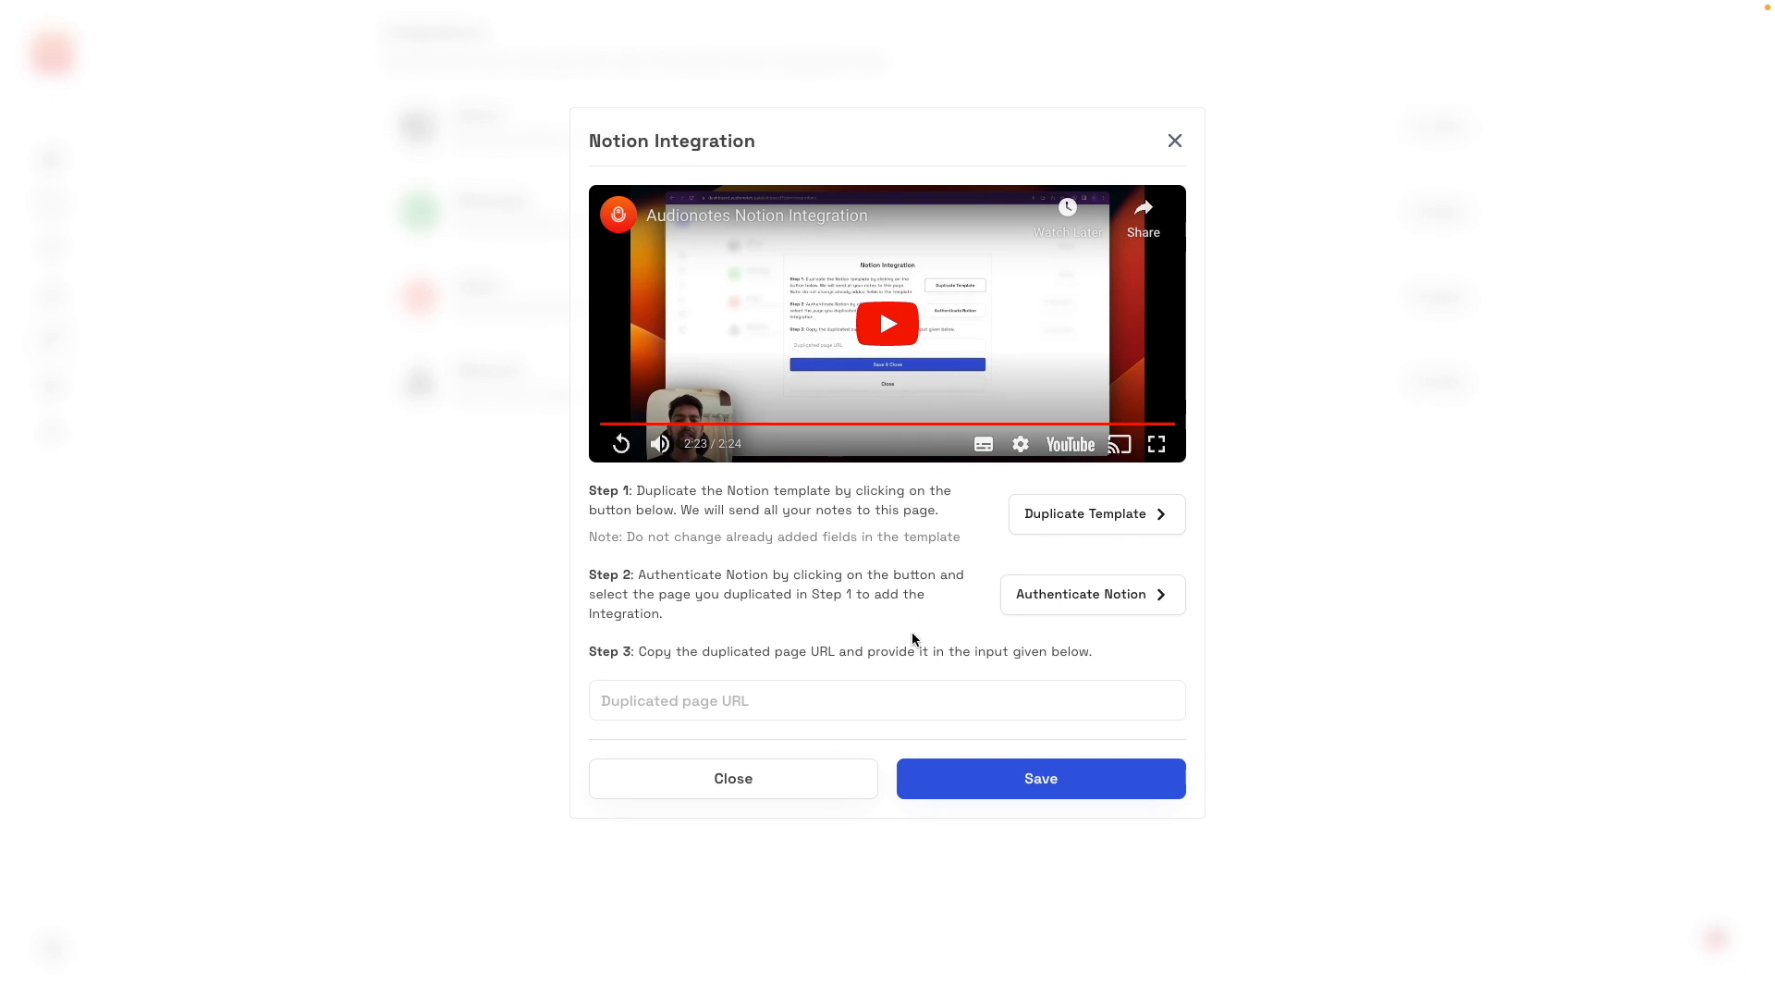
pyautogui.moveTo(1067, 548)
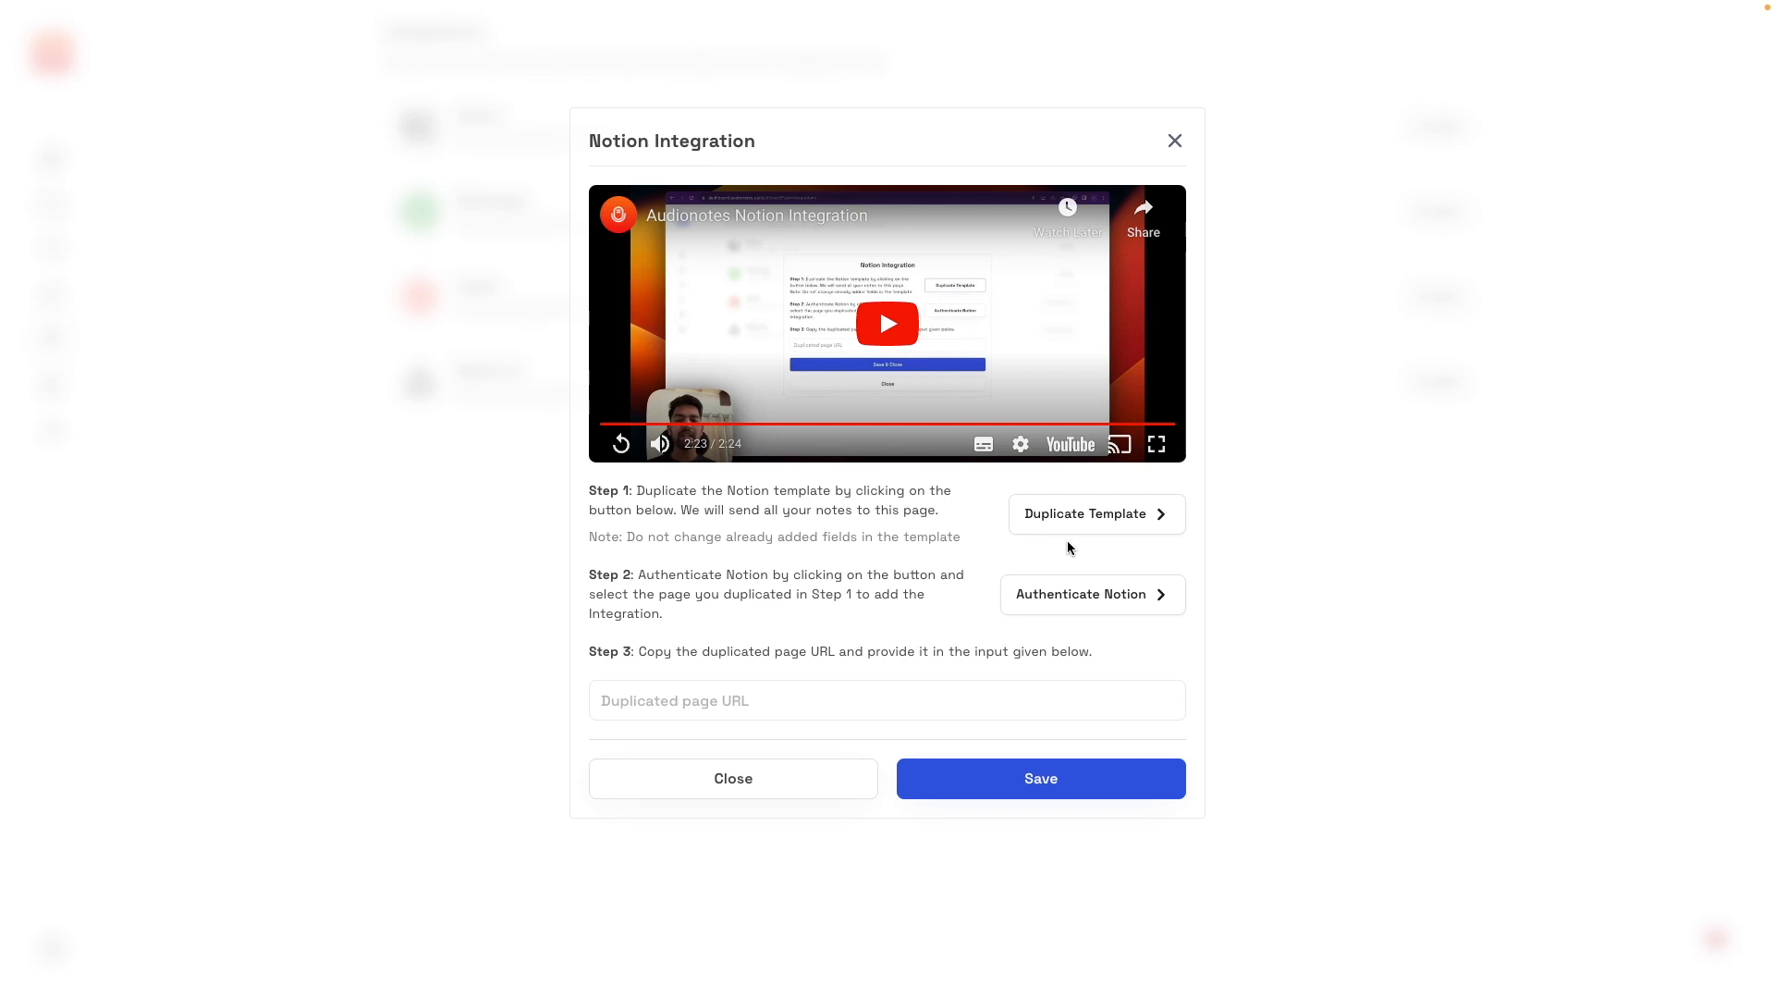
pyautogui.moveTo(1072, 594)
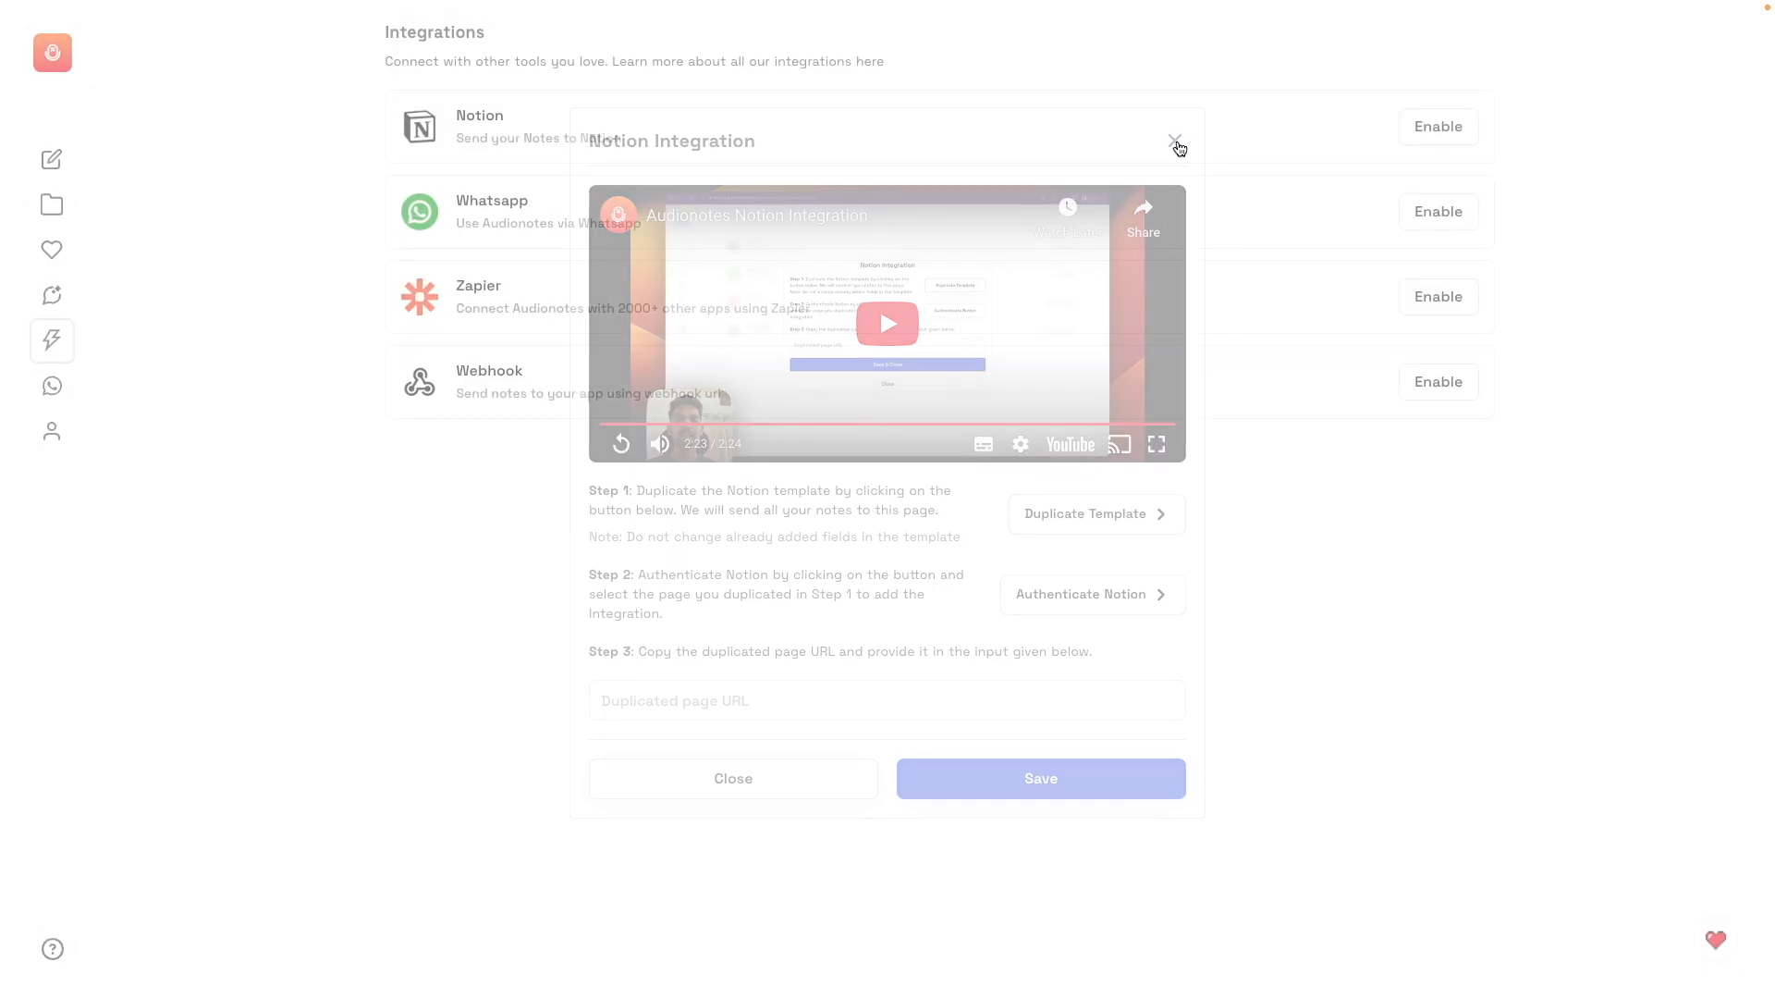
pyautogui.click(1178, 147)
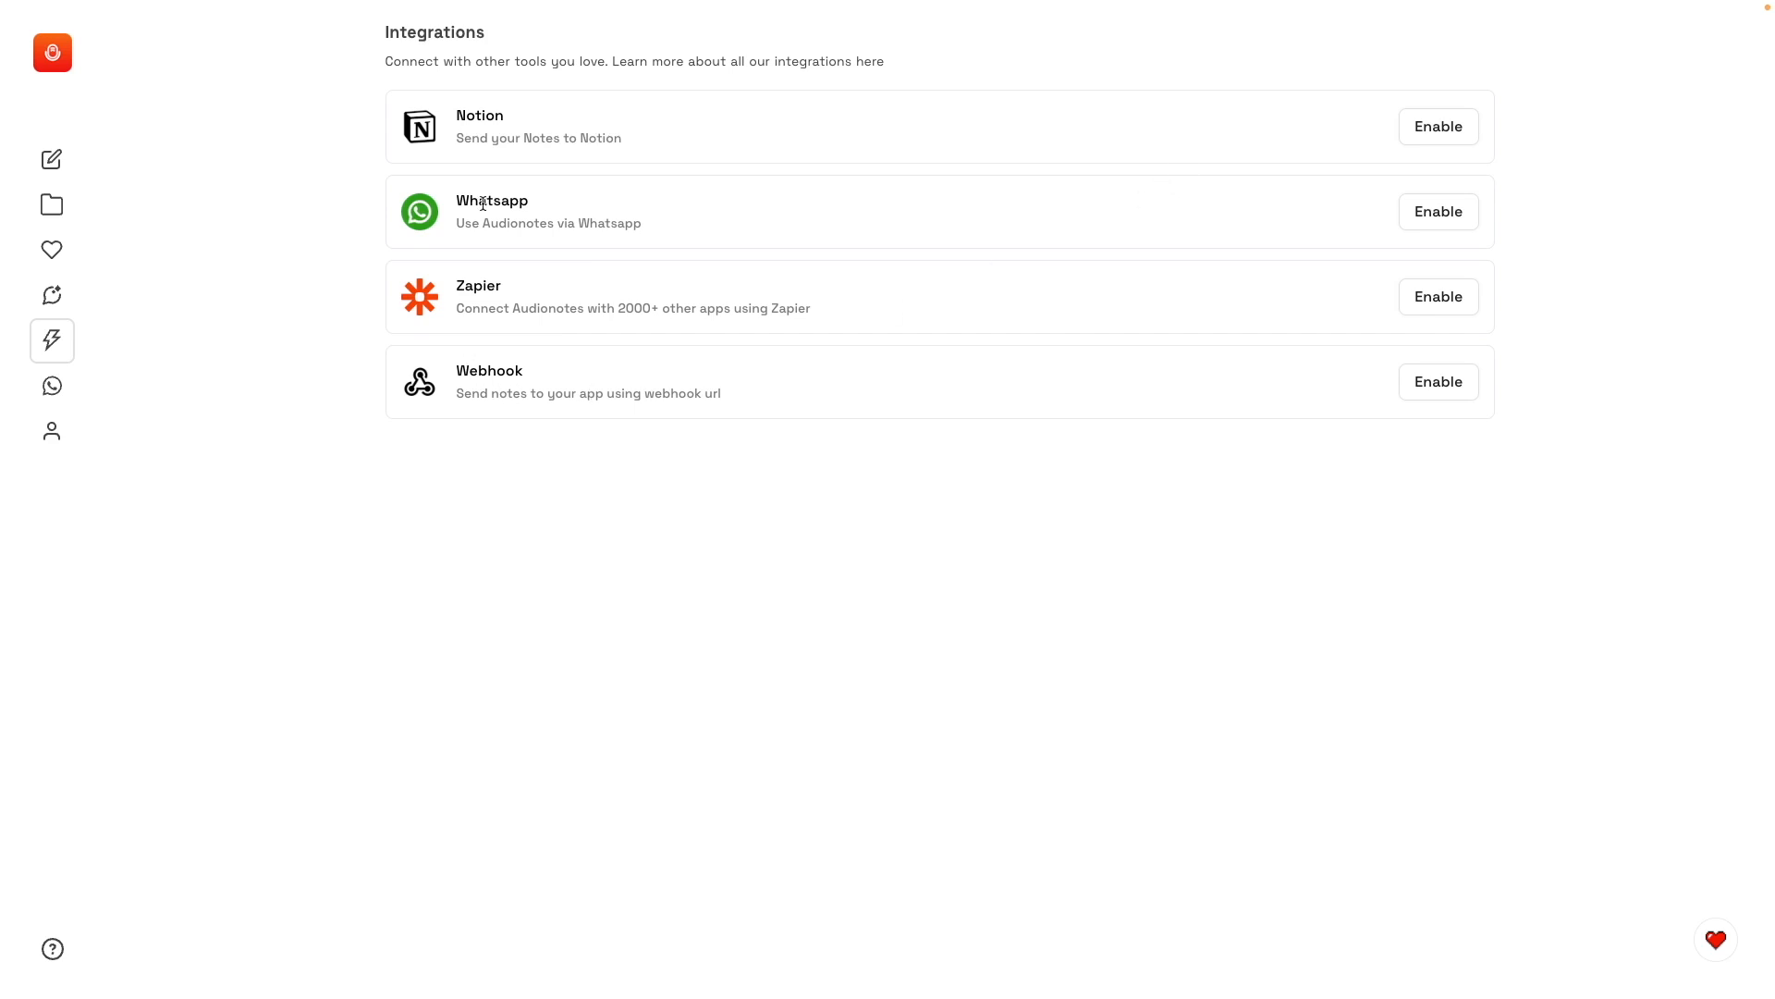
pyautogui.click(1439, 211)
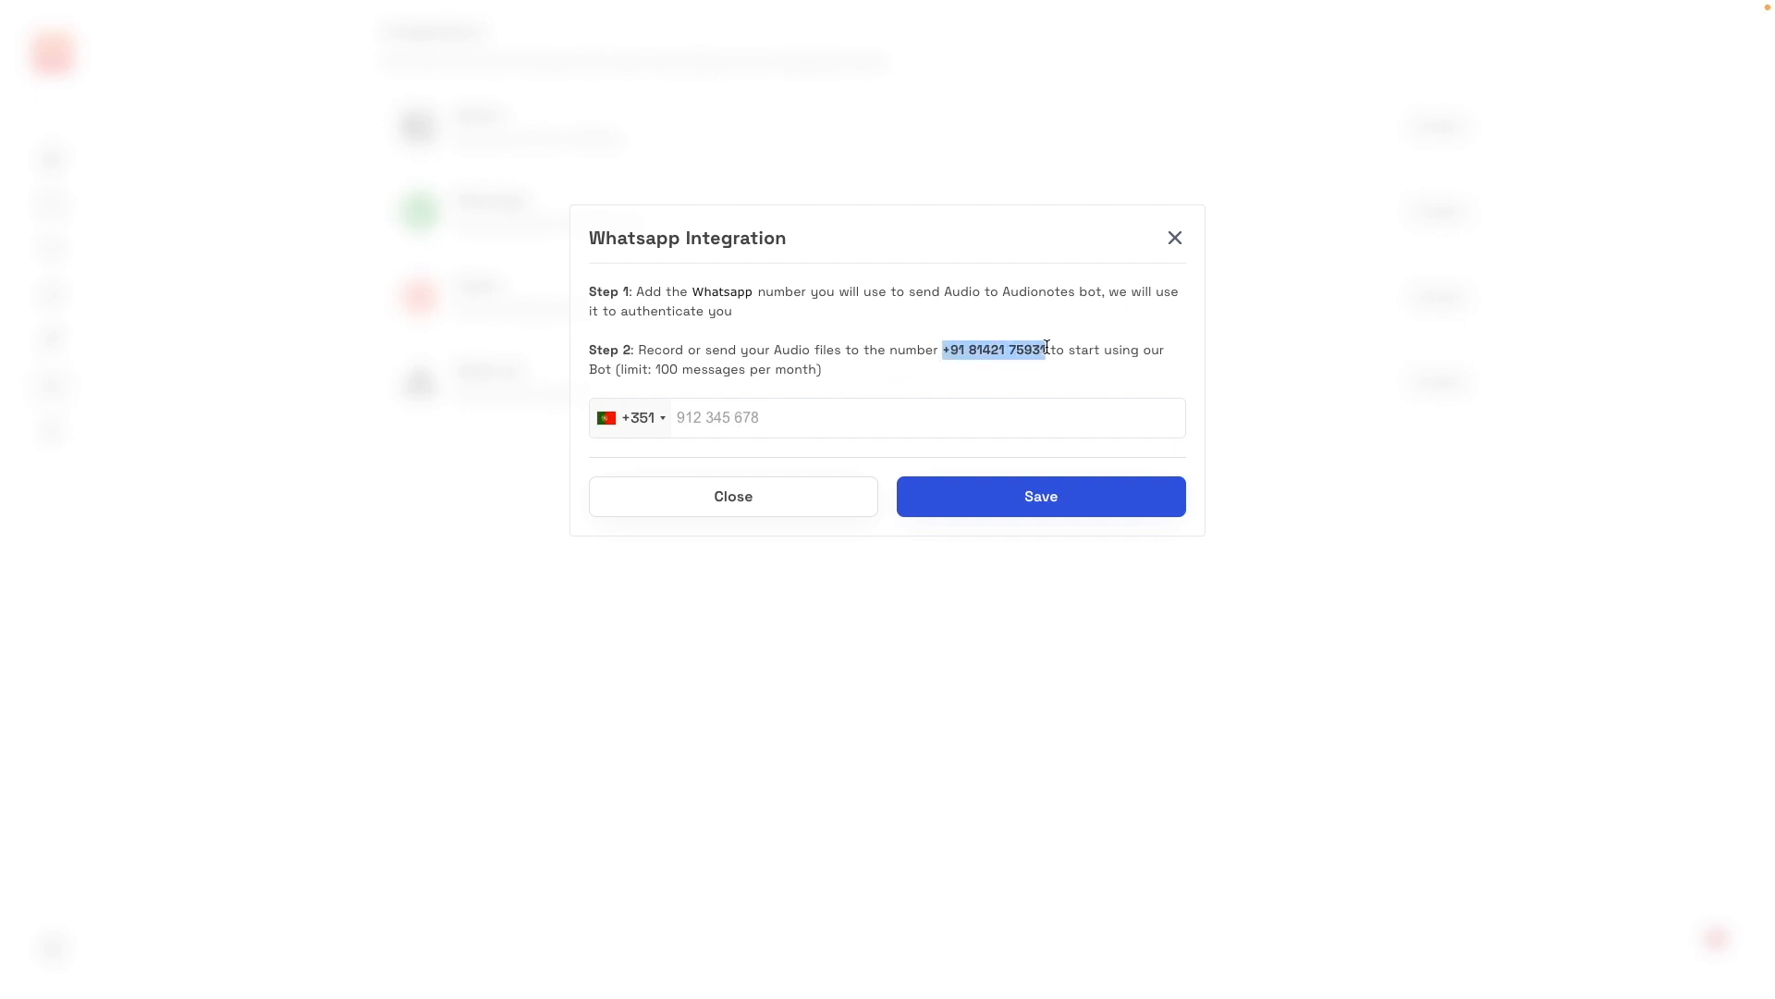
pyautogui.moveTo(1126, 386)
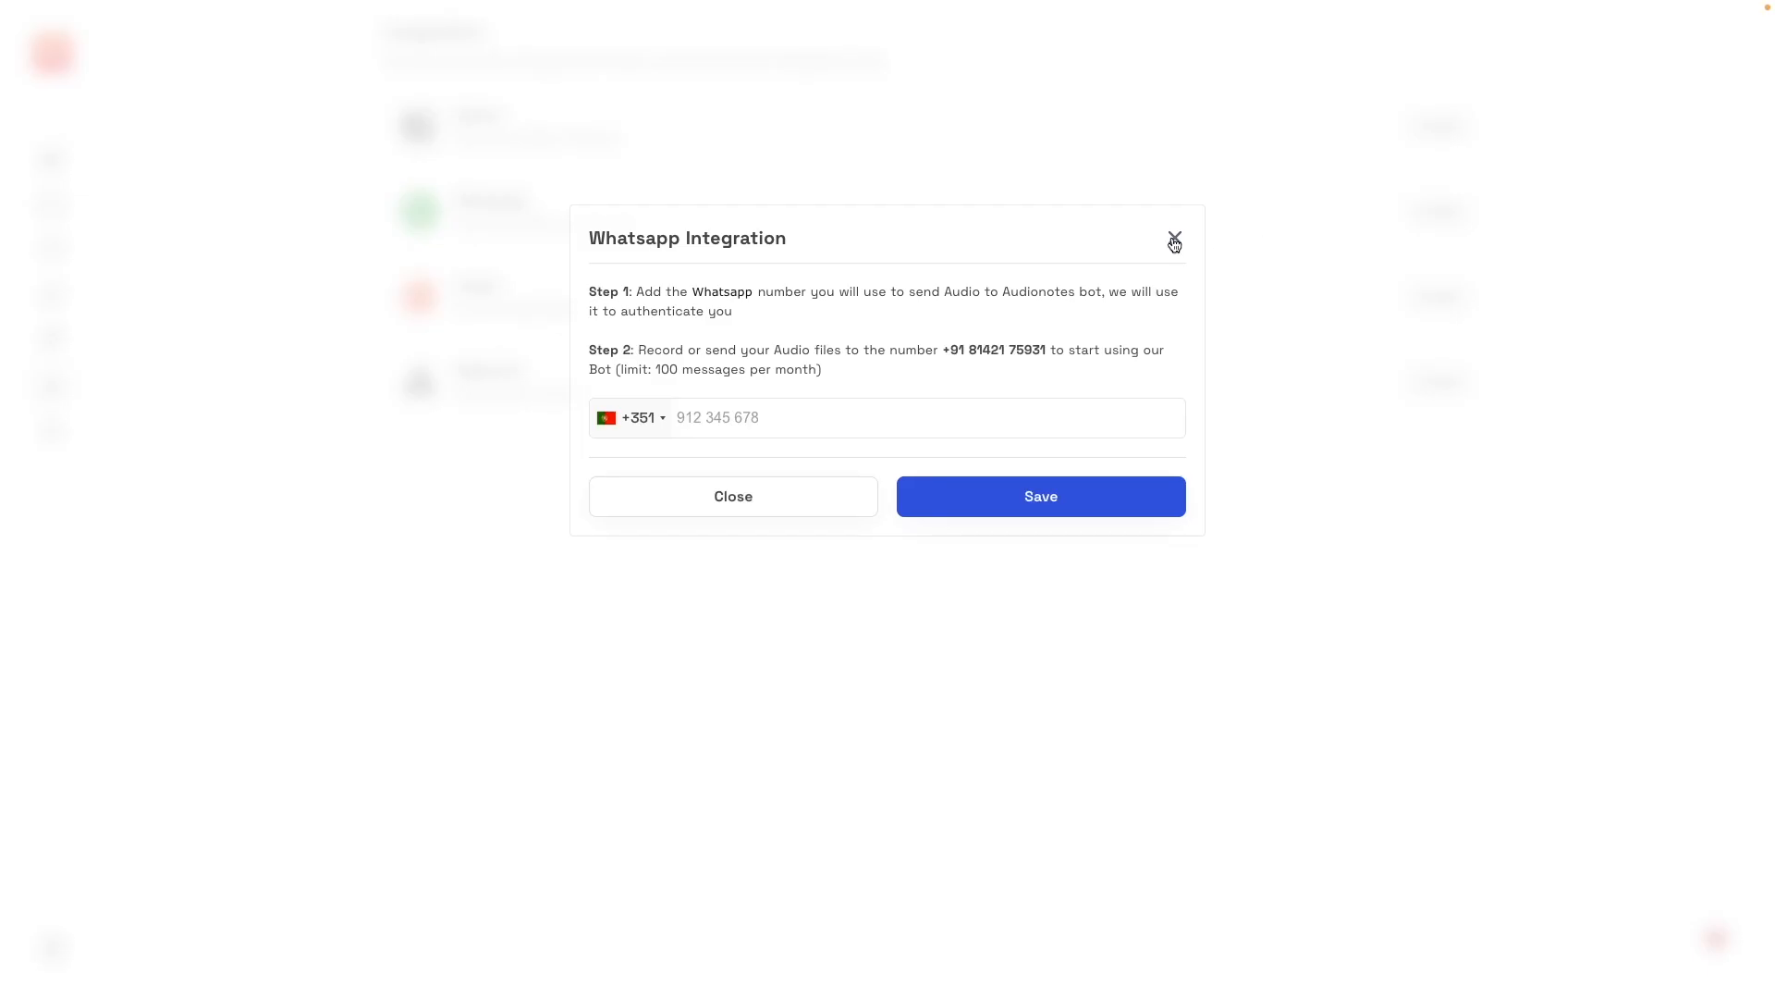
pyautogui.click(1175, 241)
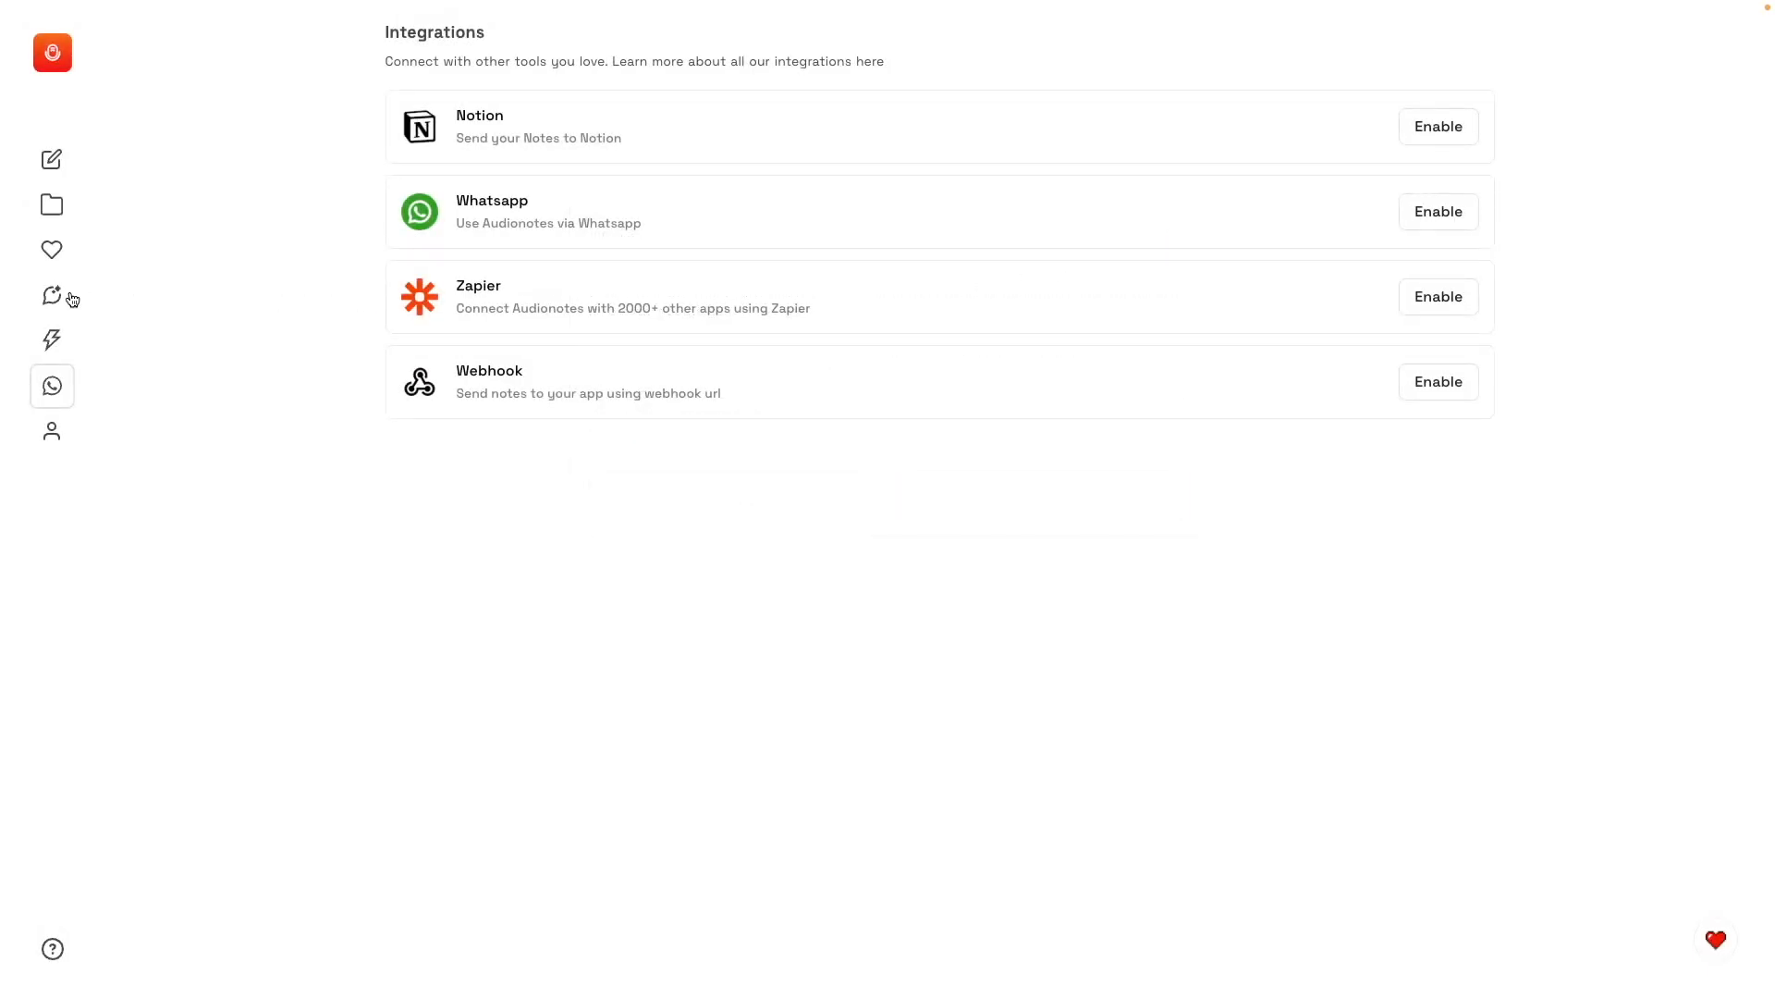
# Visit Magic Chat across all notes, then go to the account settings page.
pyautogui.click(51, 294)
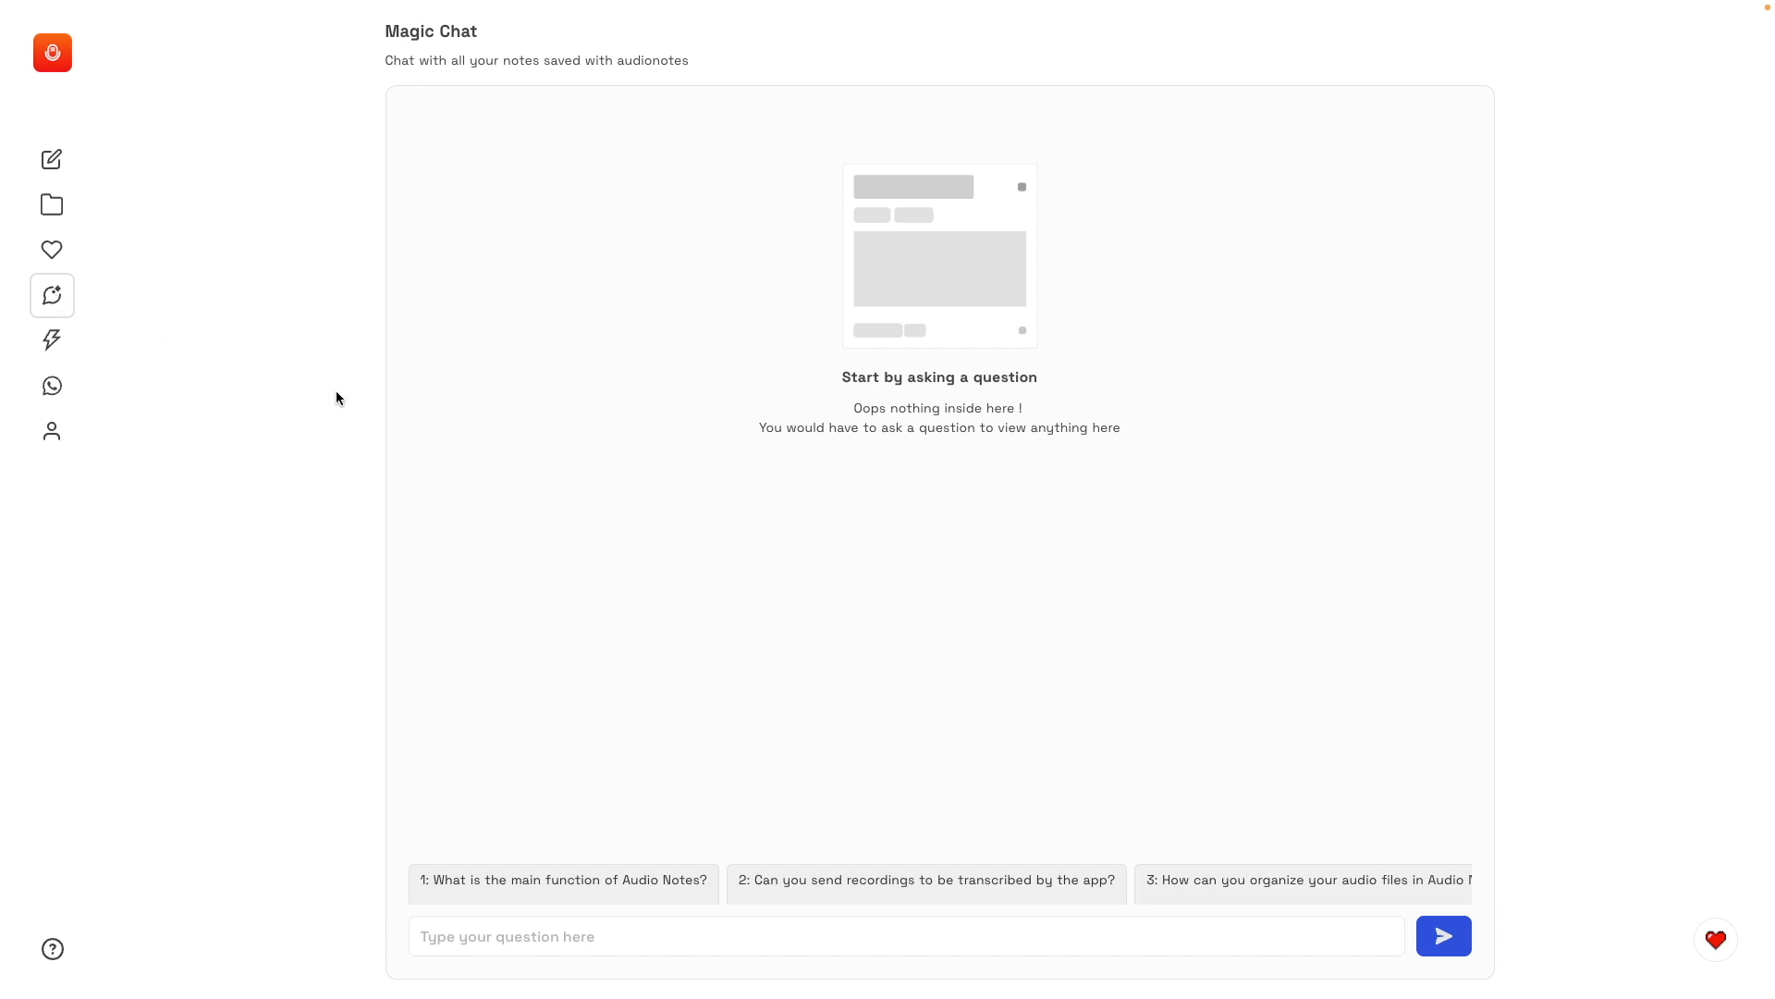
pyautogui.moveTo(253, 426)
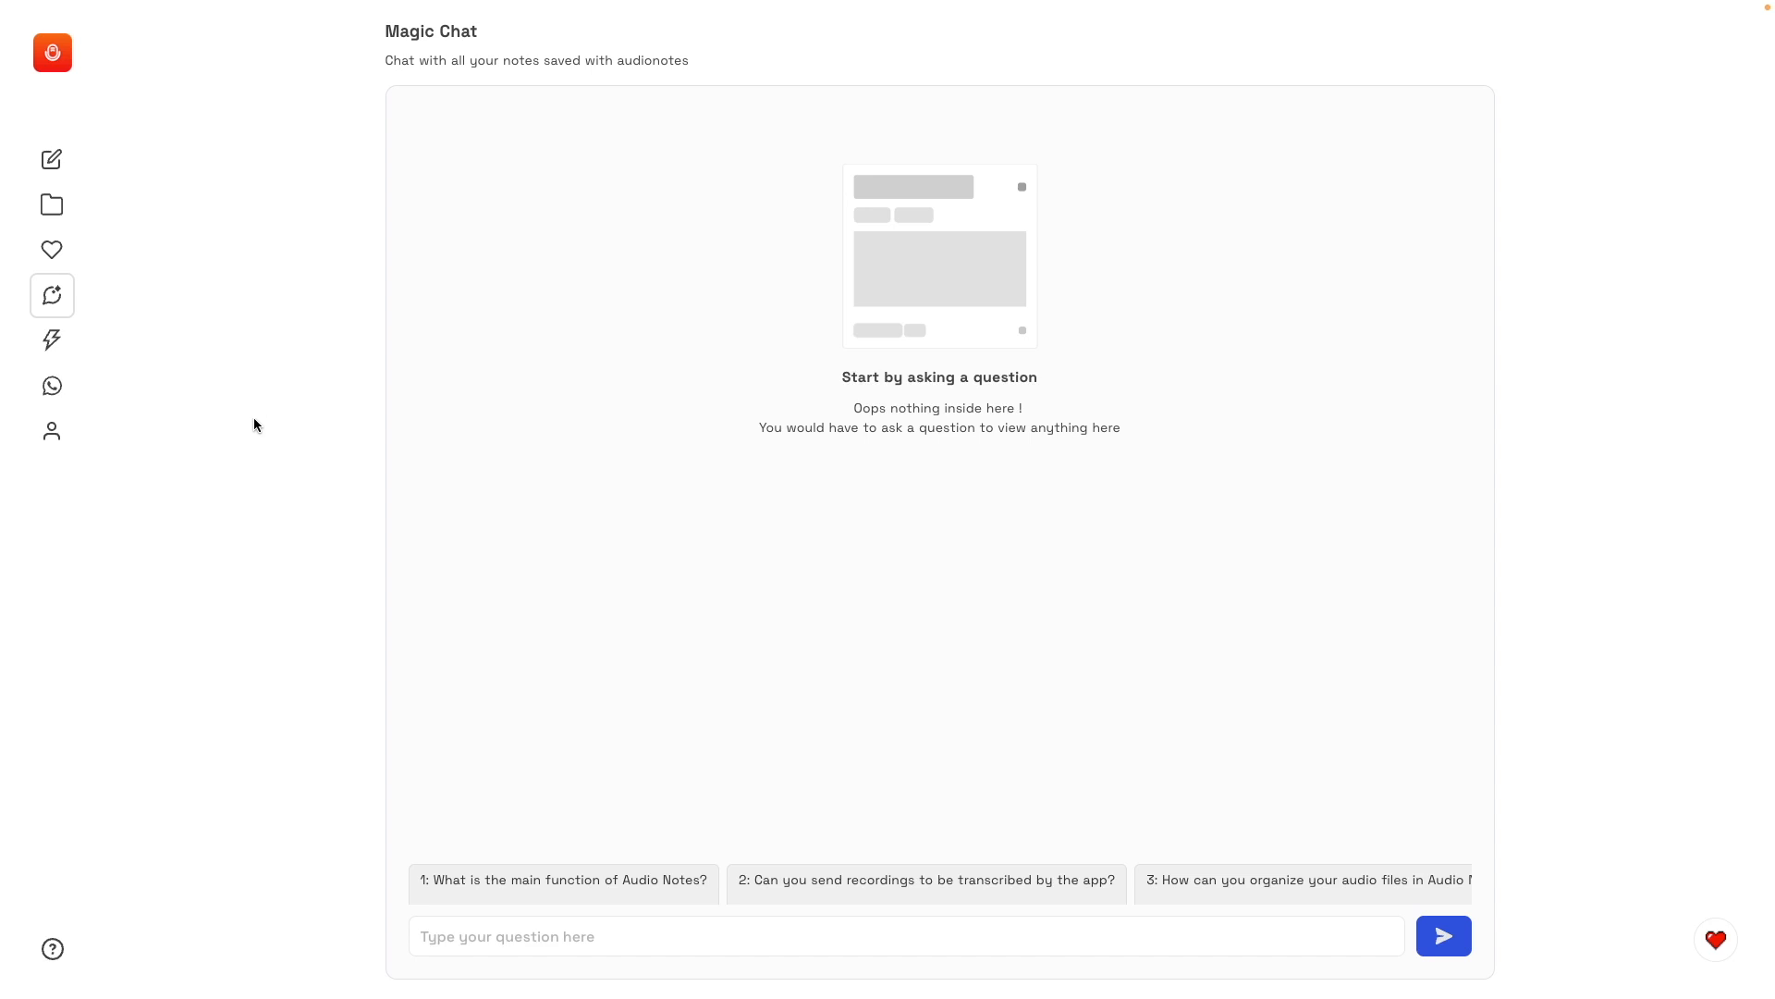
pyautogui.click(51, 430)
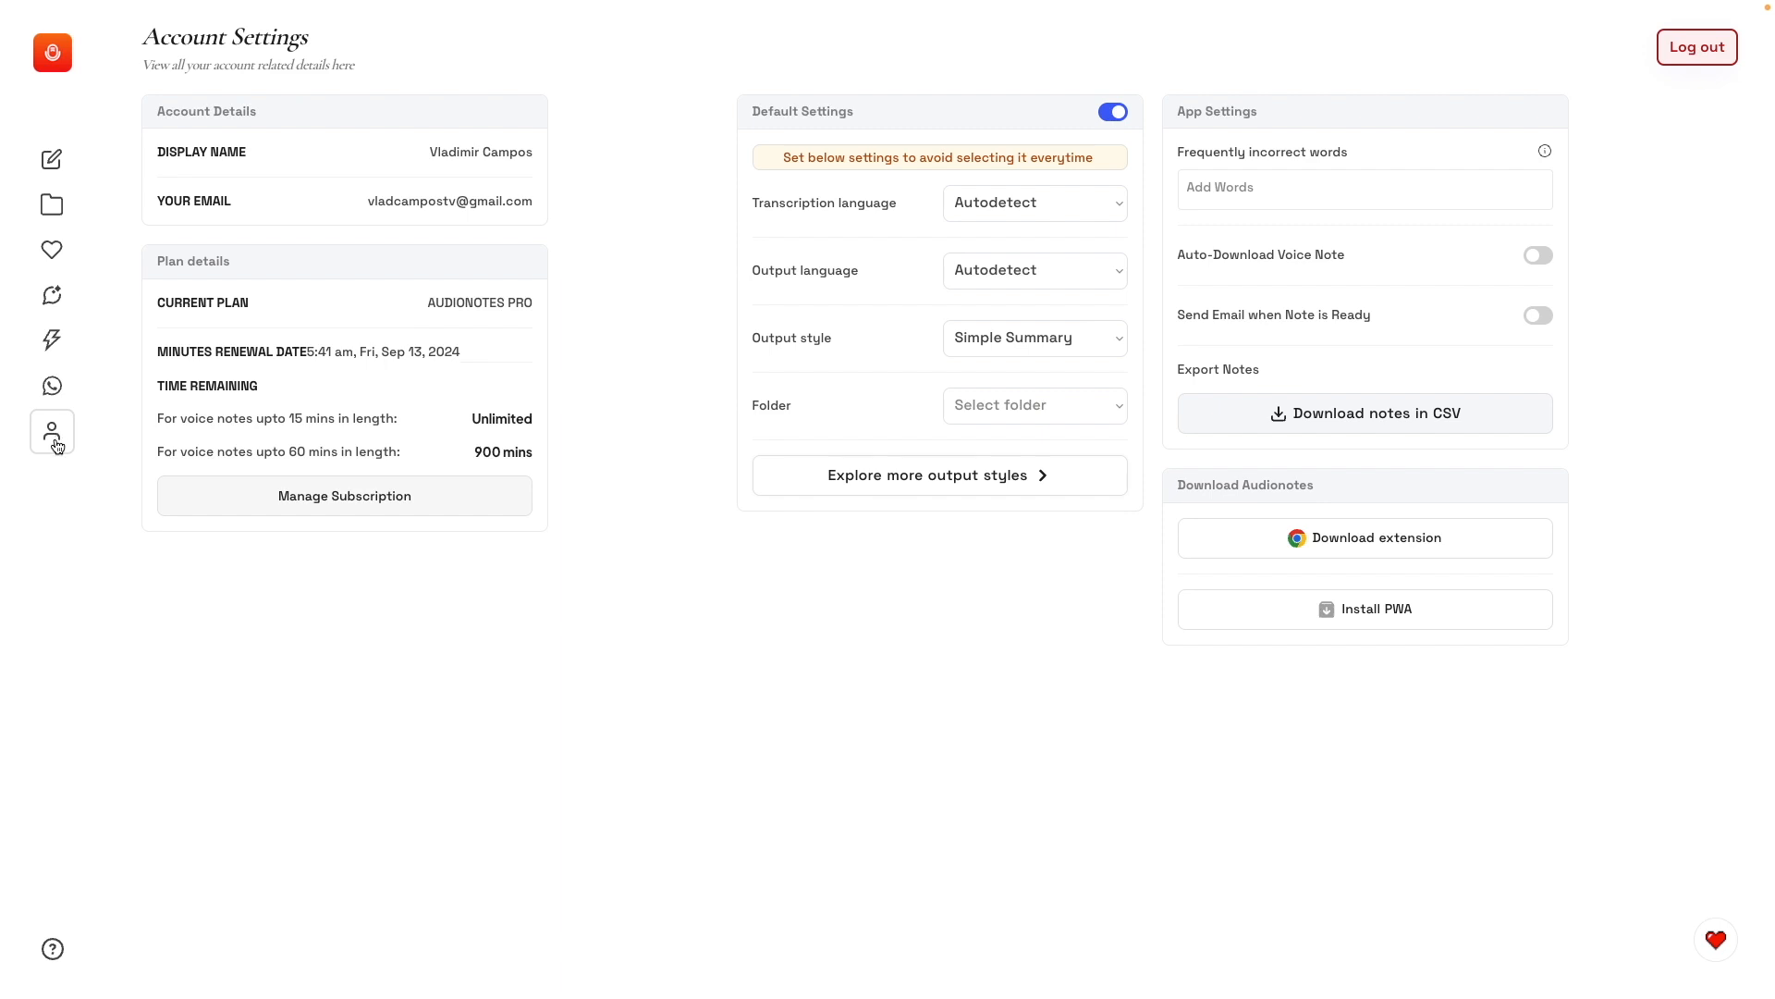
pyautogui.moveTo(714, 669)
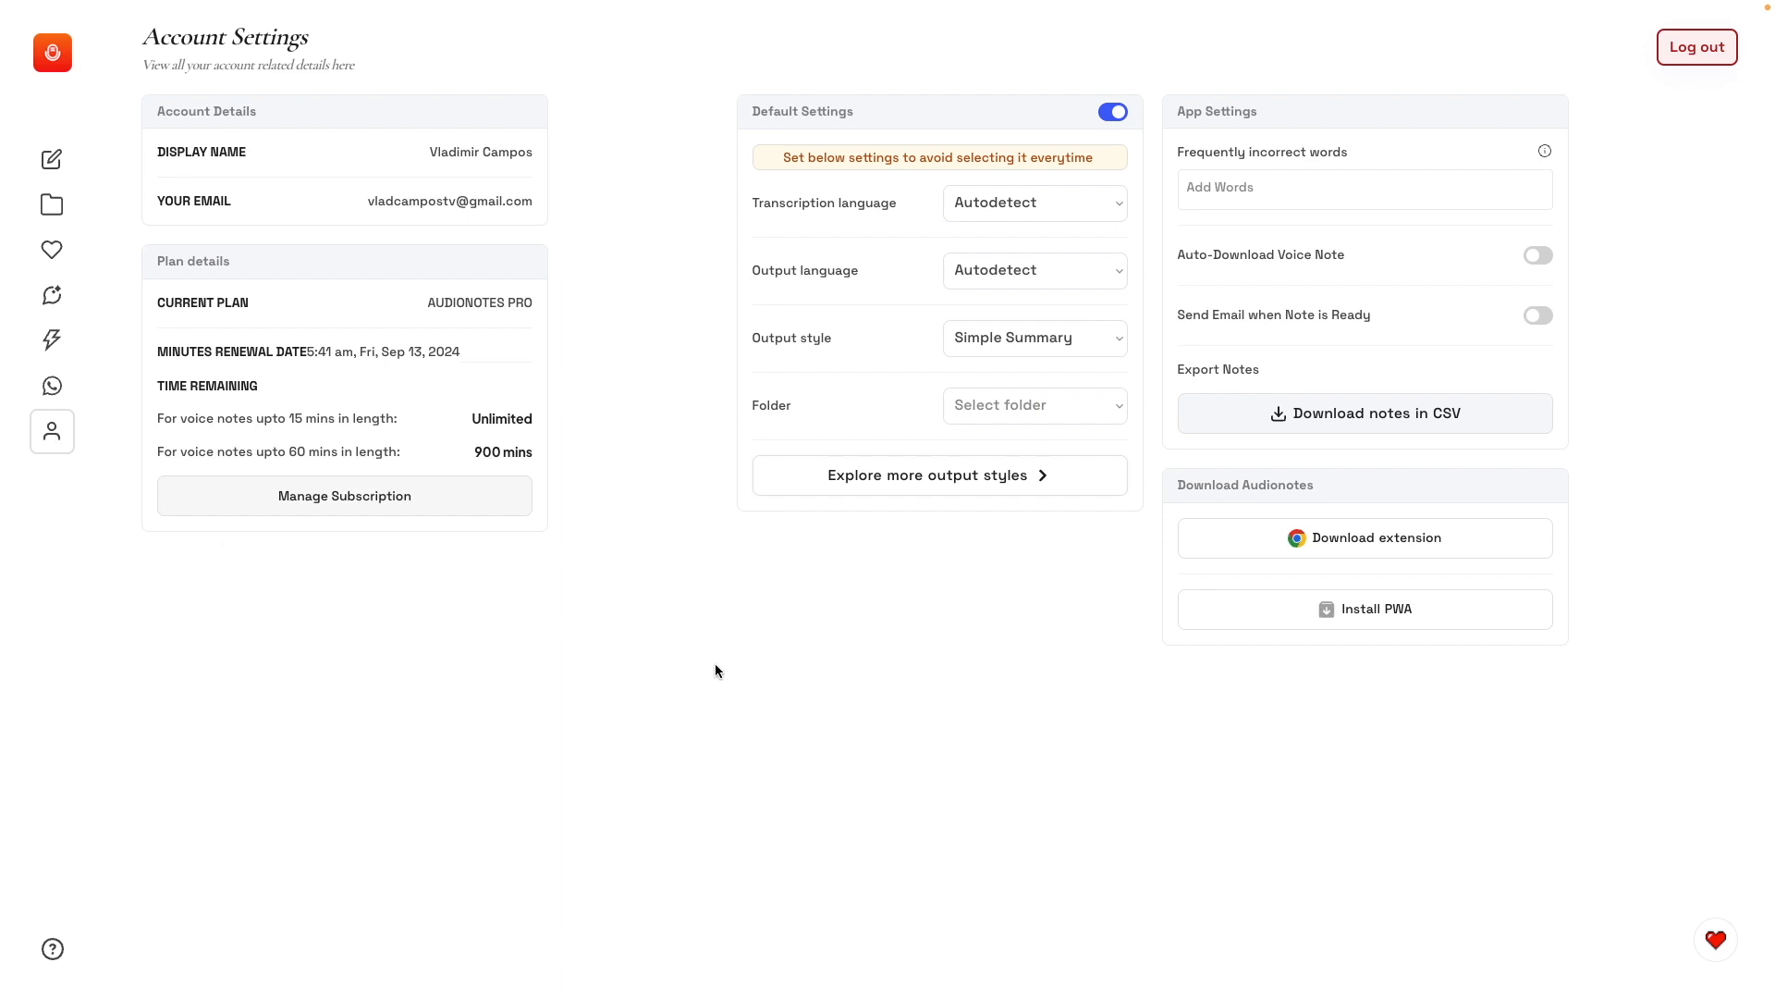
pyautogui.moveTo(1108, 218)
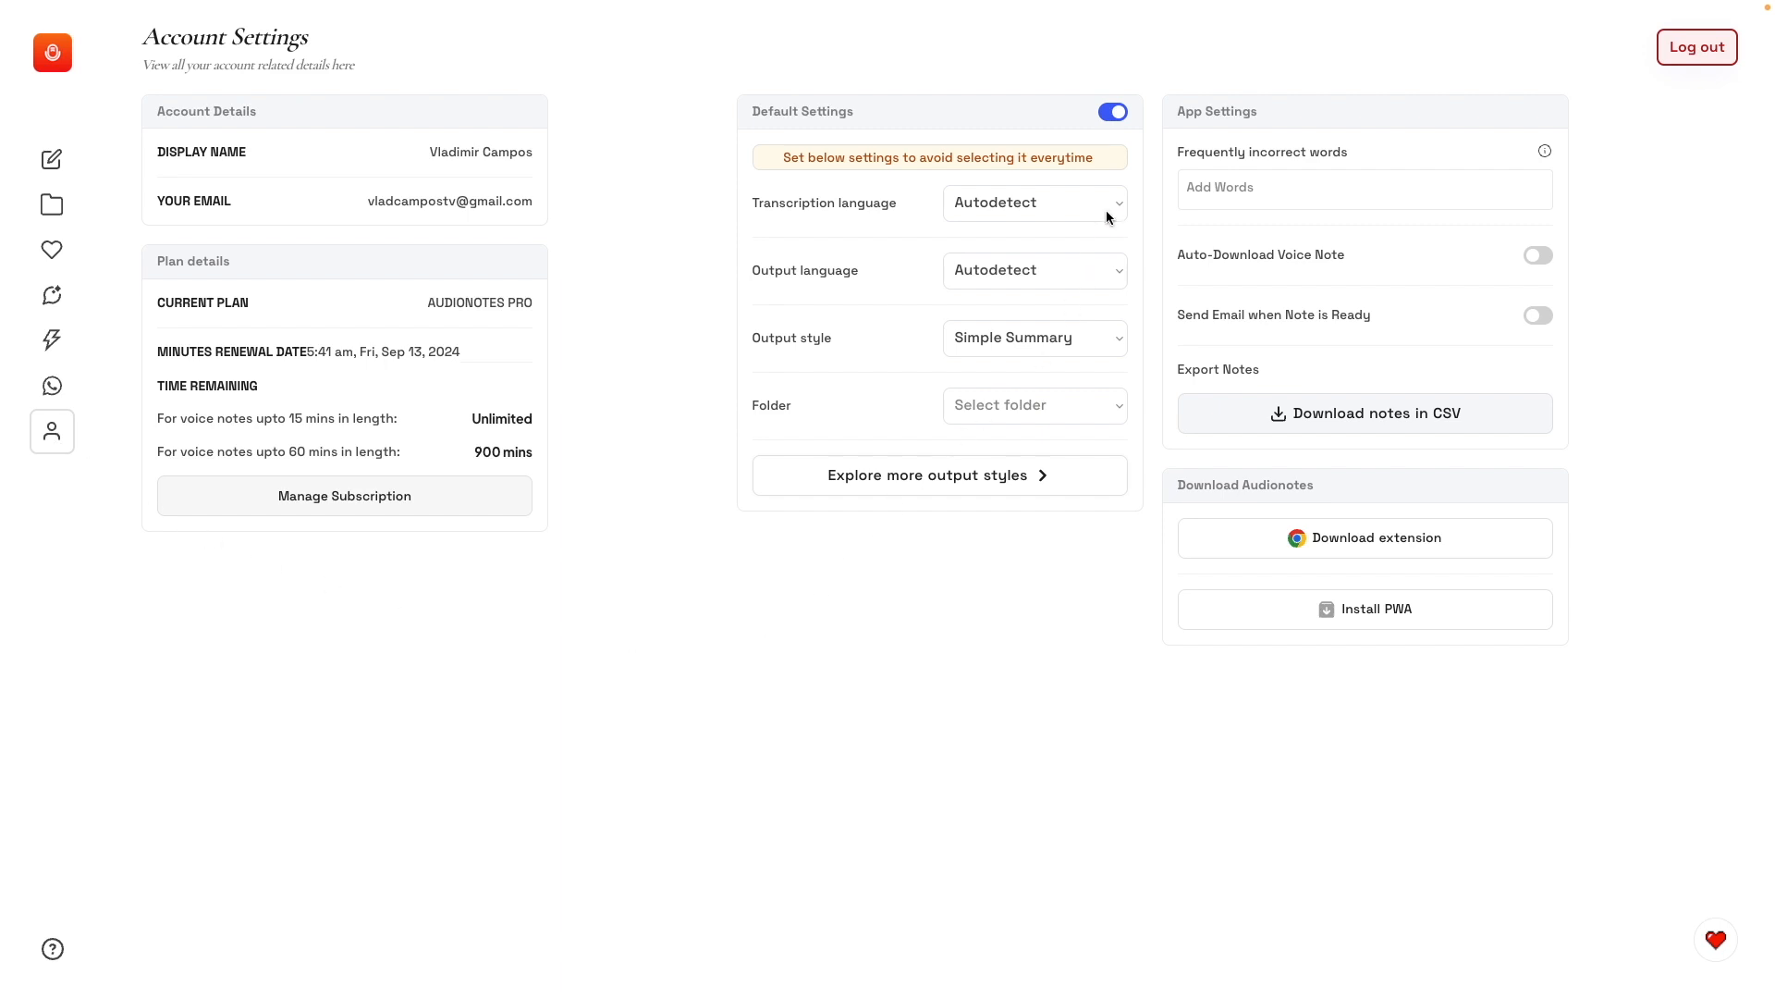
# Keep Autodetect language and Simple Summary style, and set YouTube as the default folder.
pyautogui.click(1032, 204)
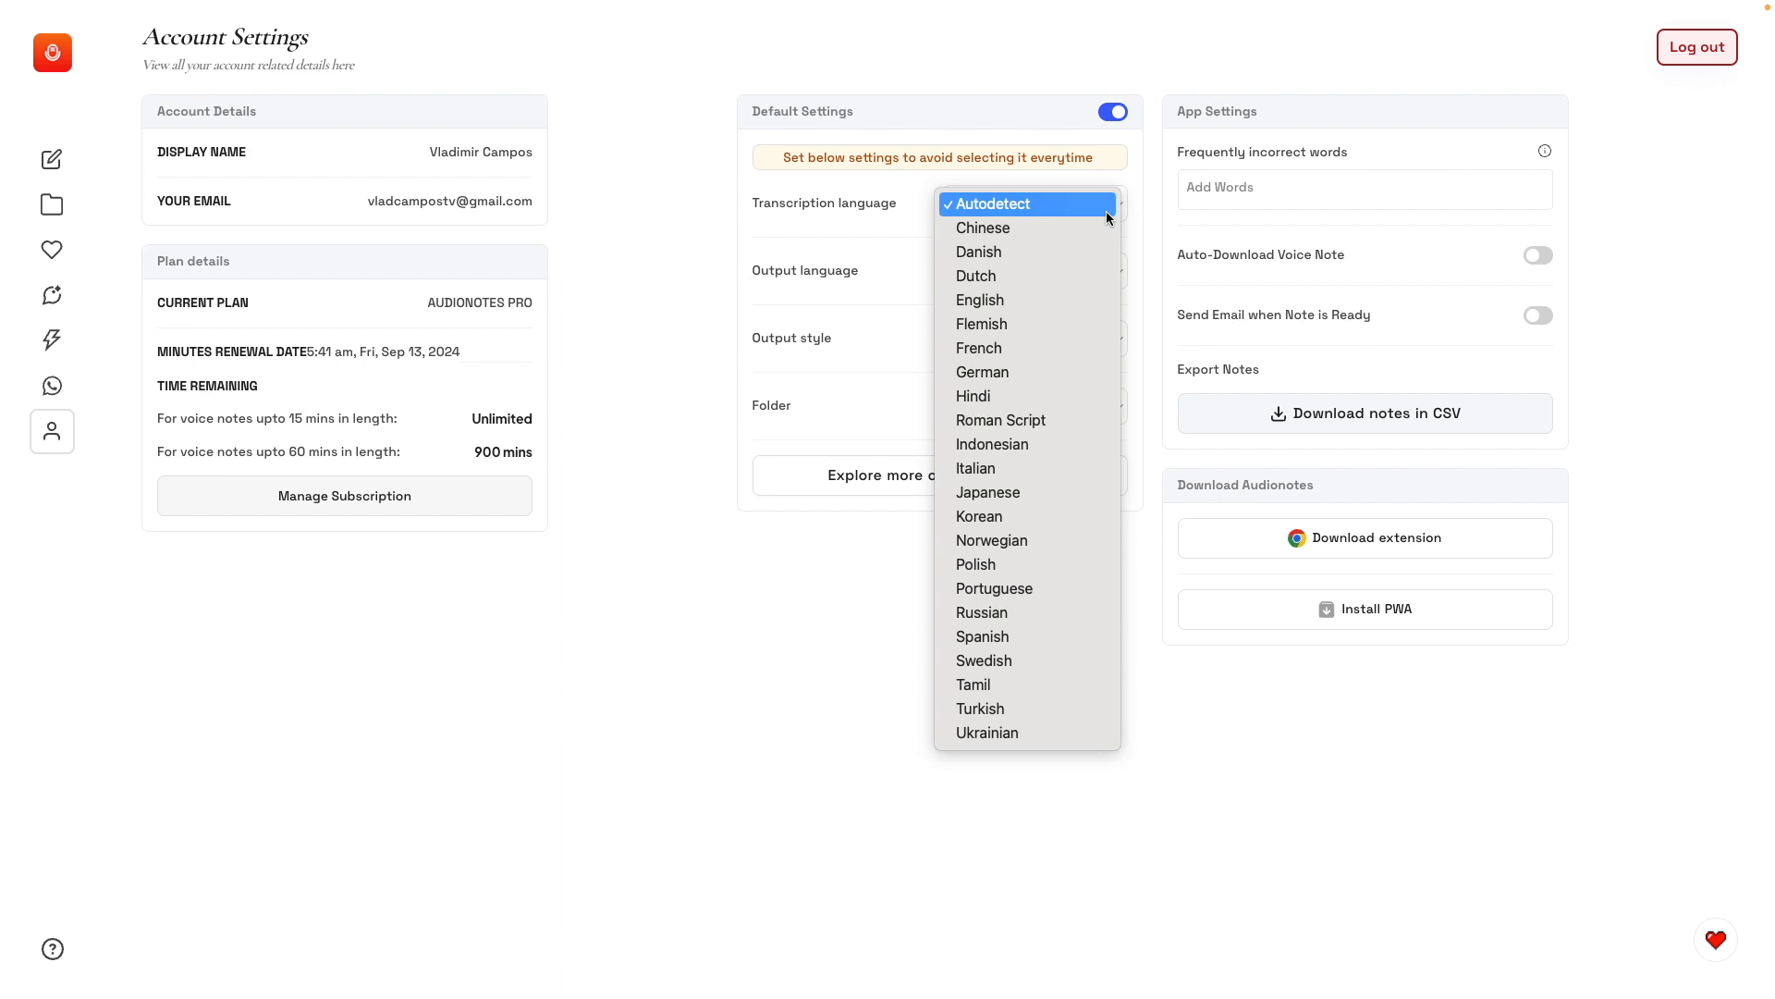
pyautogui.click(987, 204)
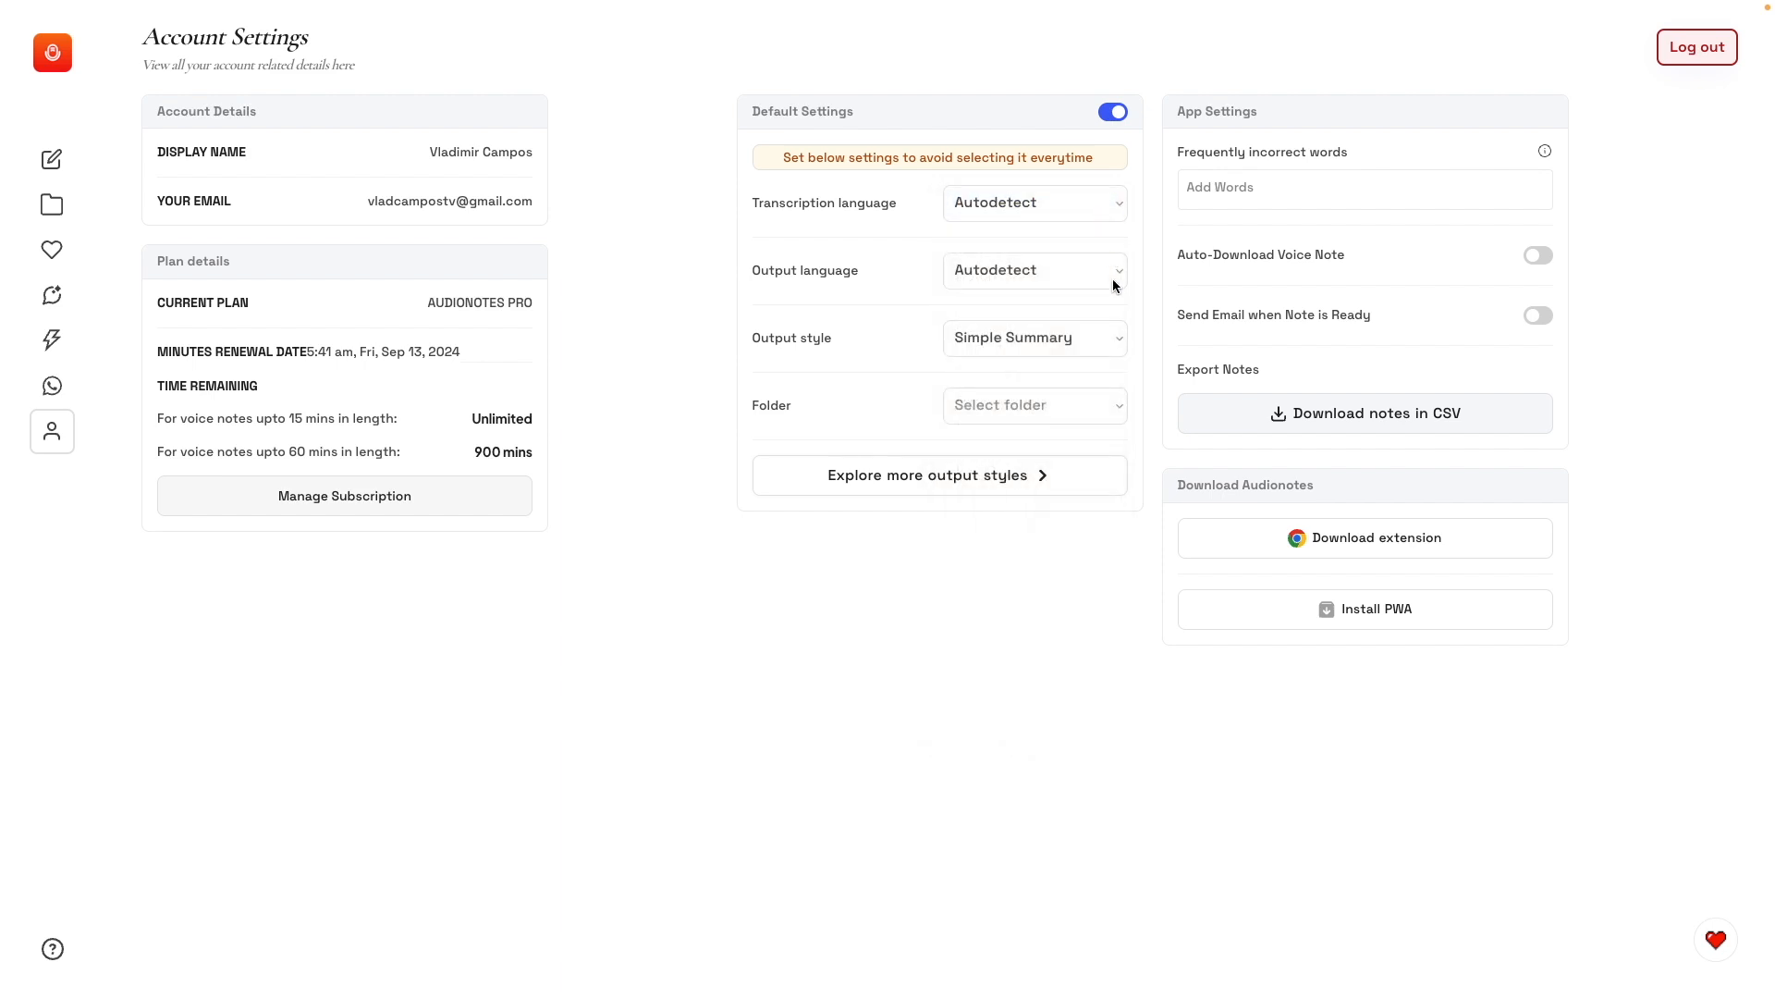
pyautogui.moveTo(1127, 257)
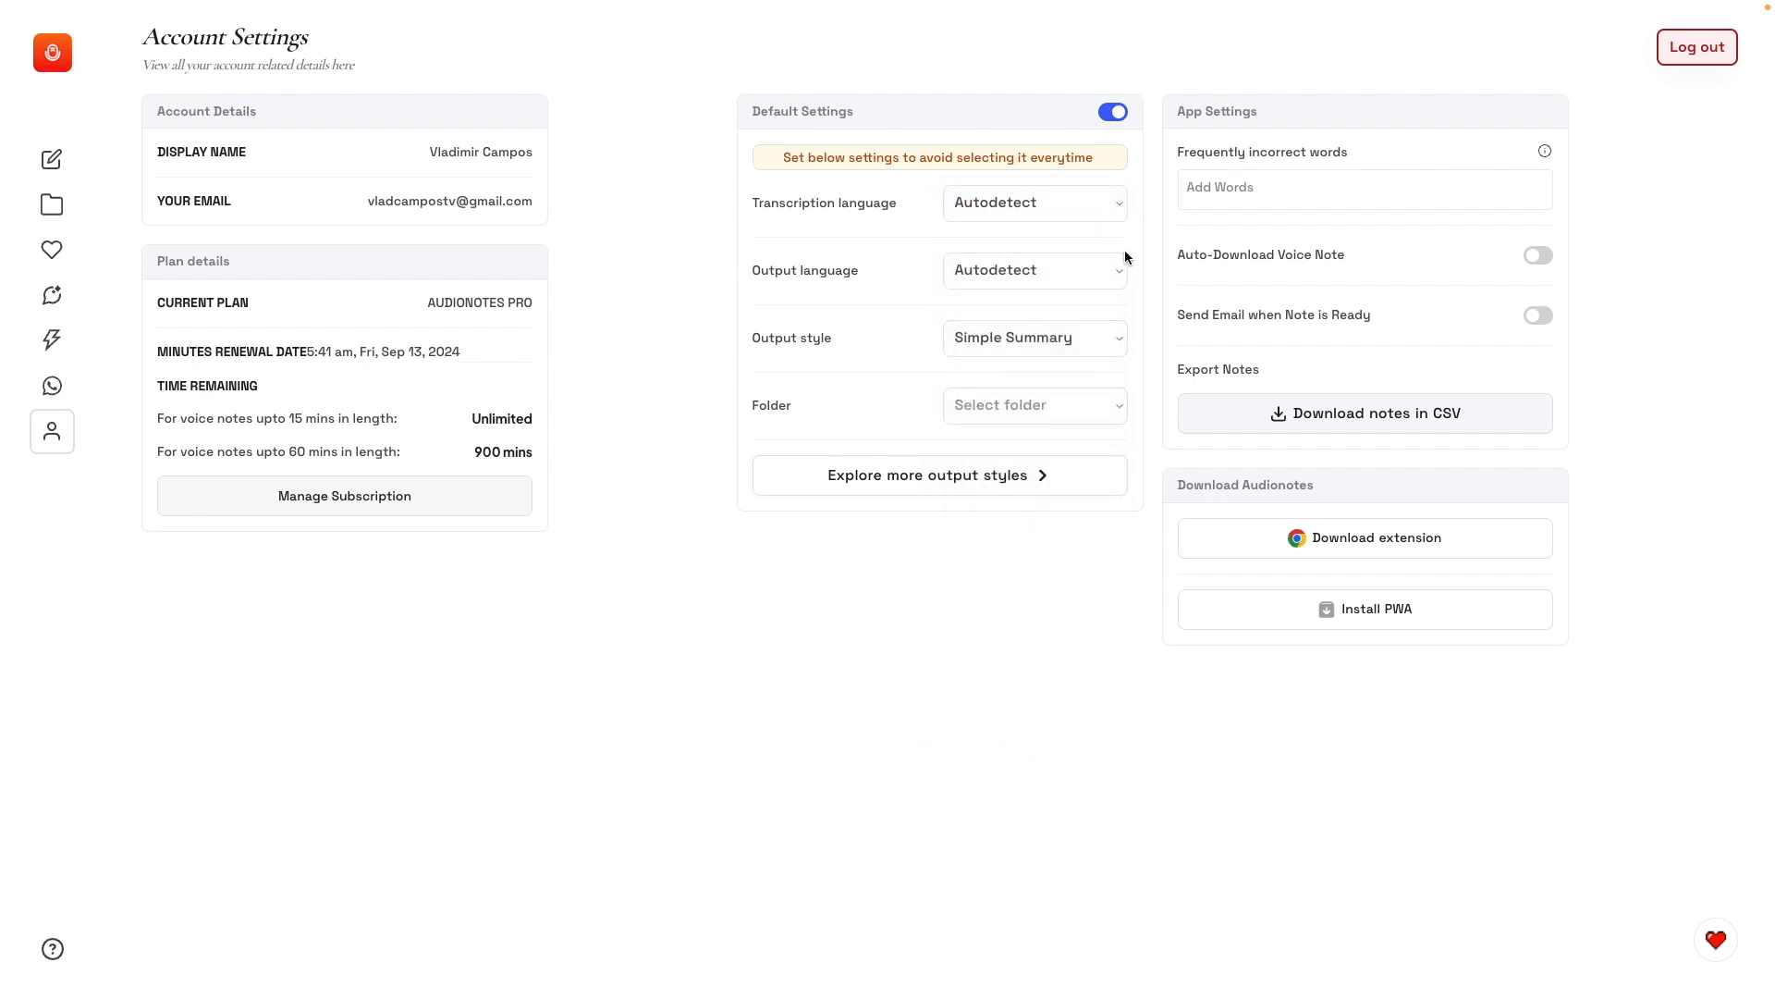
pyautogui.moveTo(1113, 235)
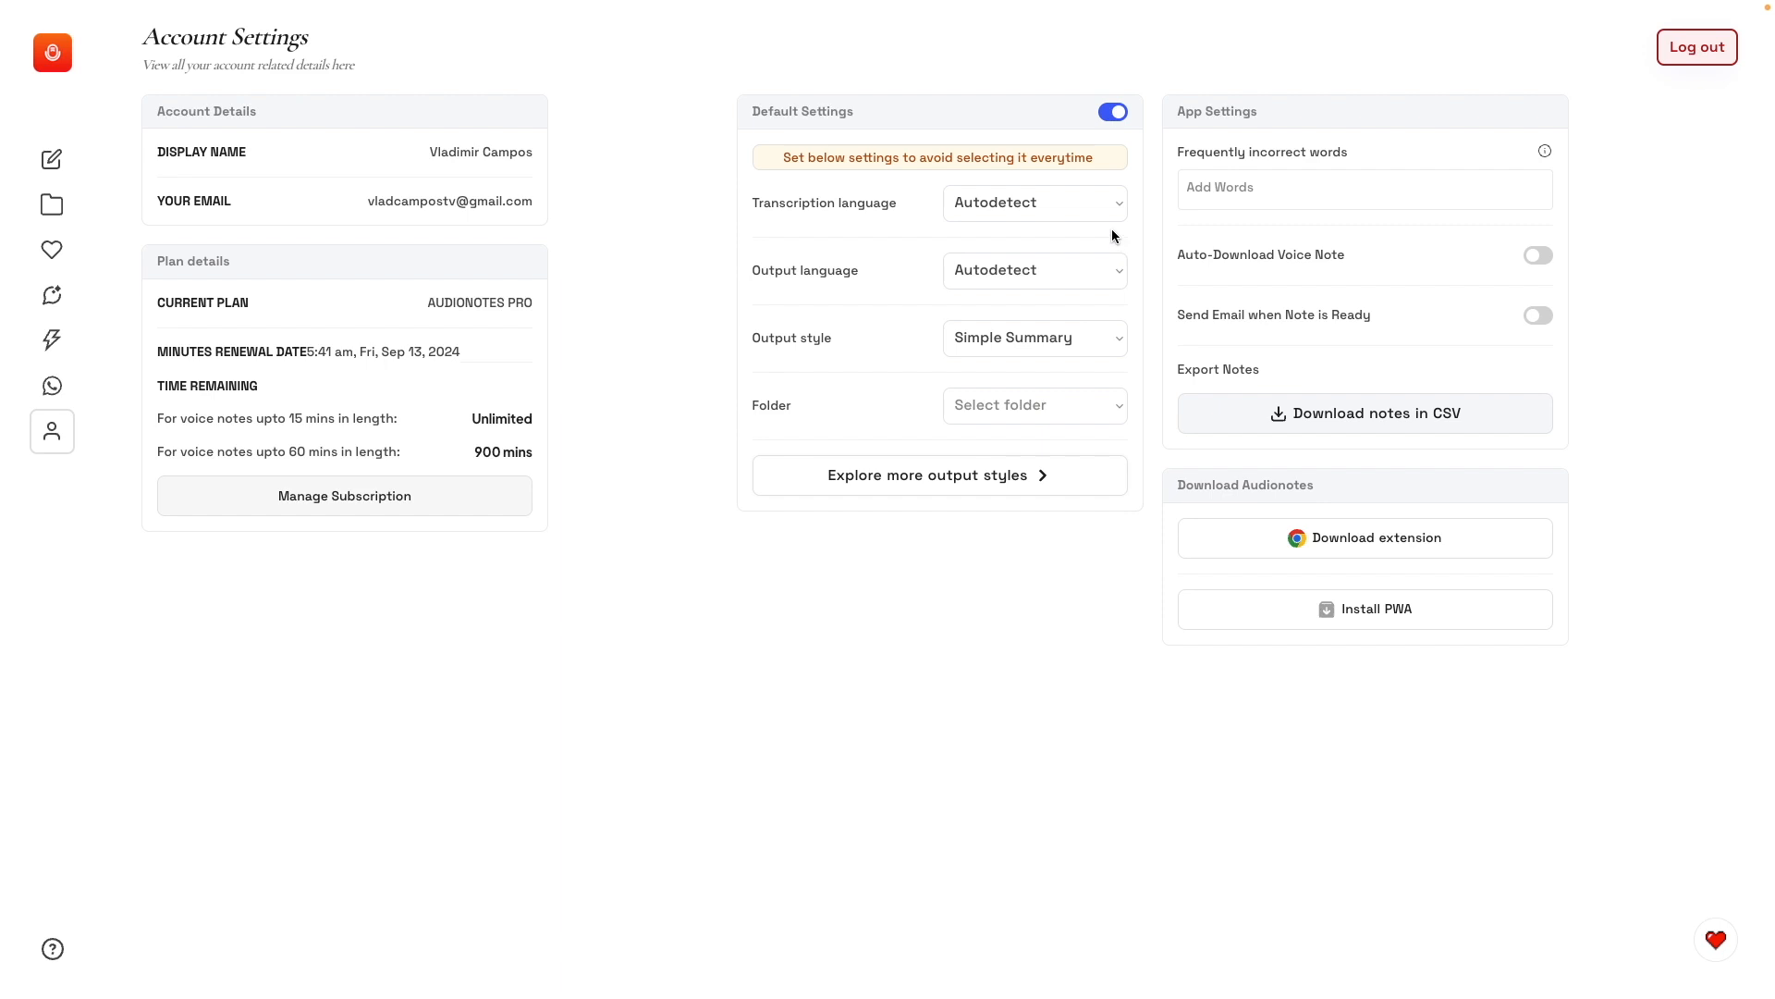
pyautogui.click(1032, 203)
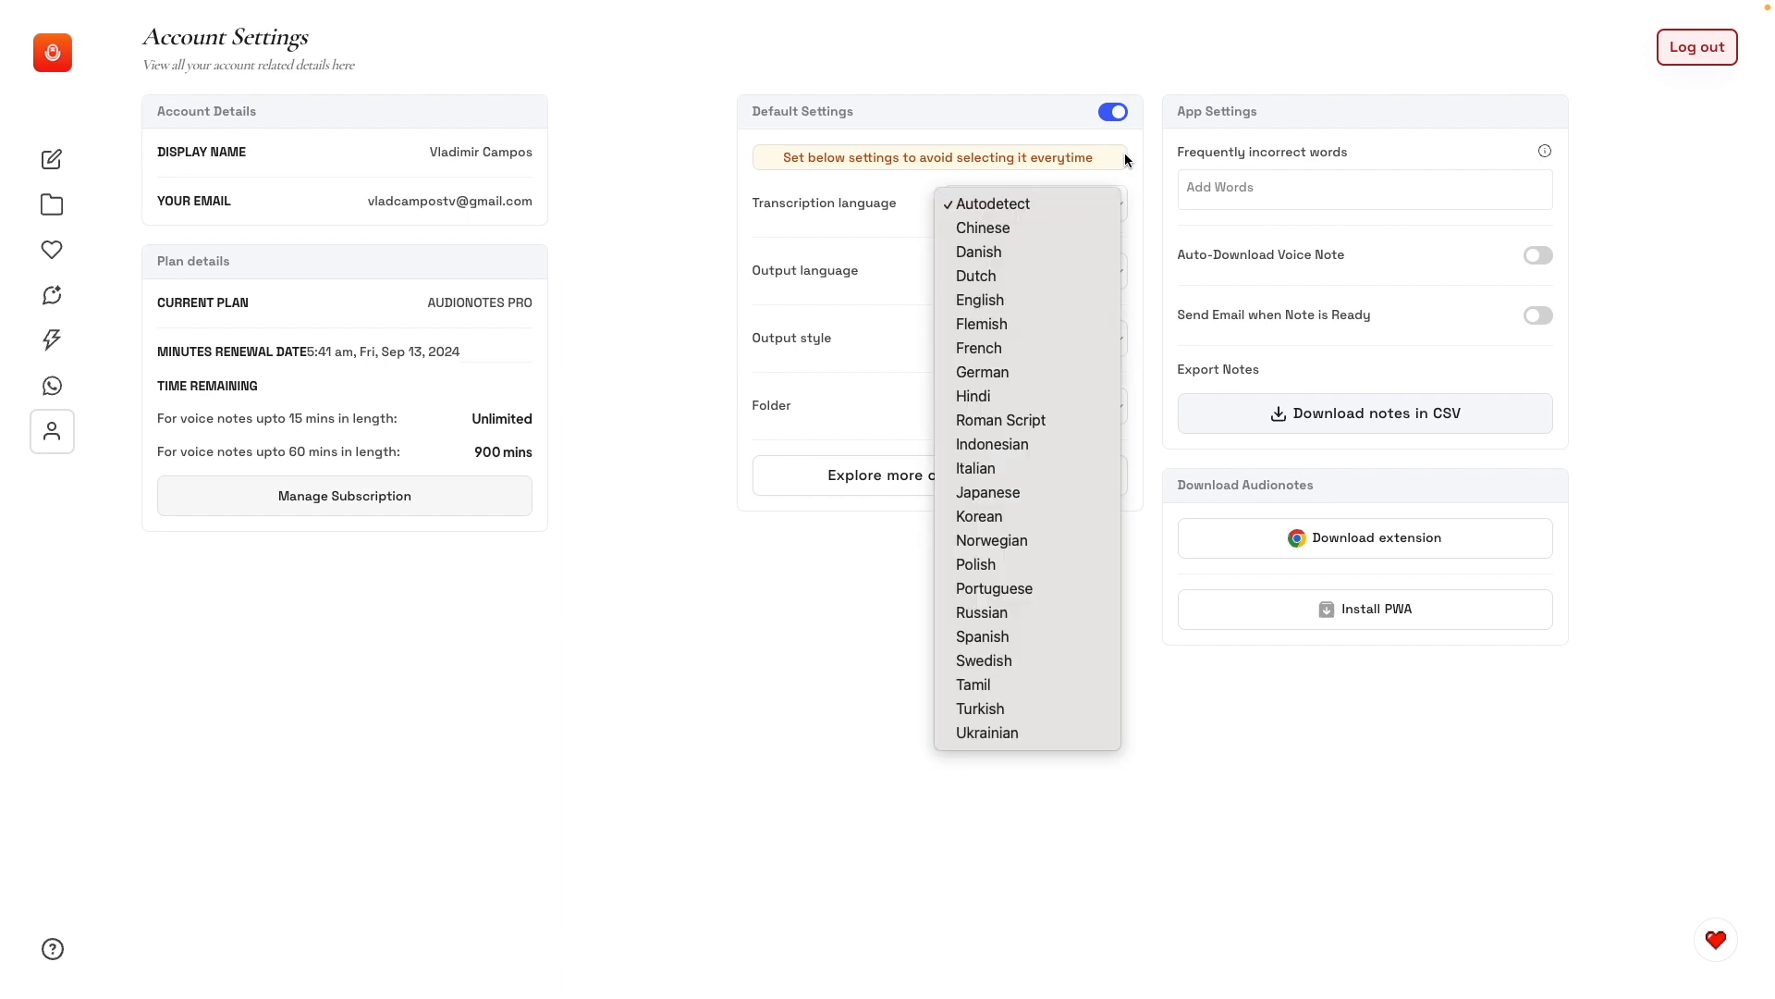
pyautogui.click(993, 204)
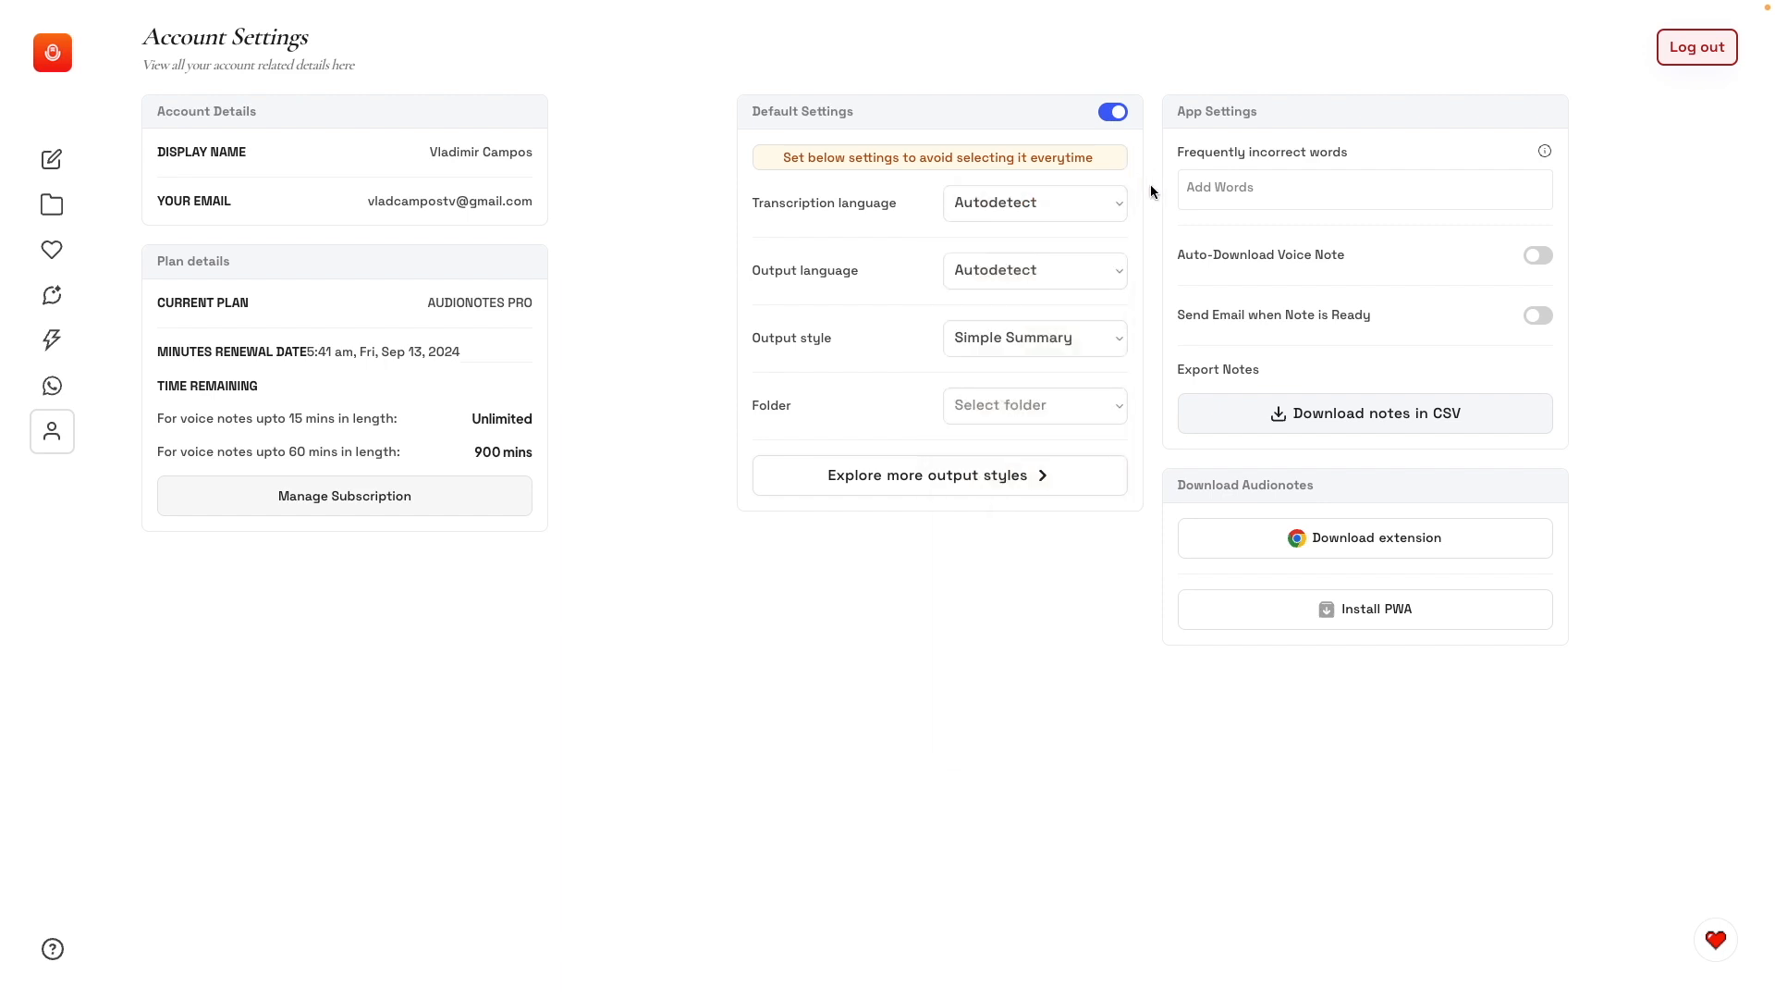
pyautogui.moveTo(1114, 344)
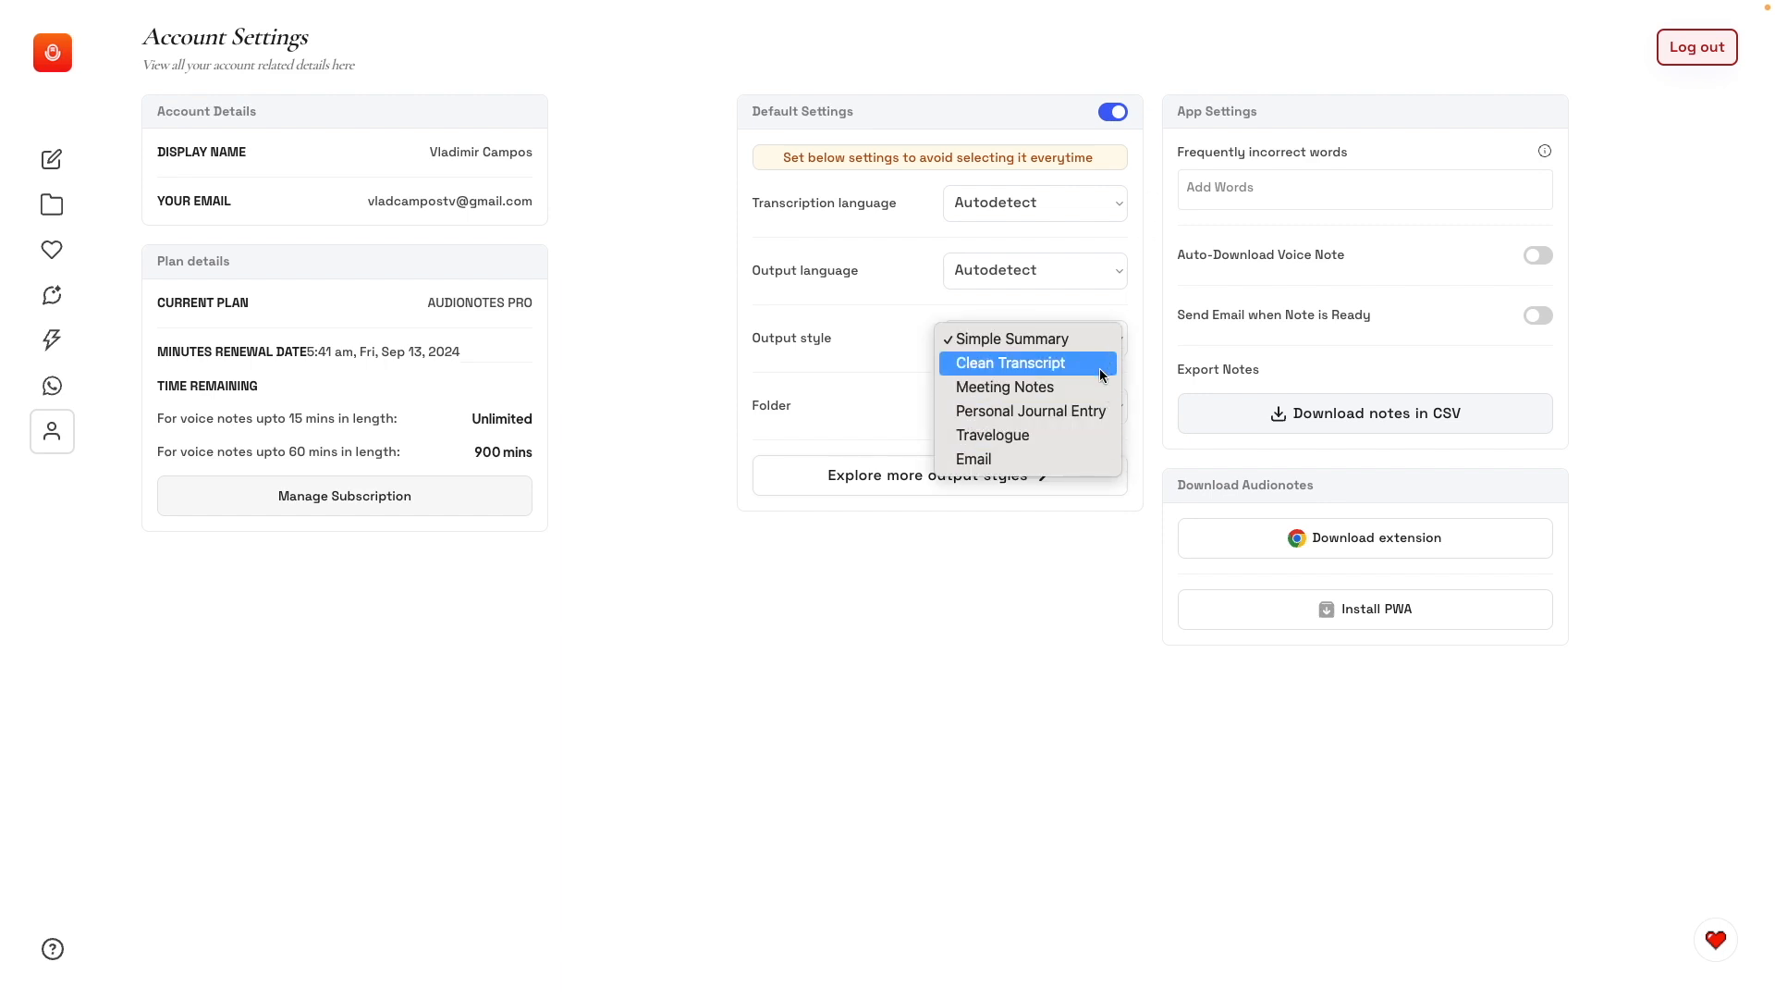
pyautogui.click(1012, 339)
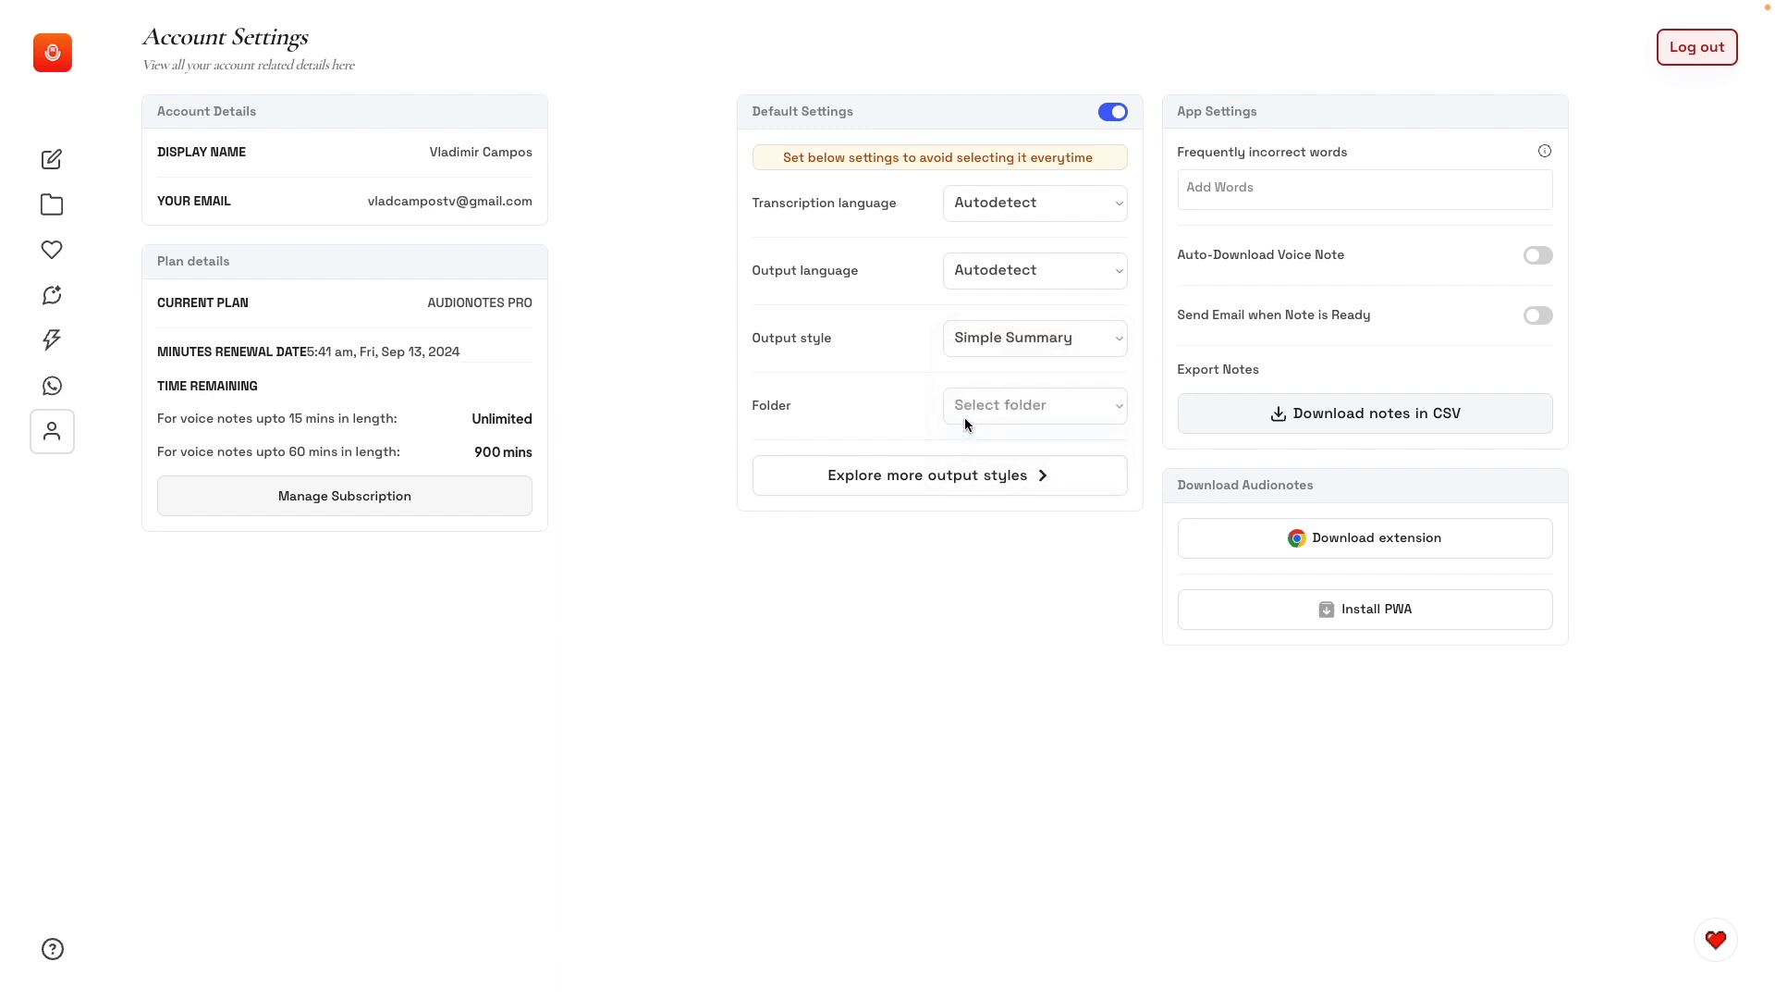
pyautogui.click(1032, 405)
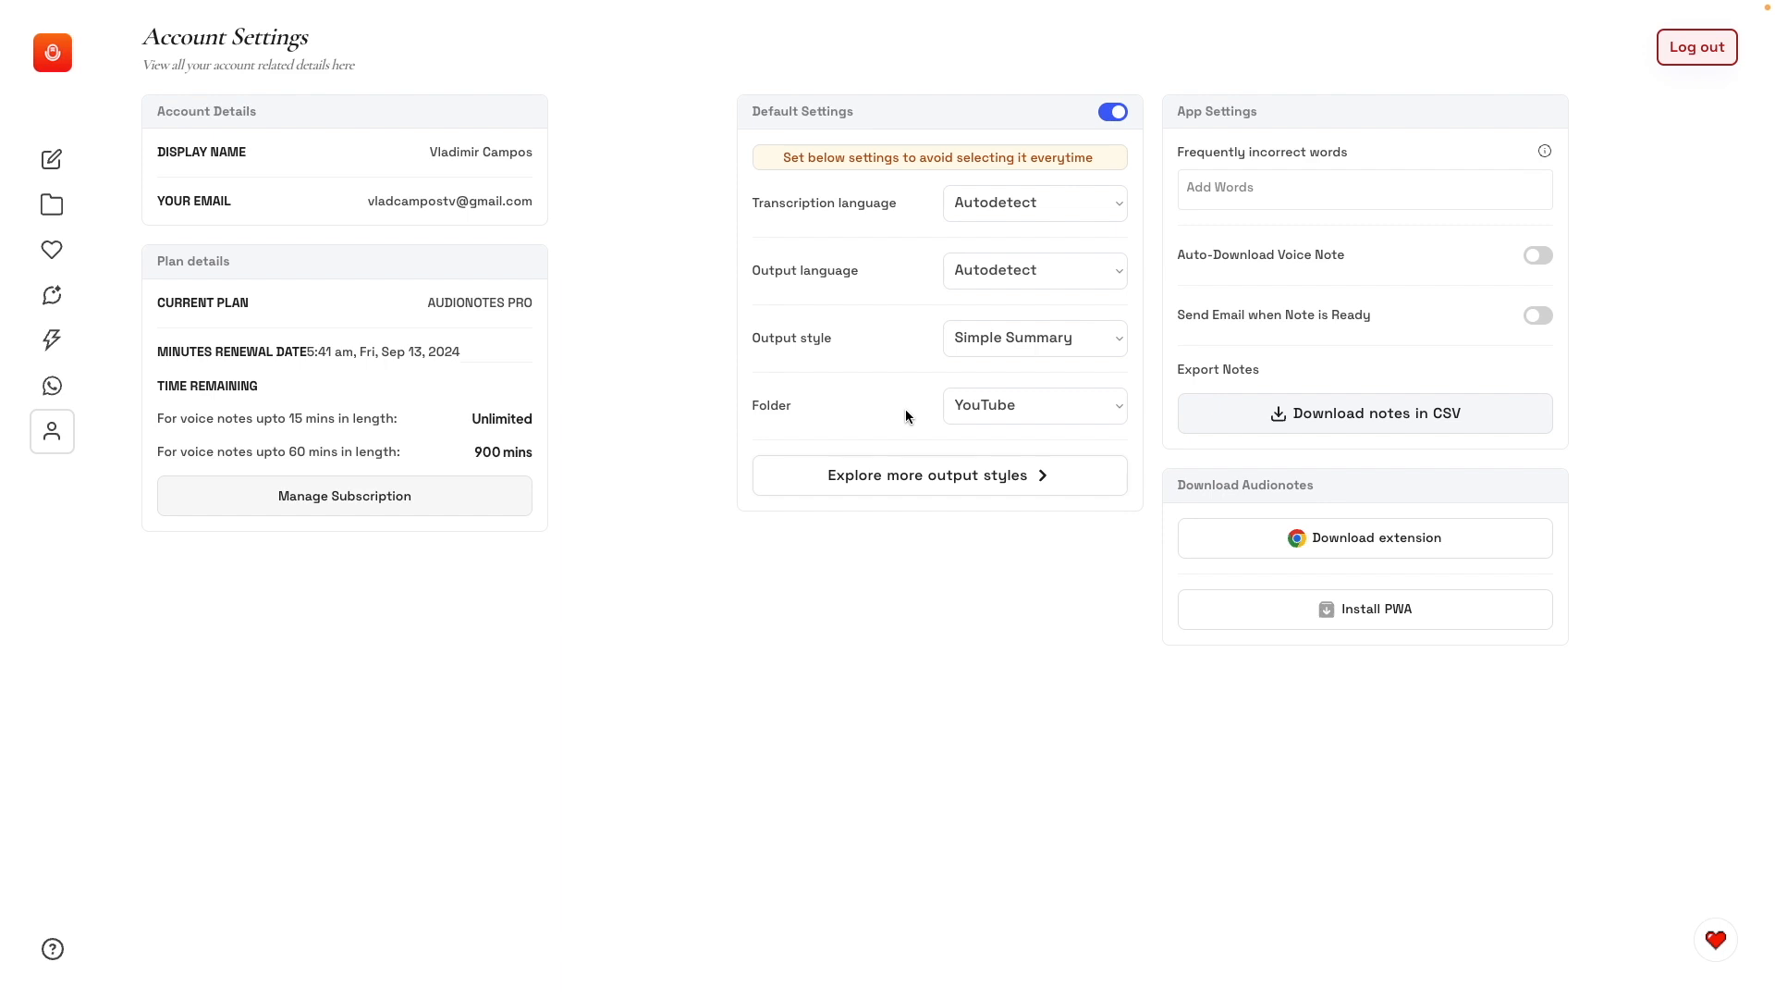
pyautogui.moveTo(1067, 486)
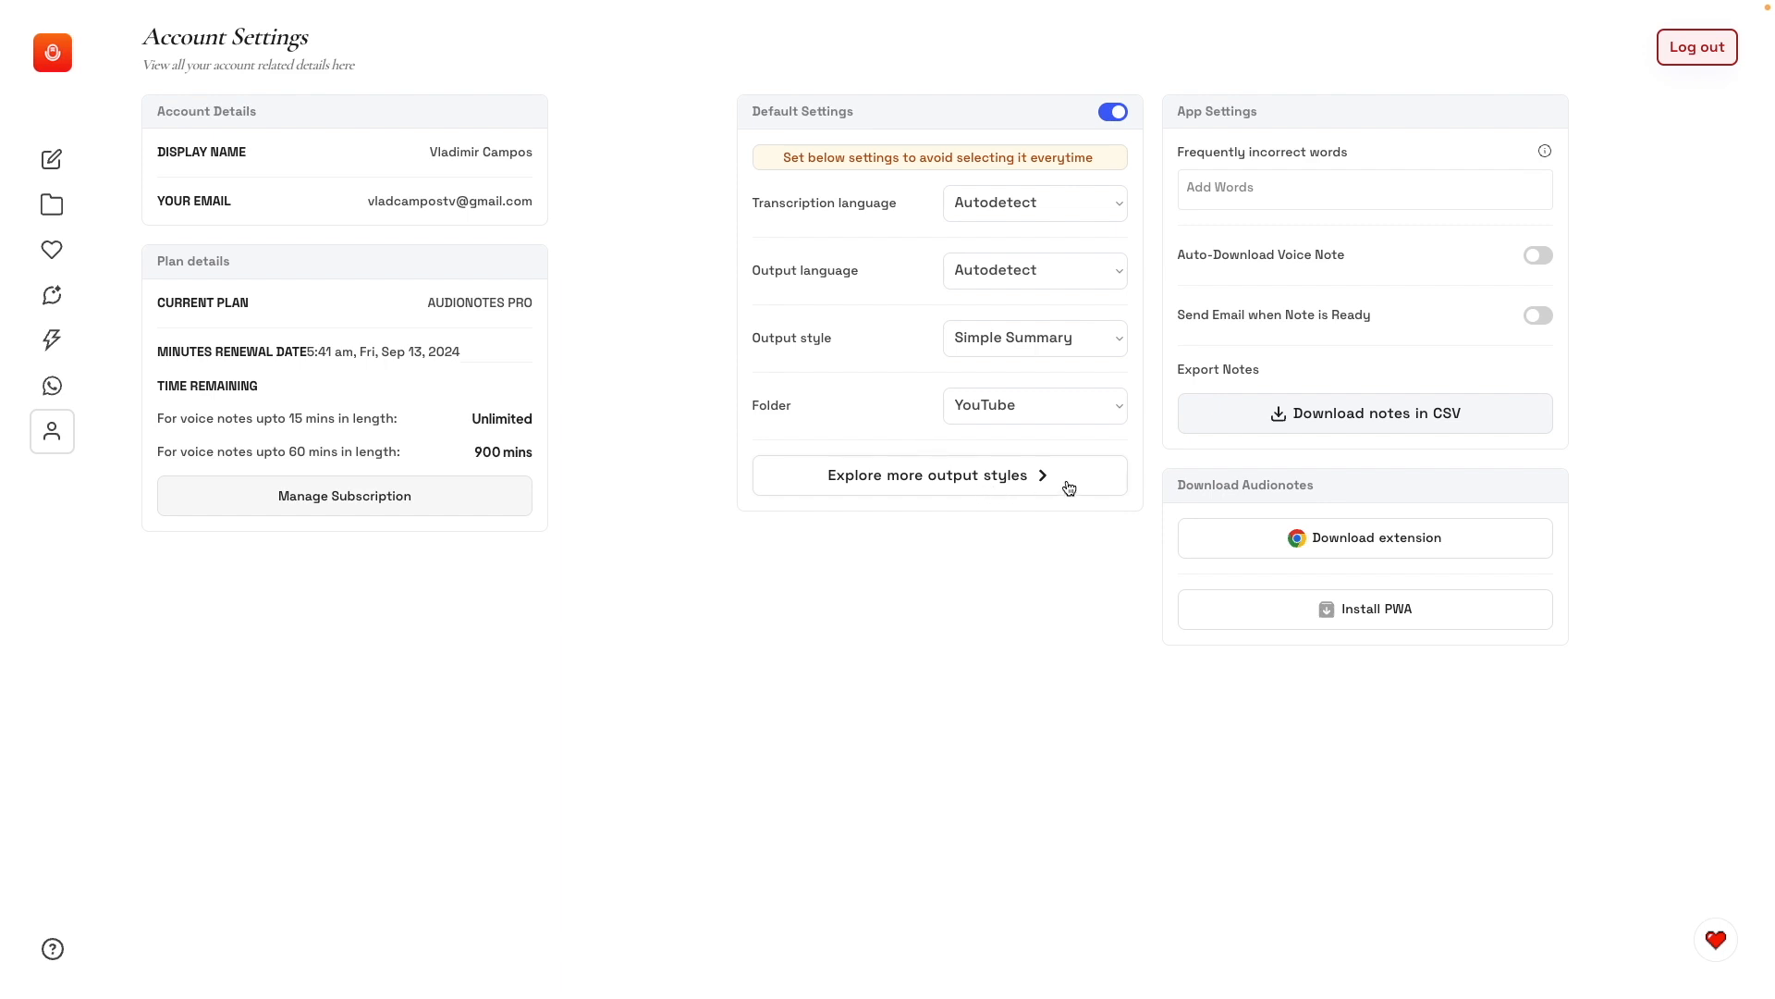
pyautogui.moveTo(1099, 344)
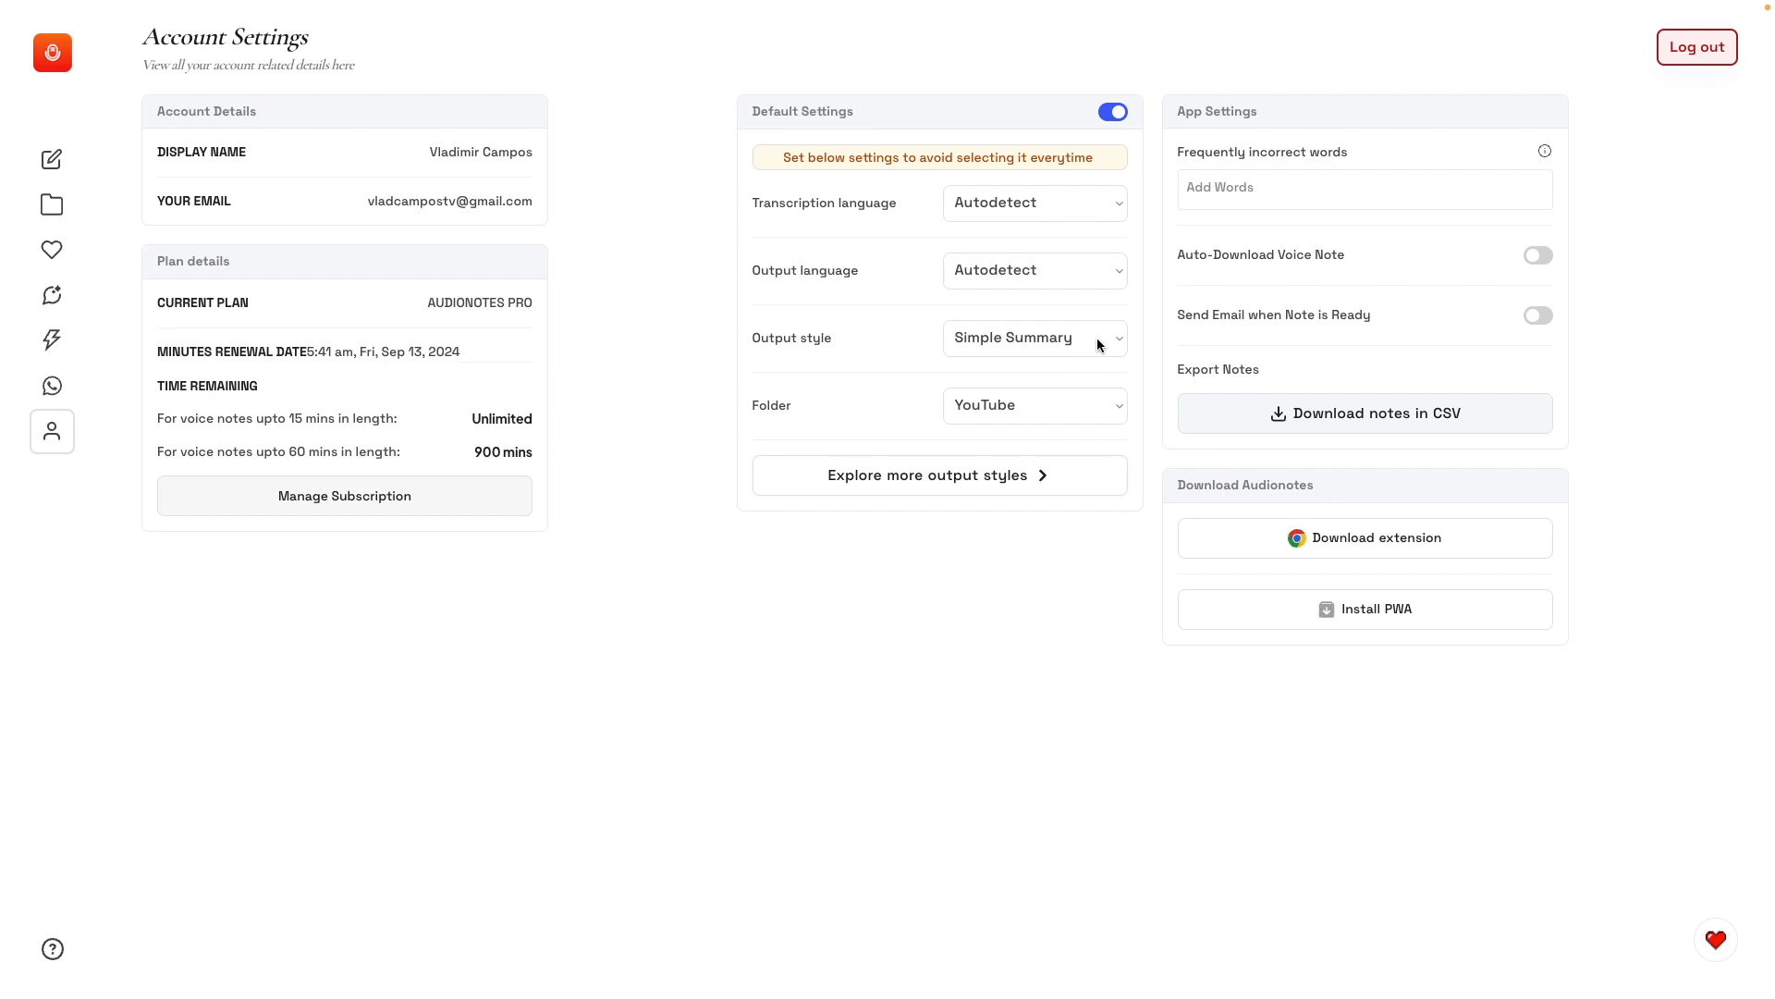
# Add the Ideation style from the Style Library to the saved output styles.
pyautogui.click(927, 475)
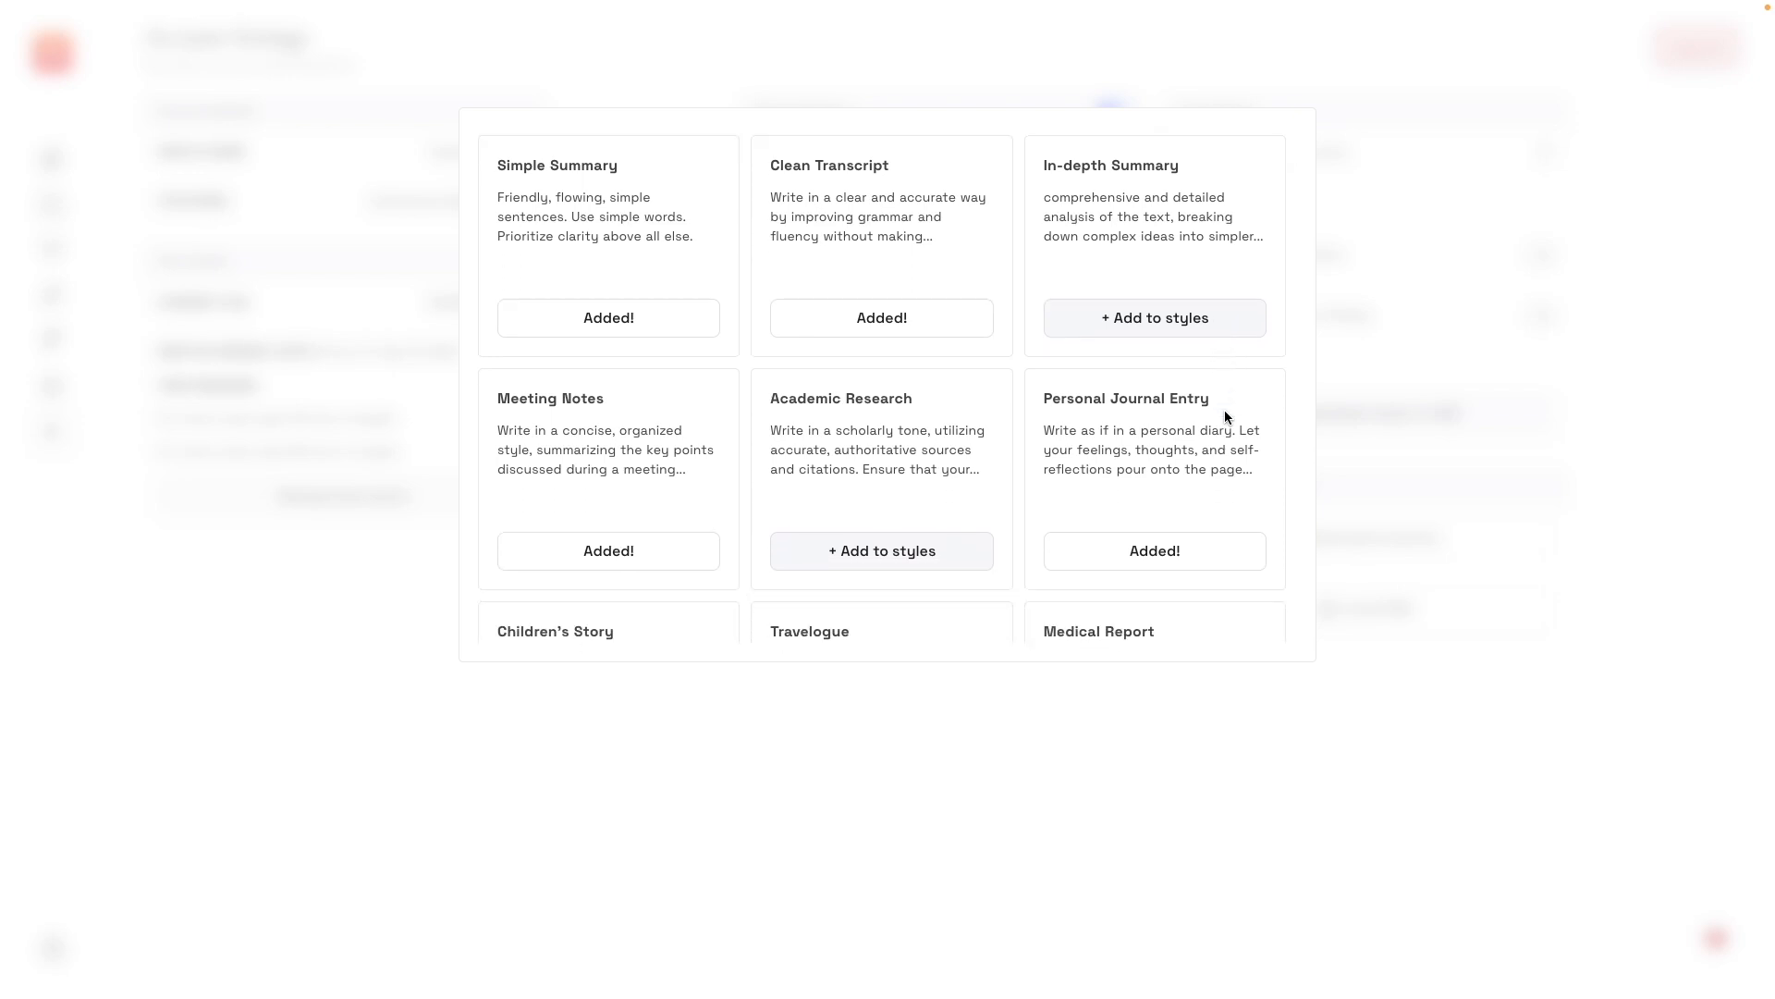
pyautogui.scroll(-3)
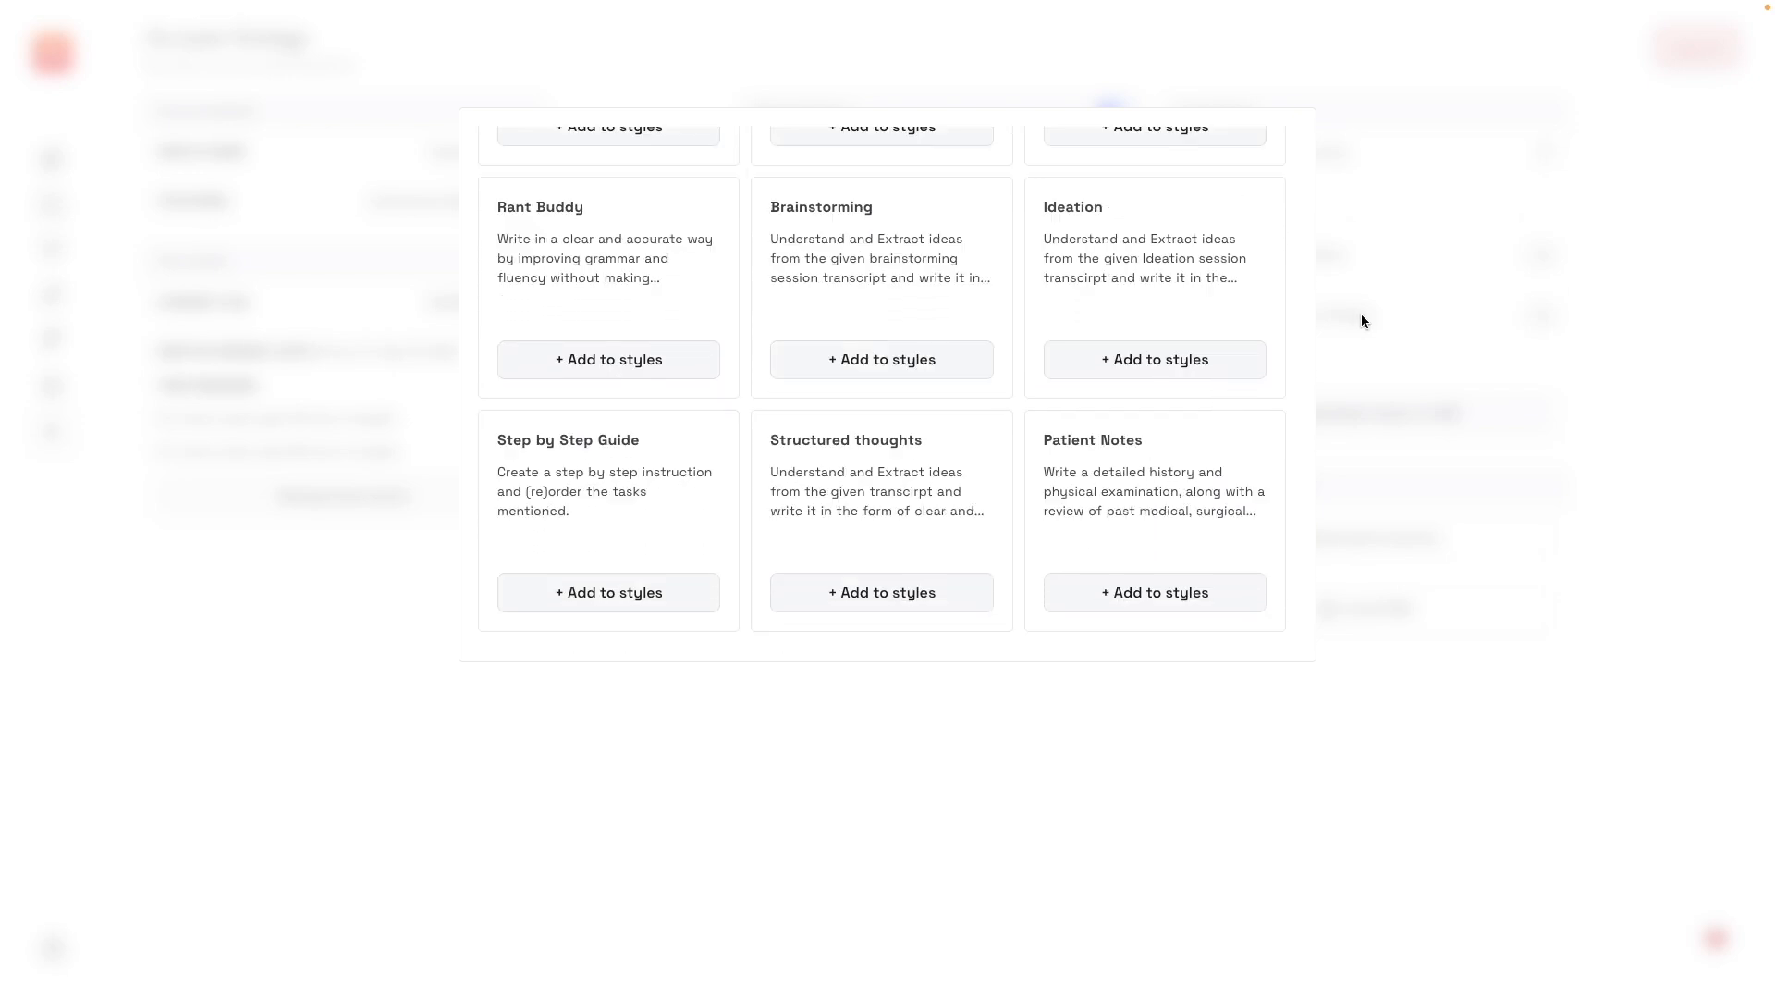
pyautogui.click(1154, 358)
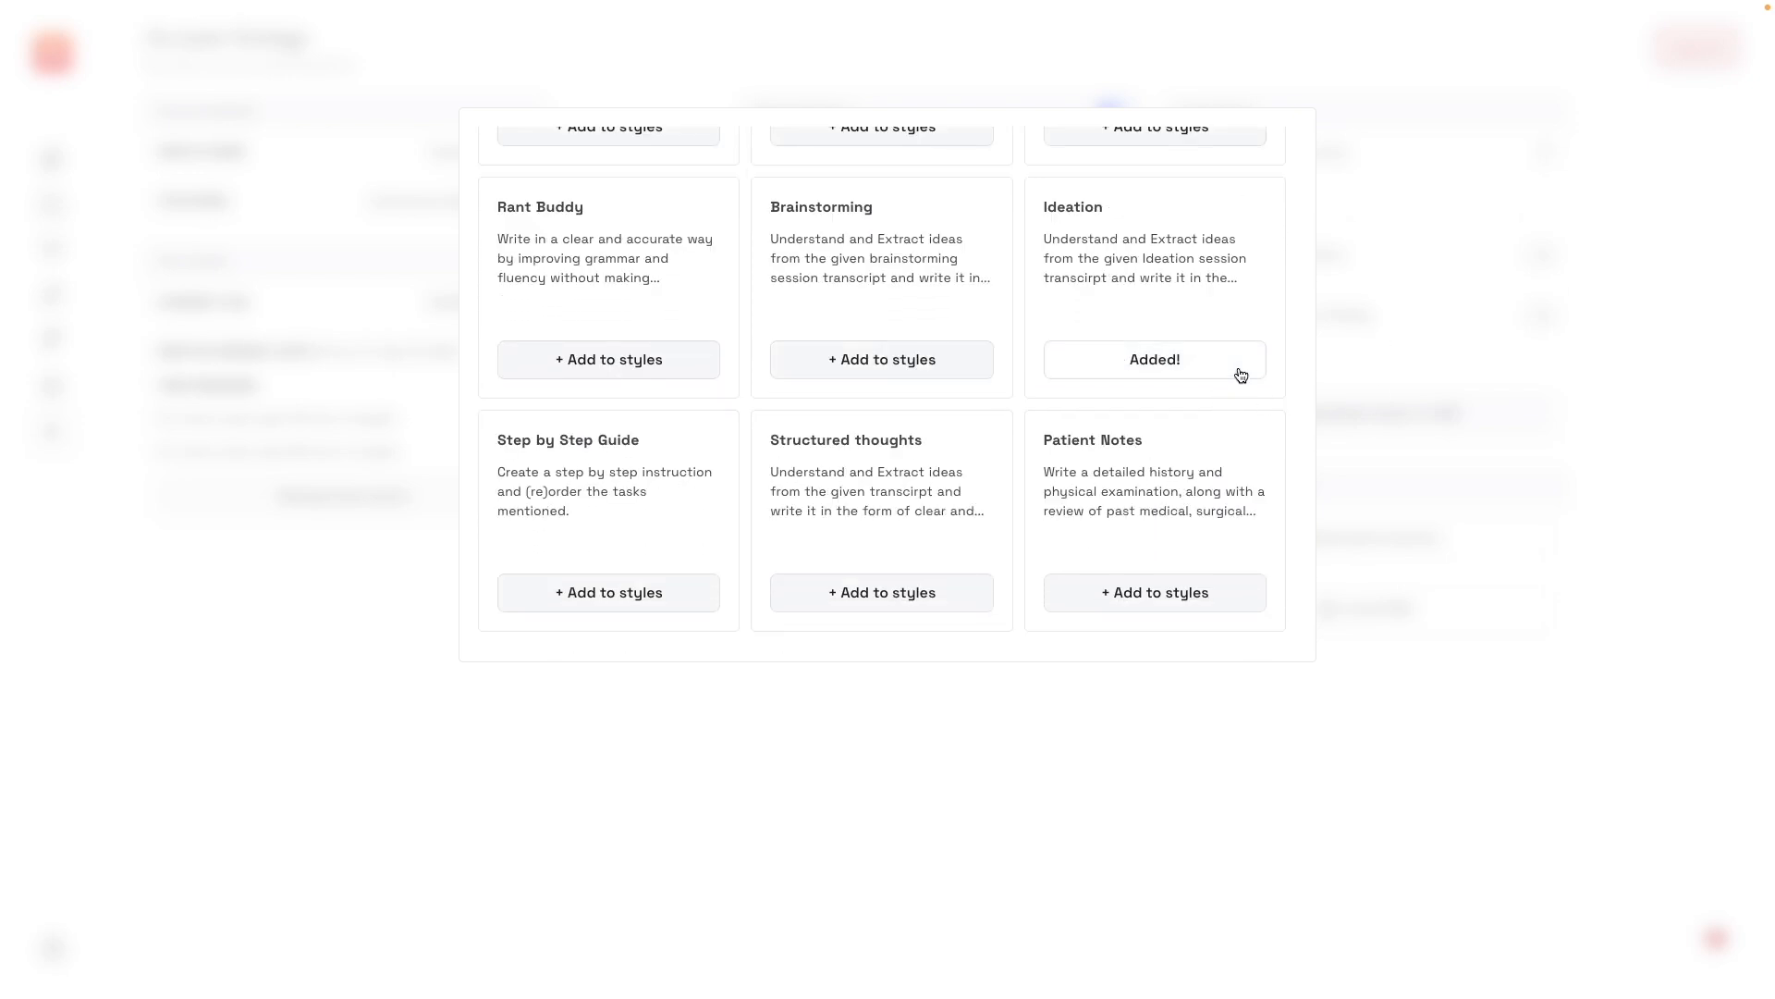
pyautogui.scroll(3)
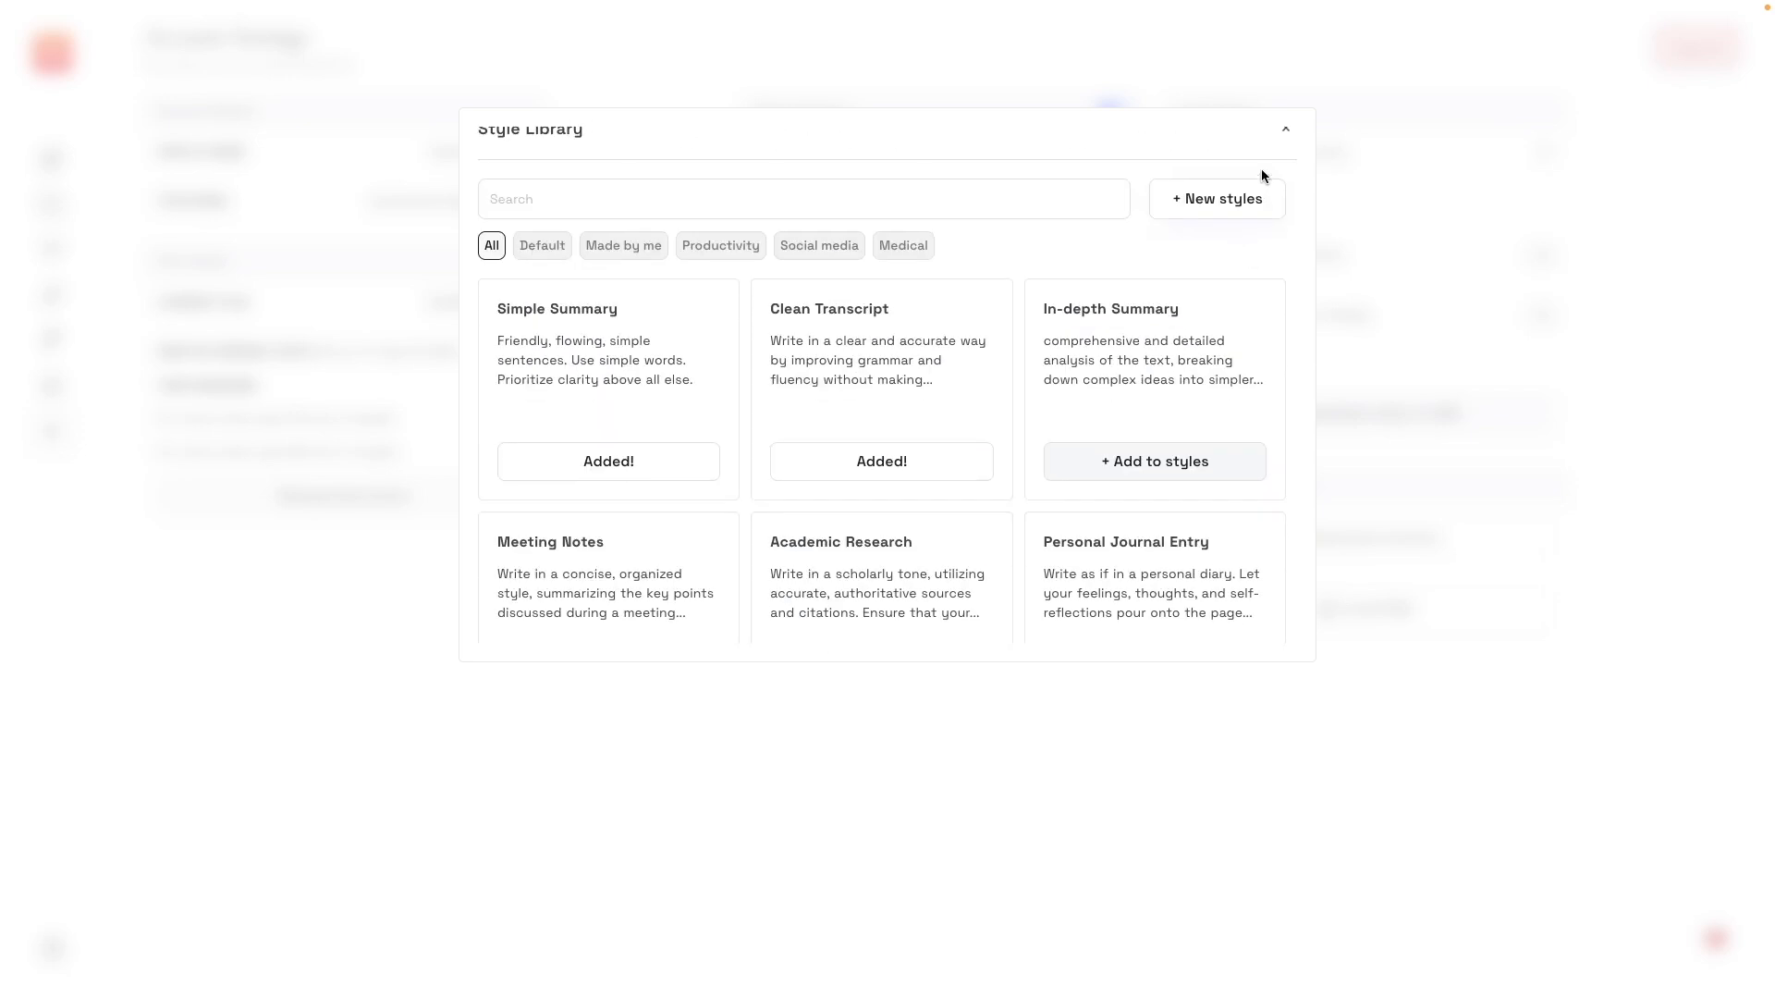
pyautogui.click(1285, 130)
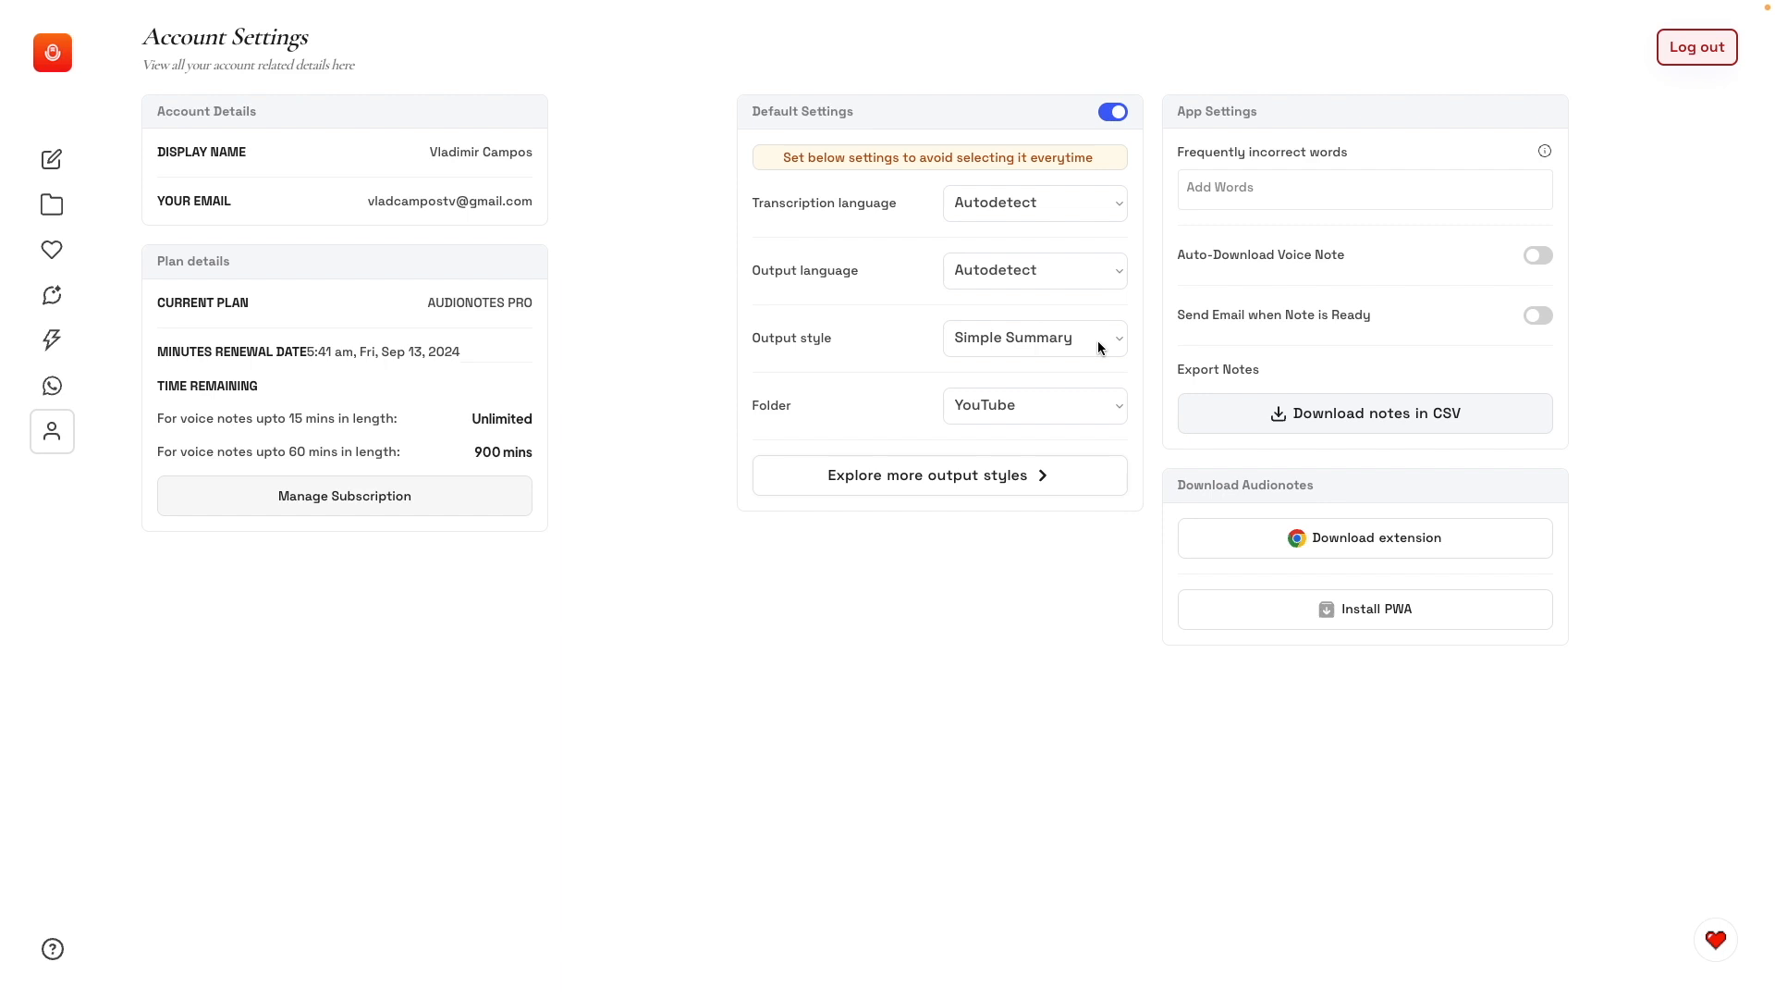
pyautogui.click(1032, 337)
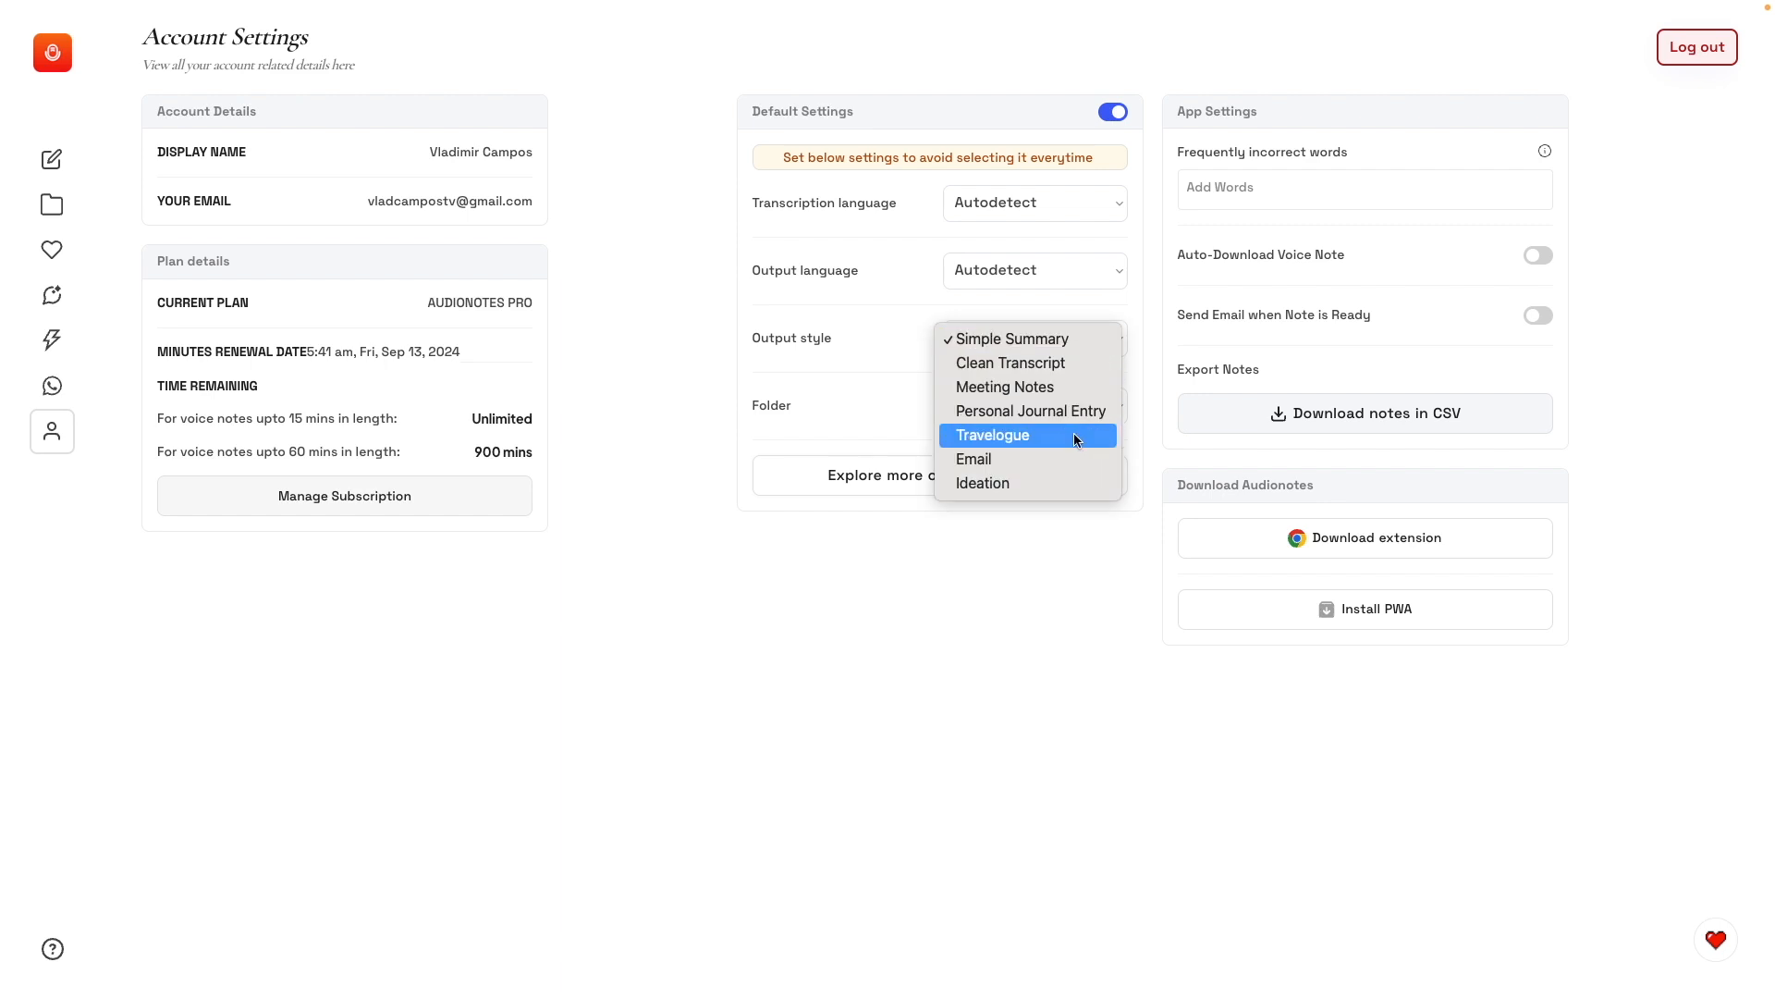
pyautogui.click(1012, 337)
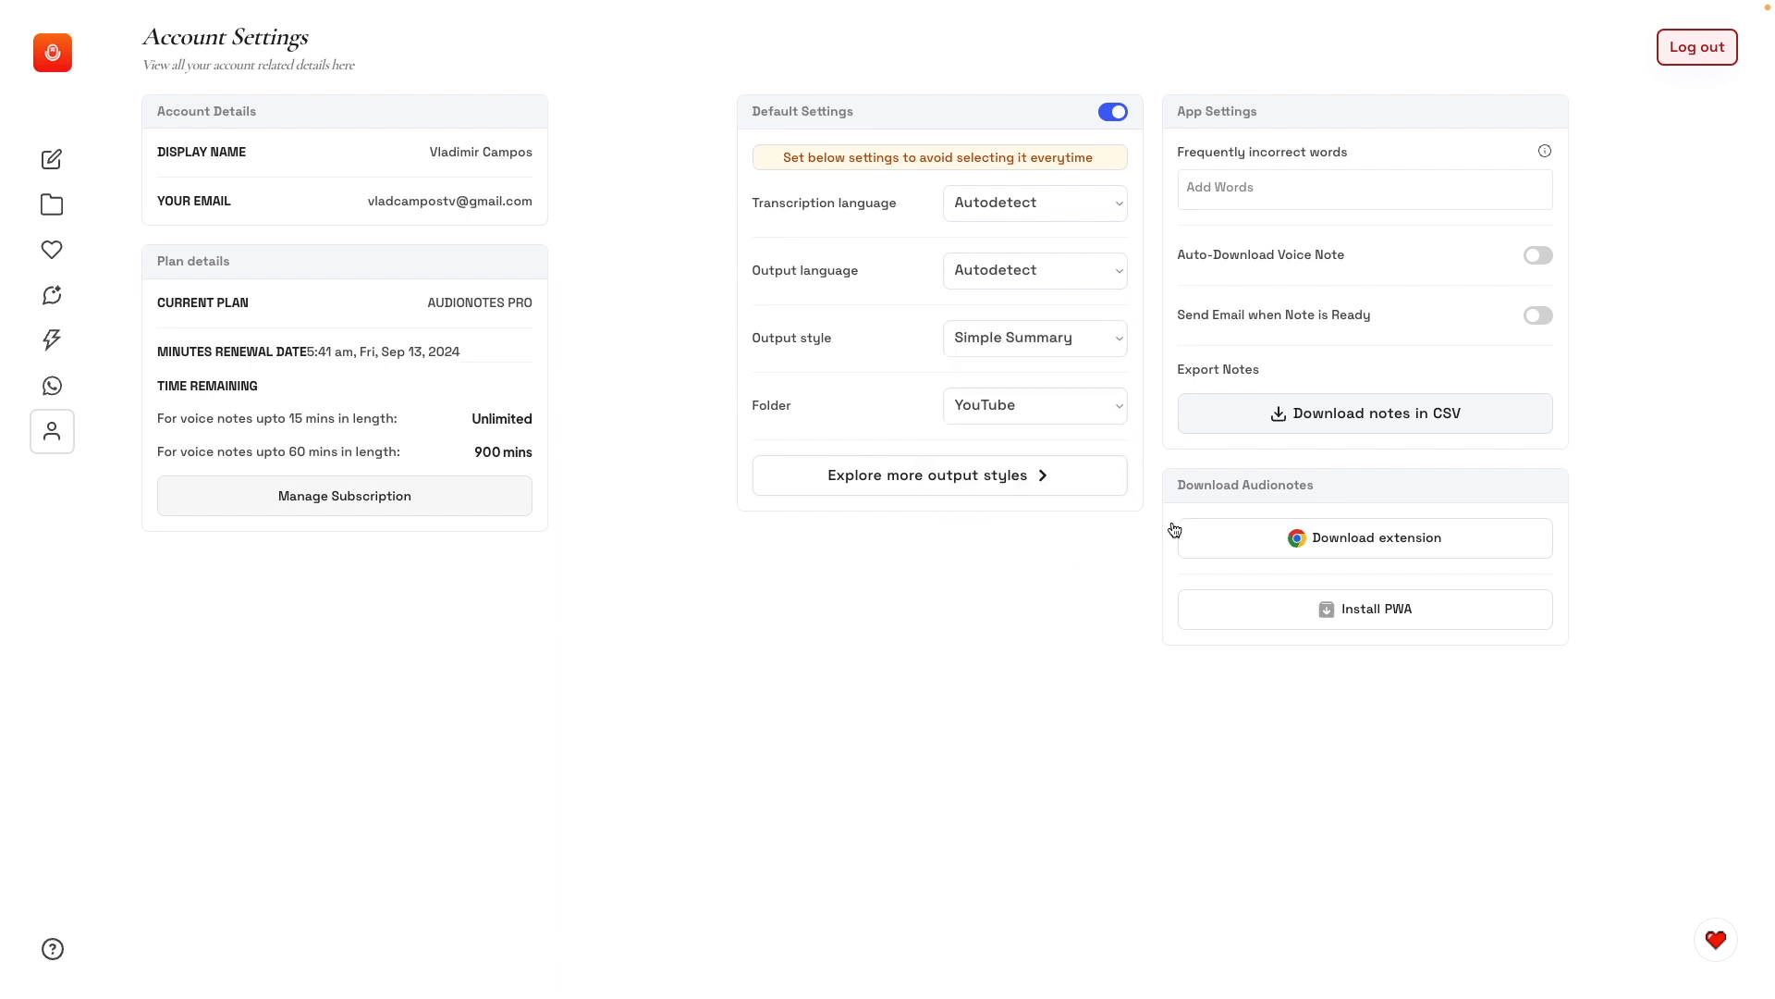
pyautogui.moveTo(1258, 549)
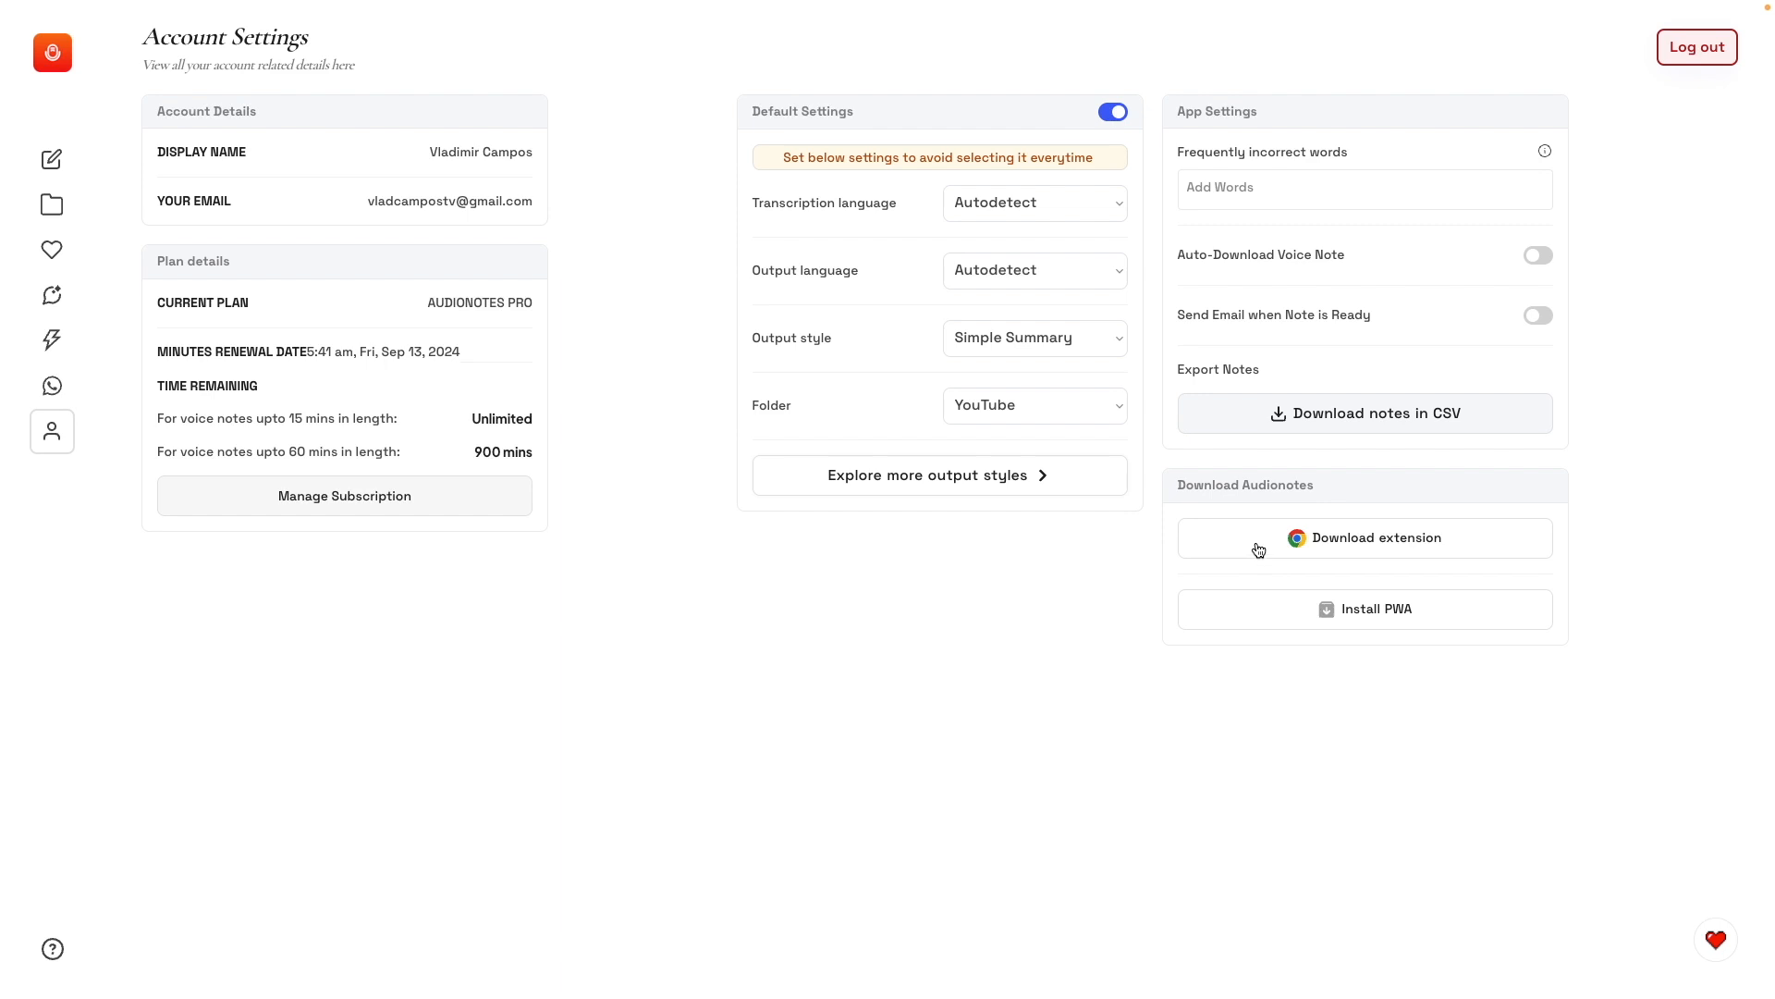
pyautogui.moveTo(1250, 543)
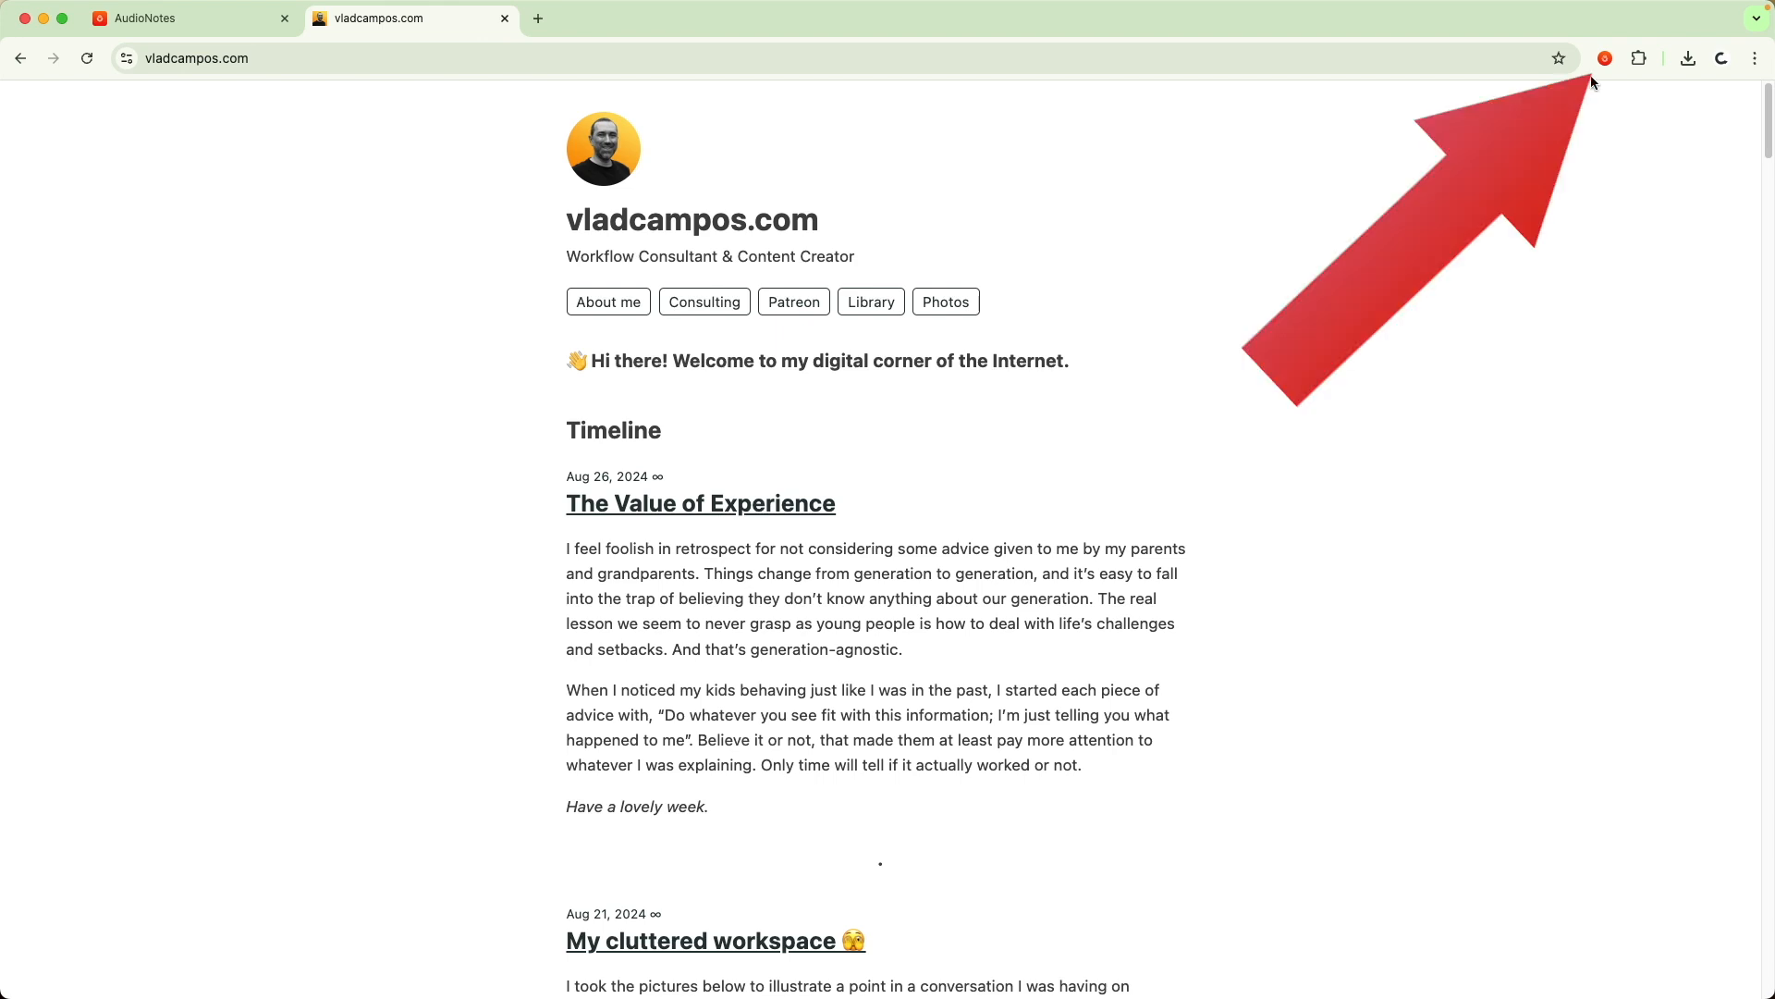
# Start a voice recording from the Audio Notes extension panel on vladcampos.com, timer at 50:00.
pyautogui.click(1605, 57)
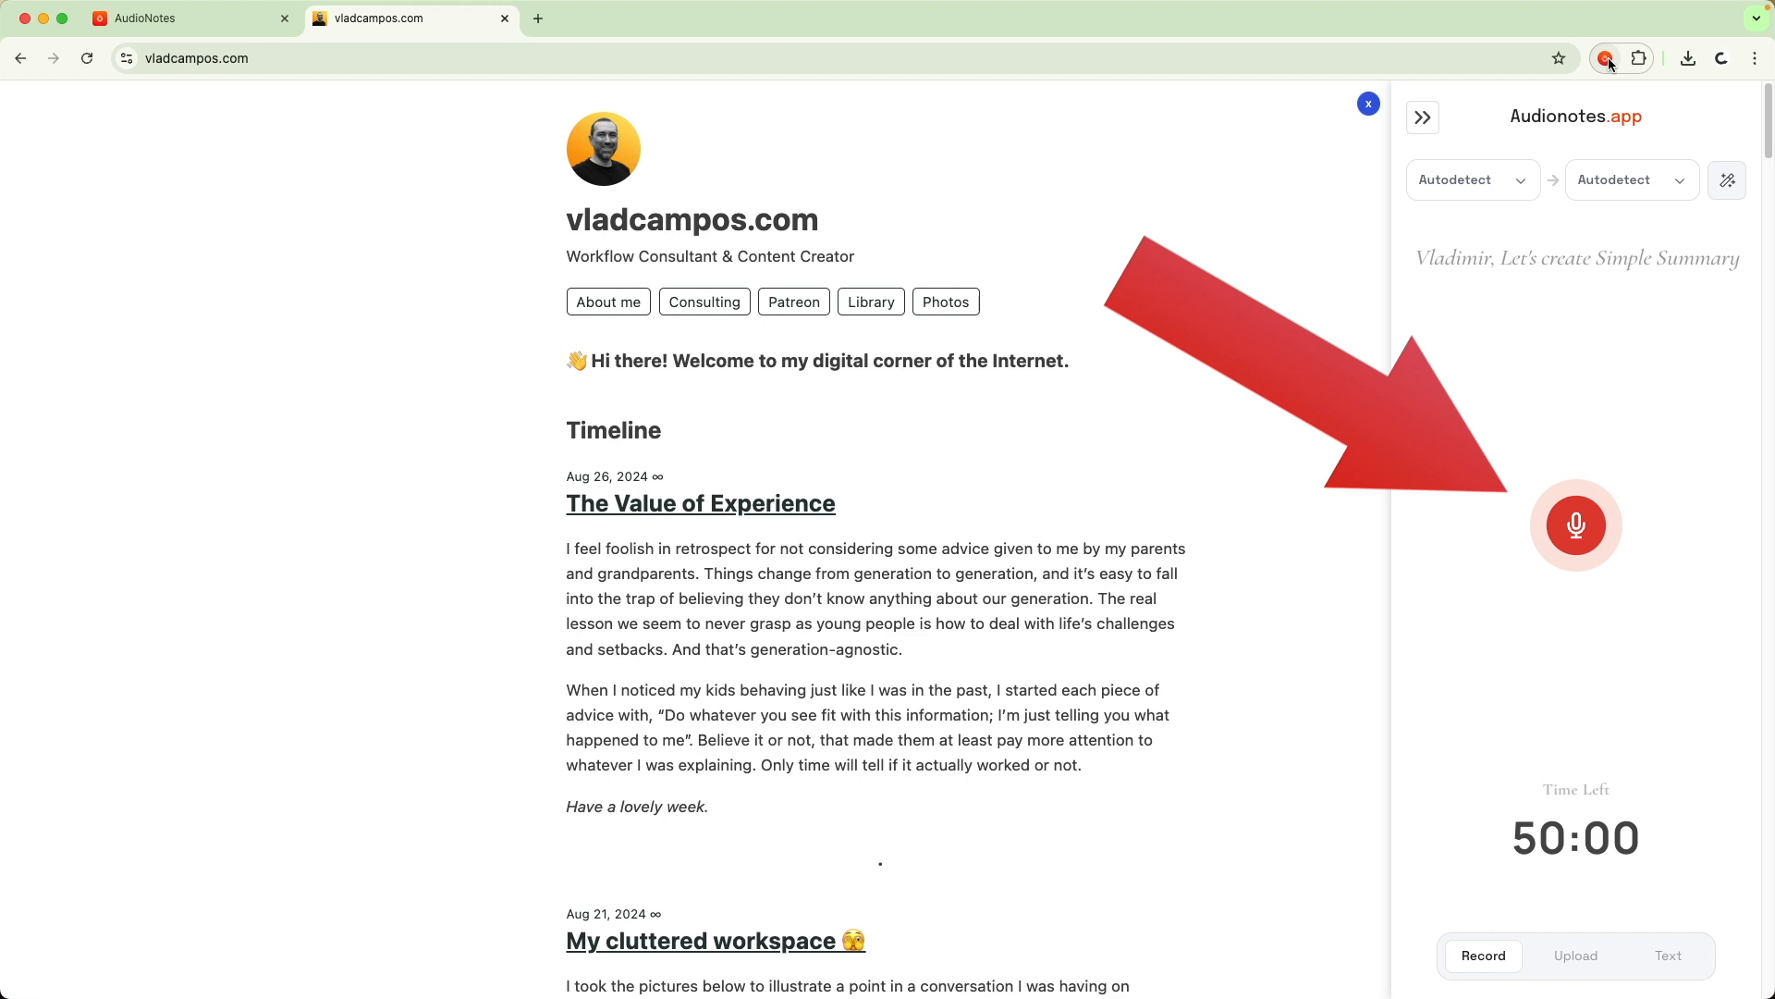
pyautogui.click(1576, 523)
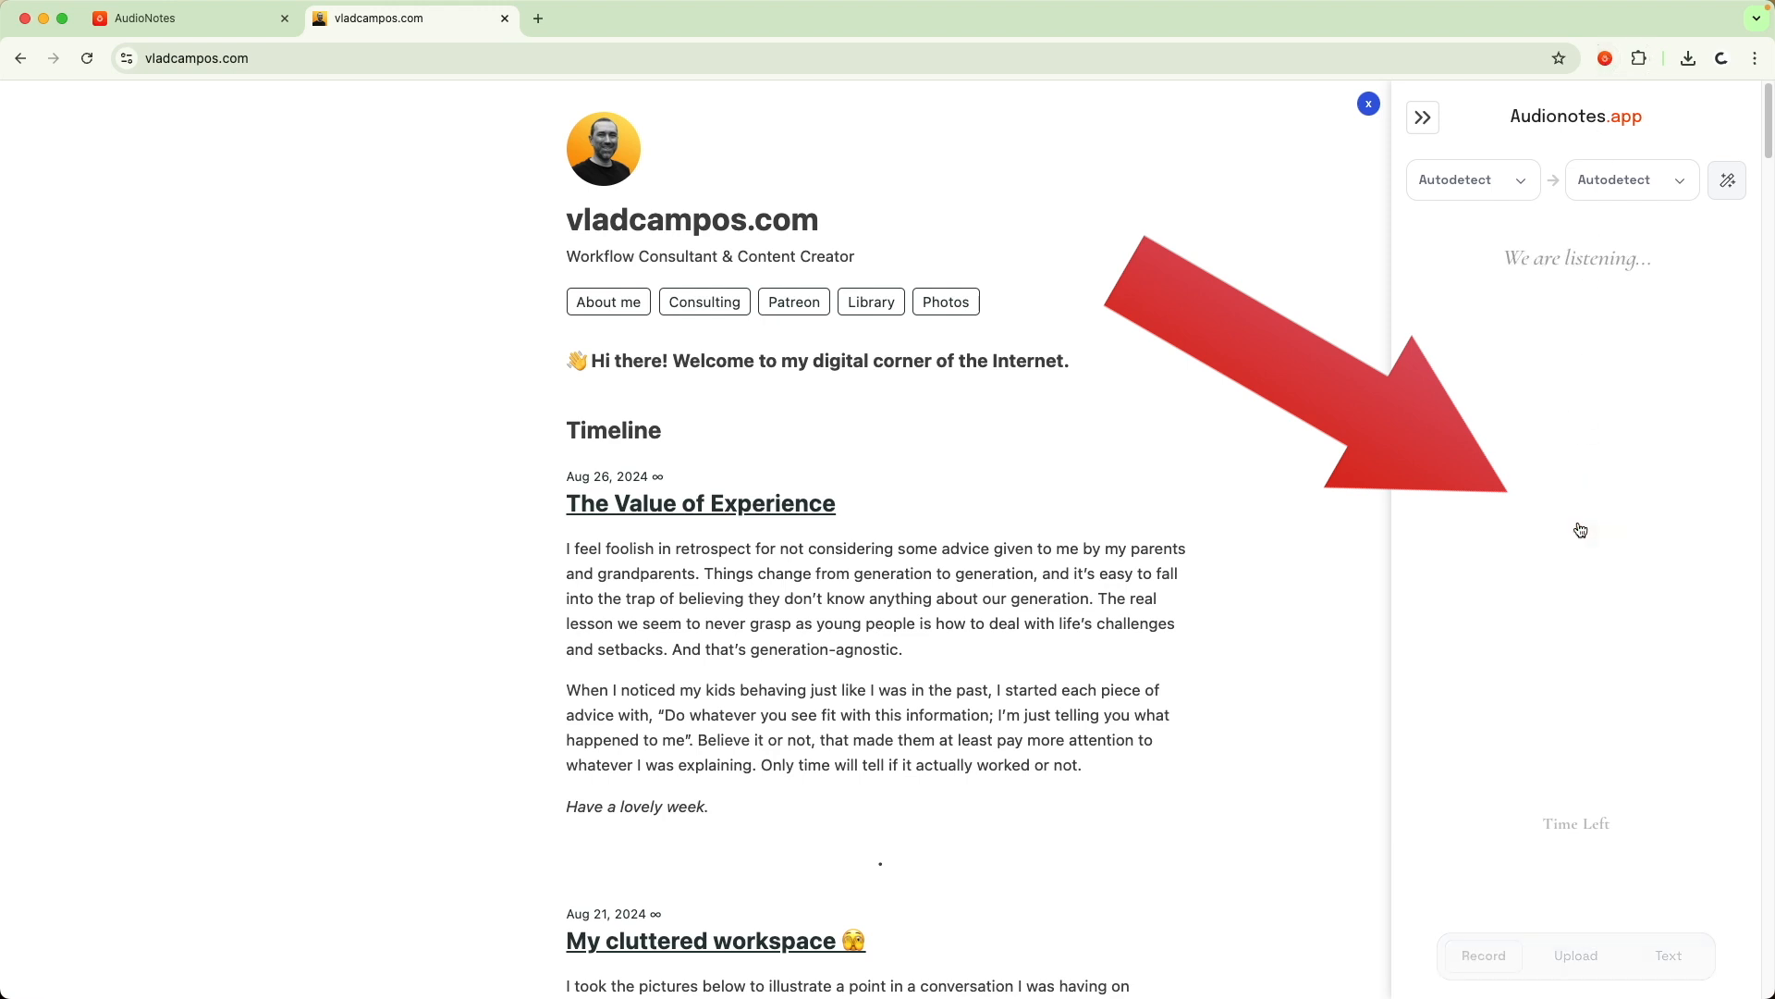
pyautogui.click(1485, 954)
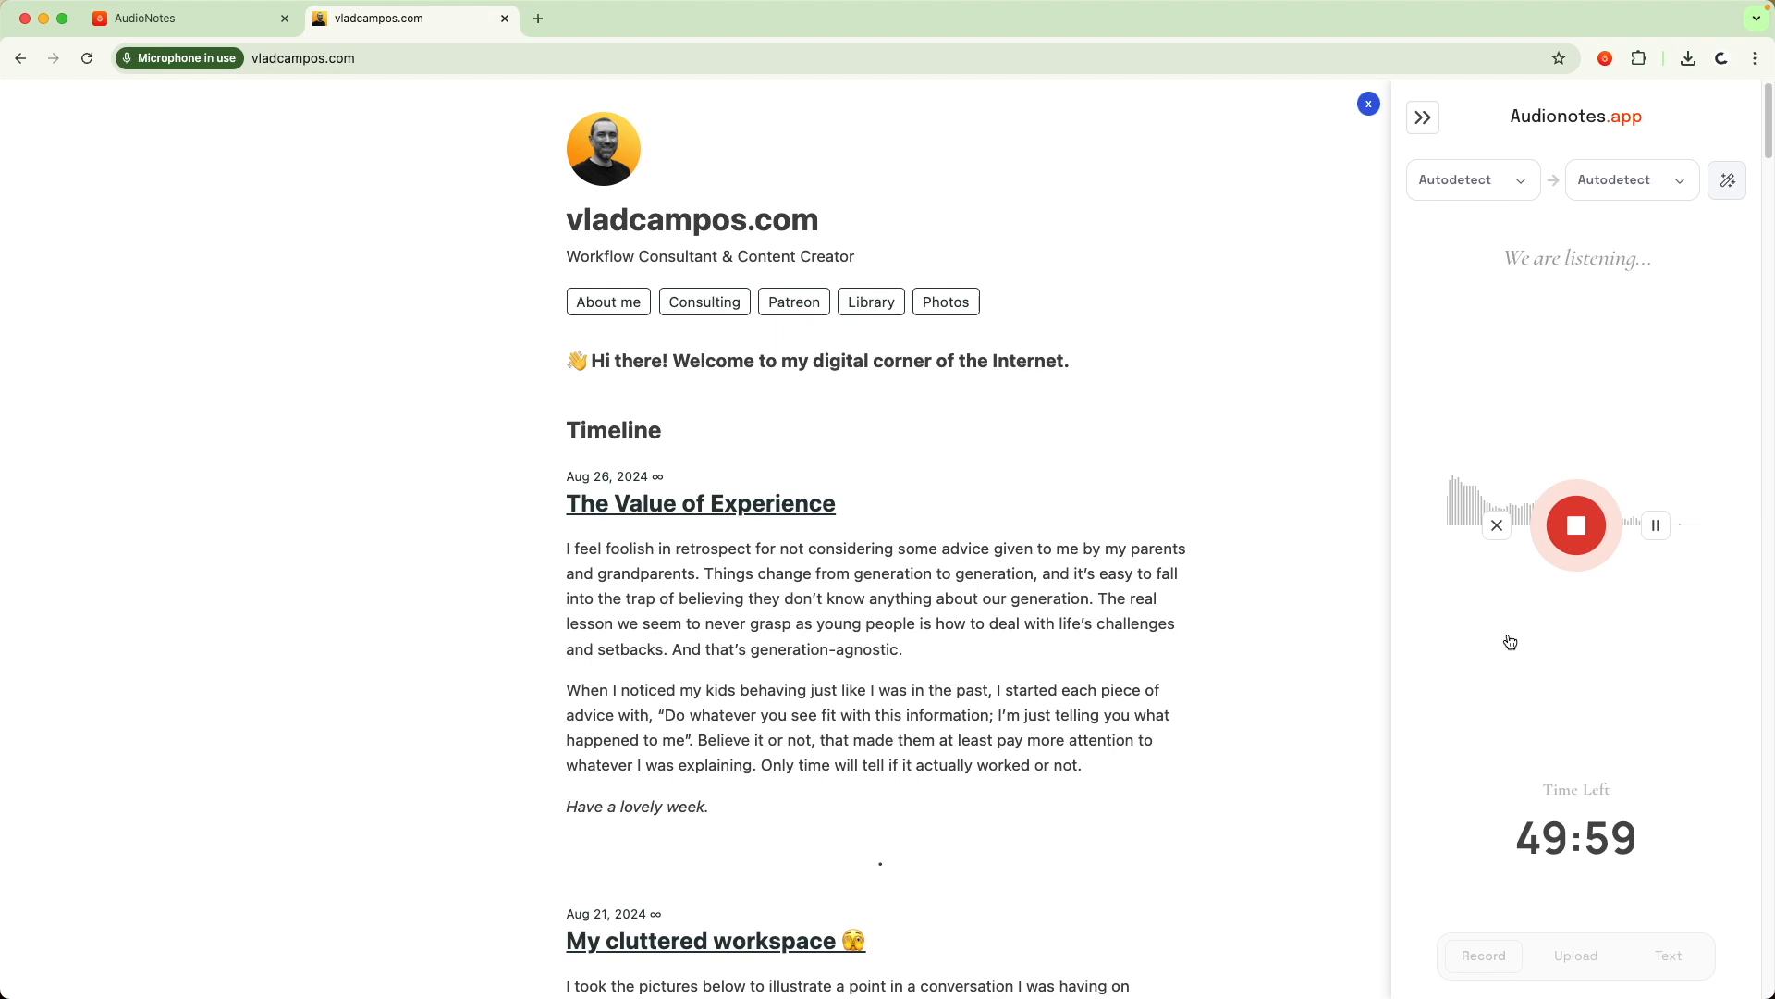